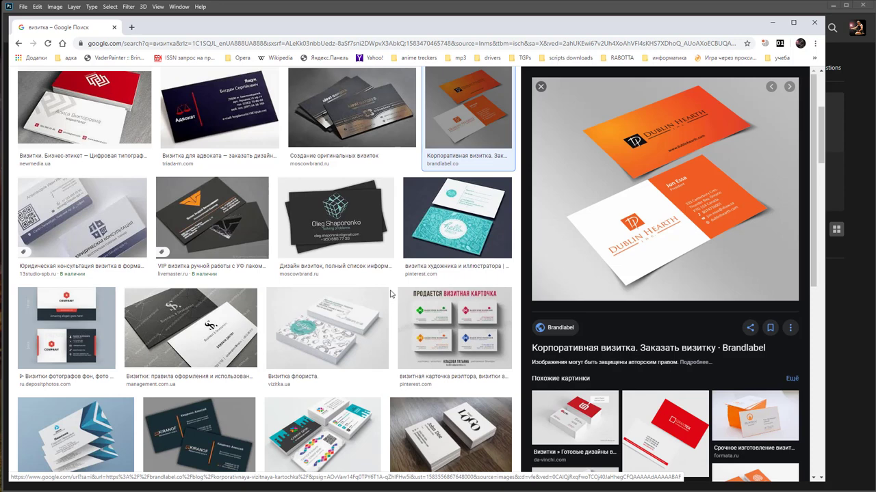
mouse_move(649, 106)
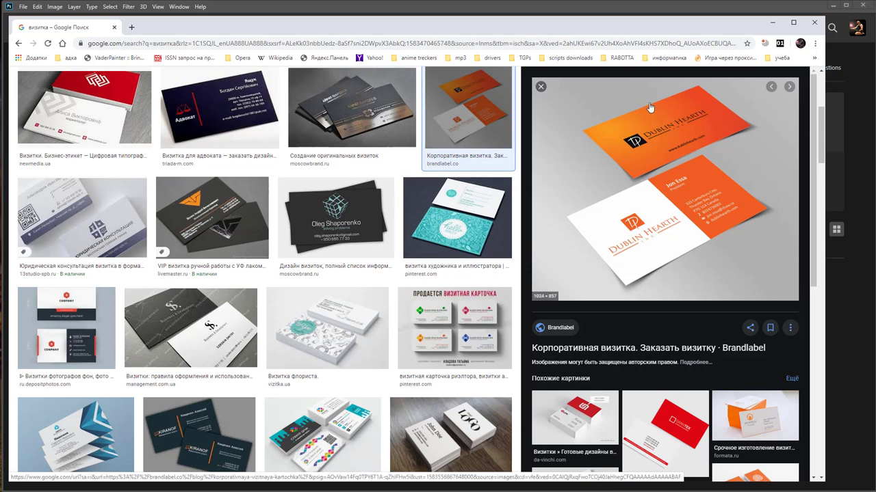
mouse_move(622, 123)
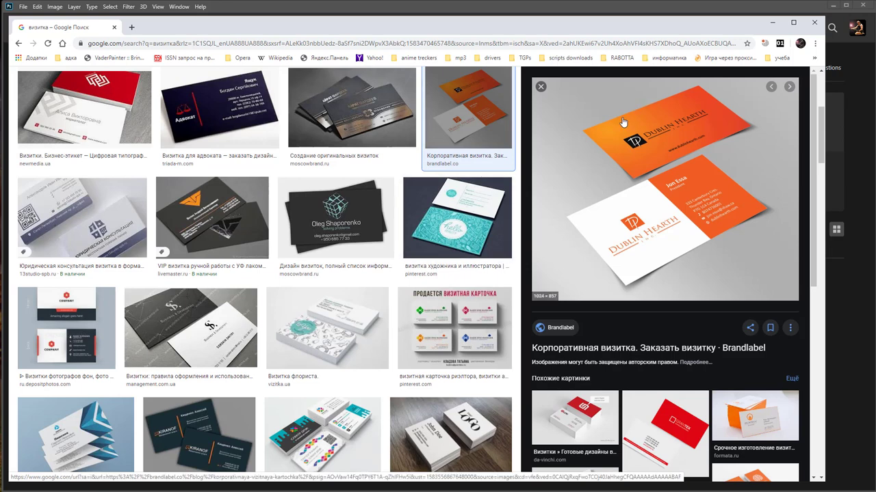
mouse_move(594, 158)
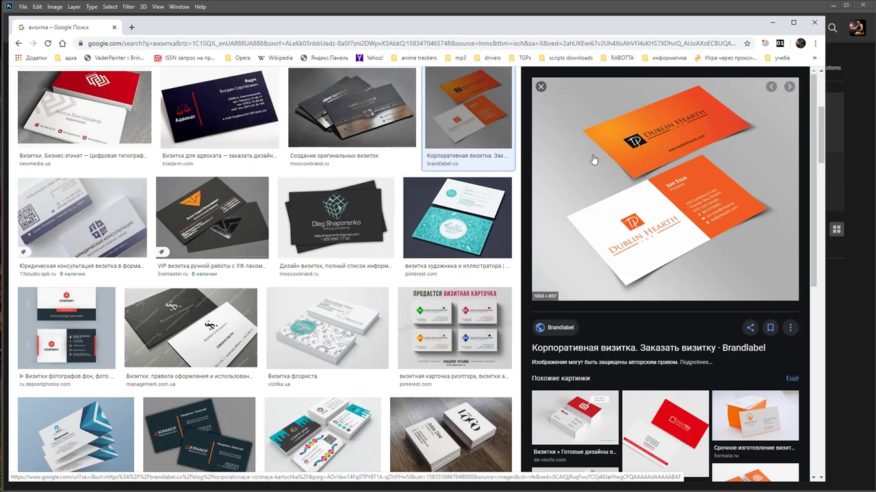
mouse_move(618, 154)
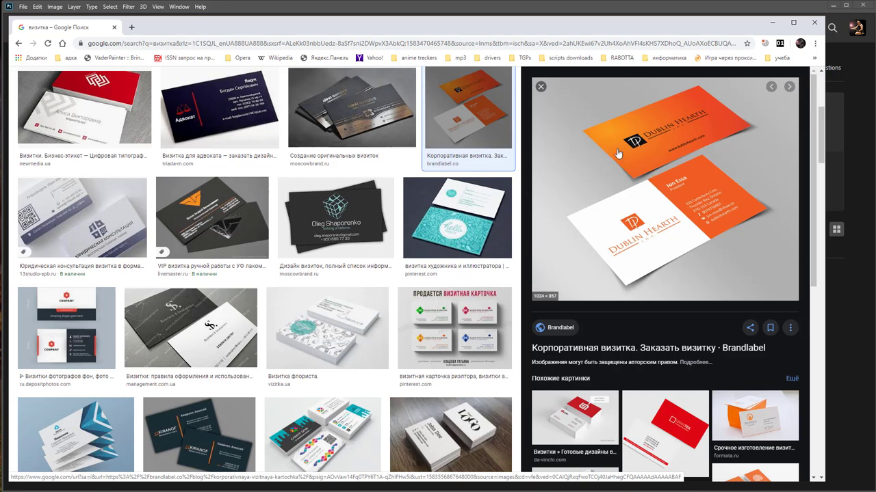
Copy the orange-and-white corporate business card image from the Google Images preview.
right_click(619, 149)
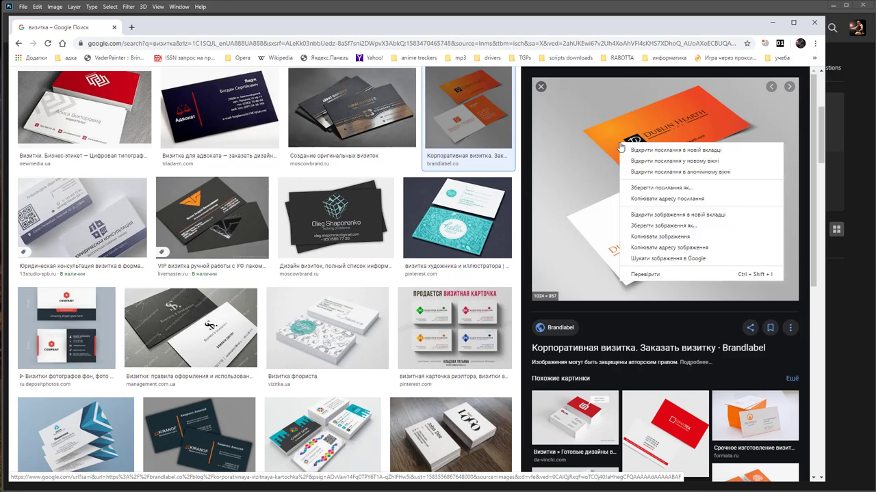
mouse_move(673, 161)
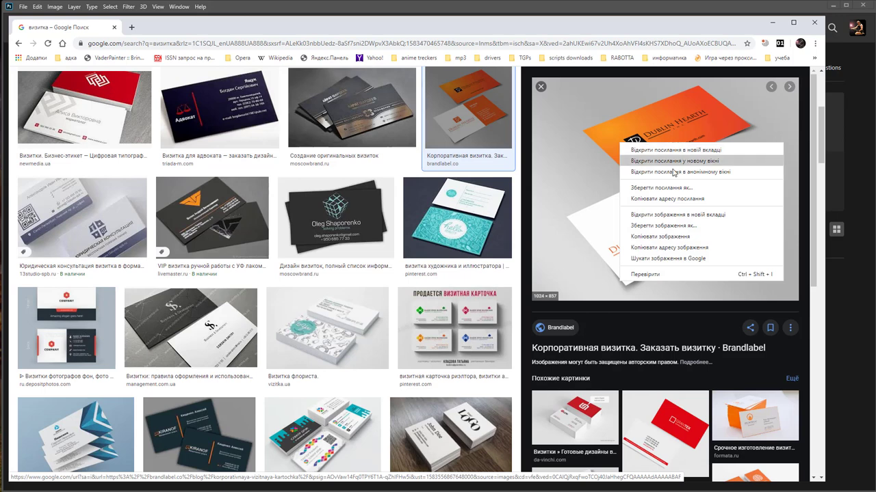
click(643, 141)
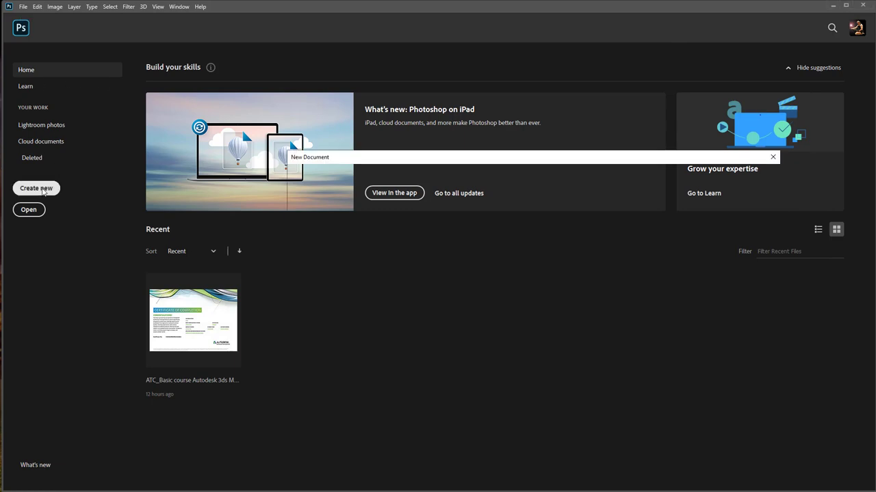
Create a clipboard-sized document and paste the copied business card reference into it.
click(35, 189)
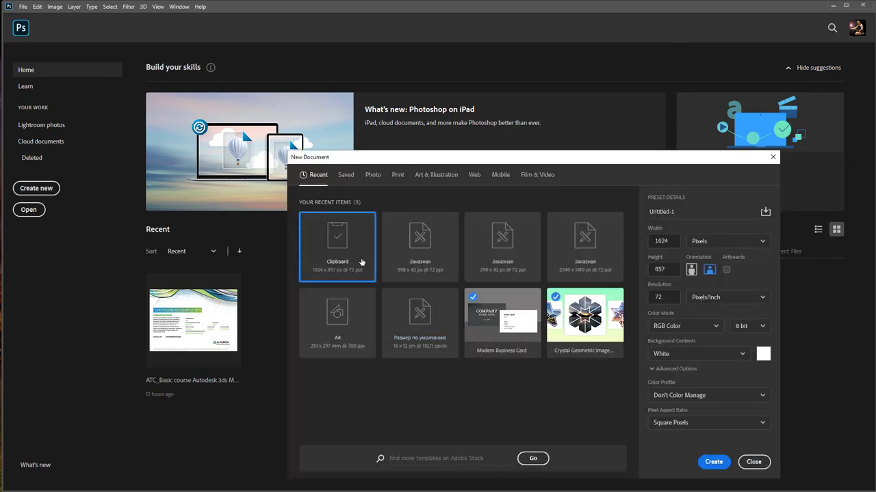
click(713, 463)
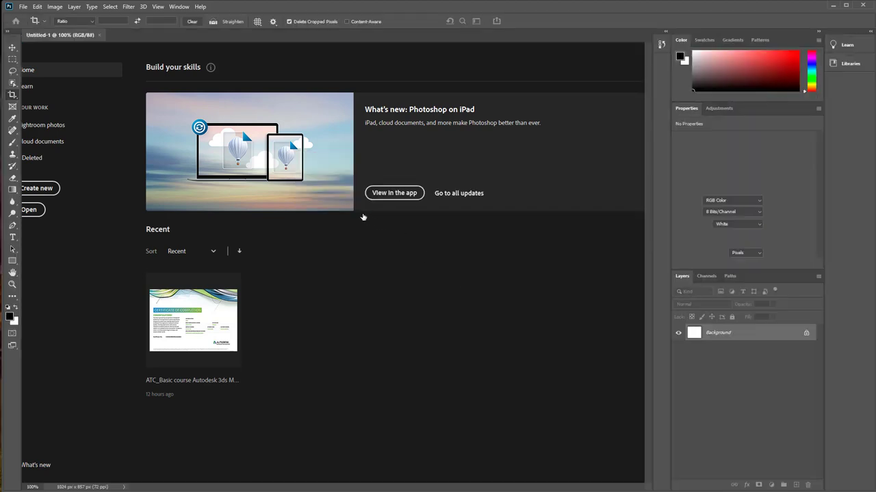
click(37, 5)
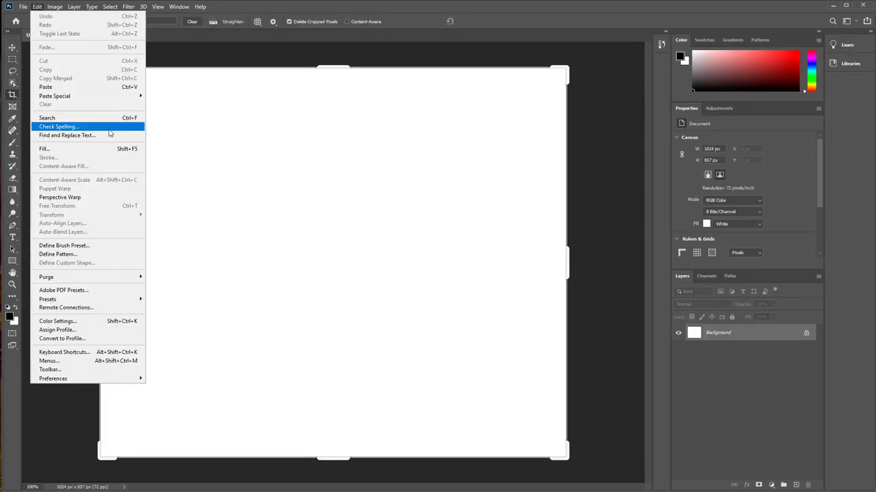
mouse_move(107, 126)
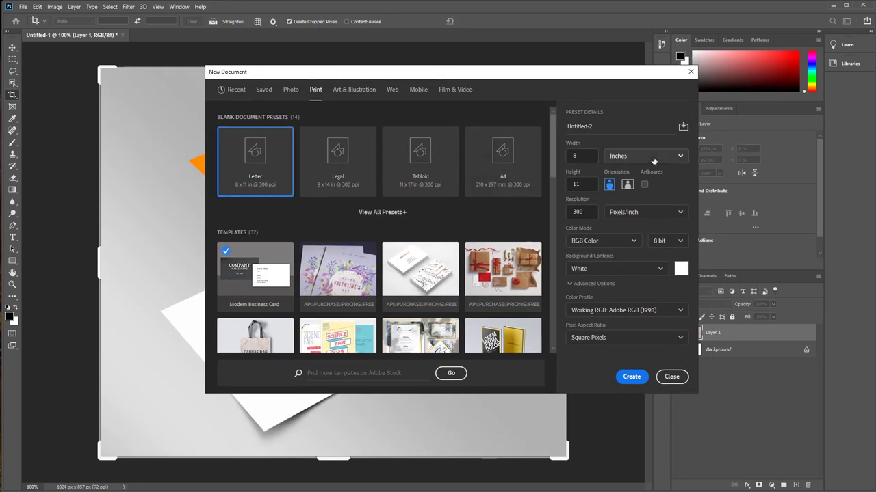
Create a new 90 × 50 mm document at 300 ppi with millimeter units.
click(643, 156)
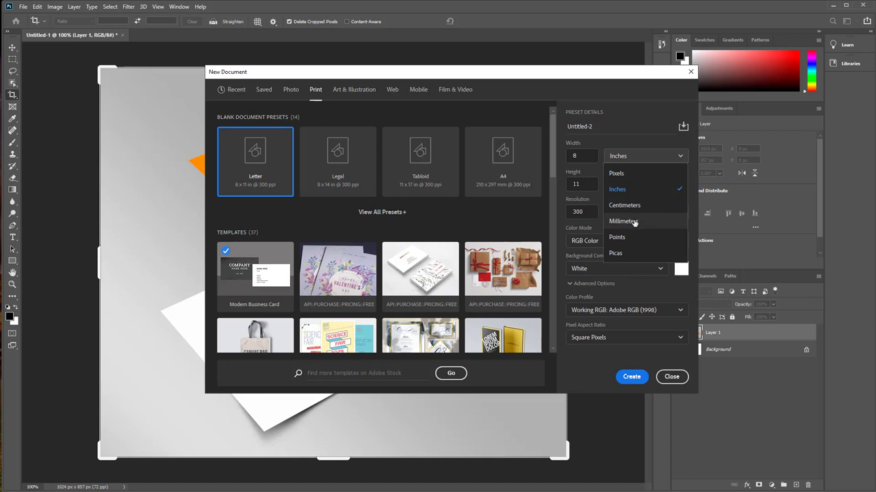
click(623, 222)
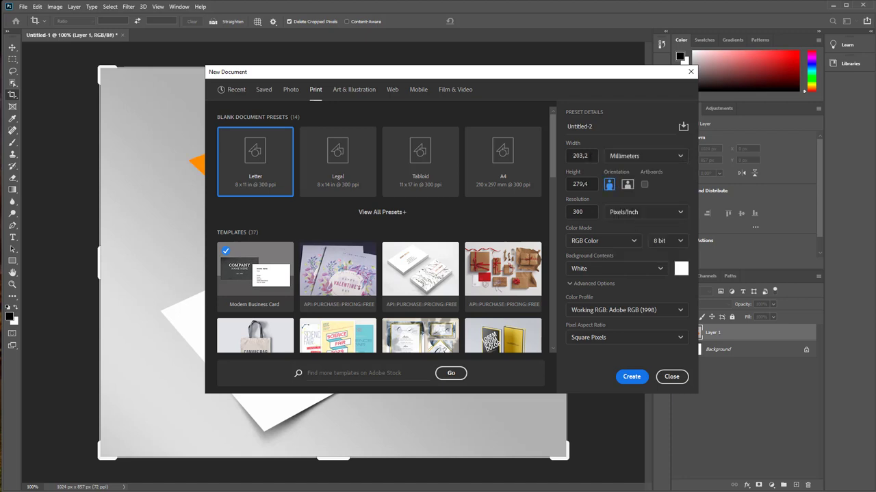
click(580, 156)
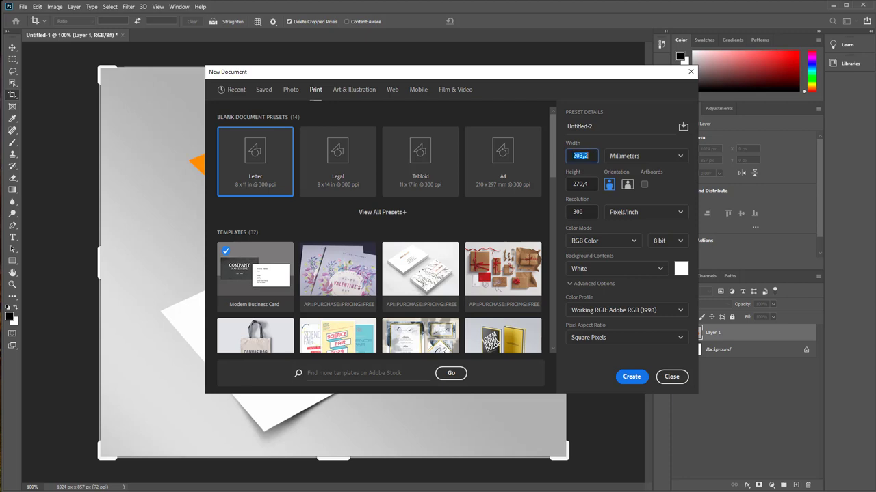
text(90)
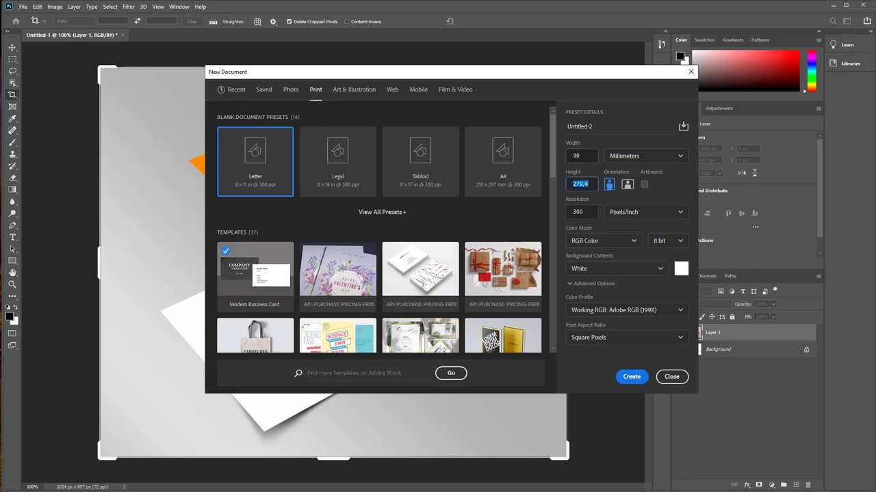
text(50)
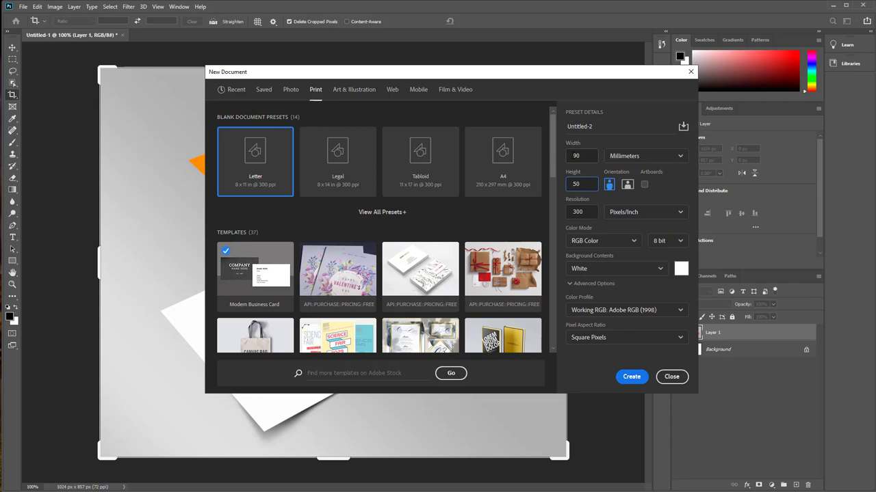
mouse_move(613, 241)
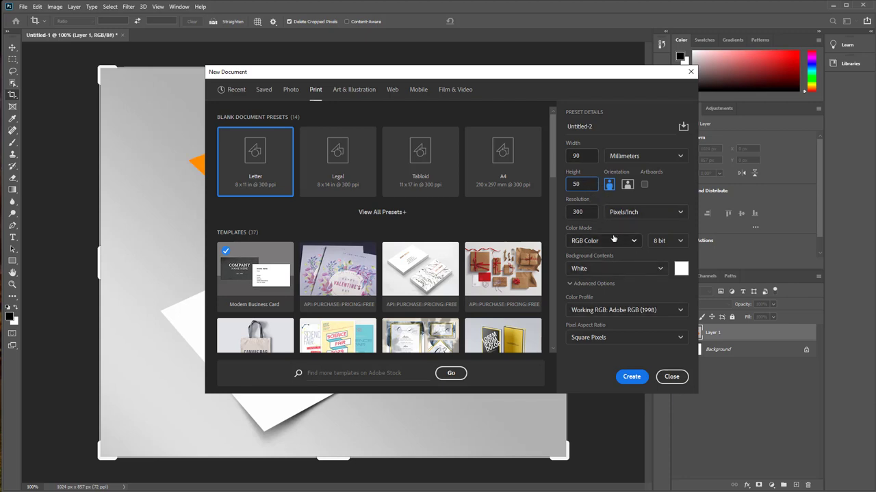
click(626, 184)
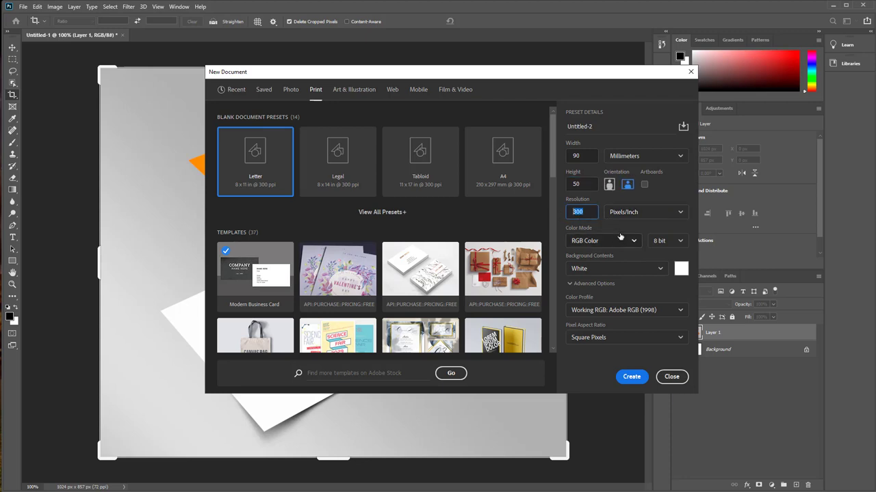
mouse_move(602, 236)
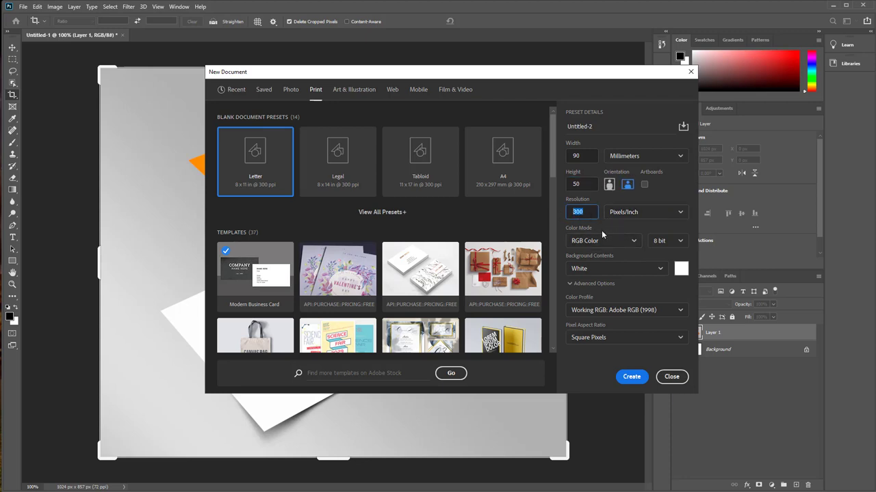
mouse_move(652, 246)
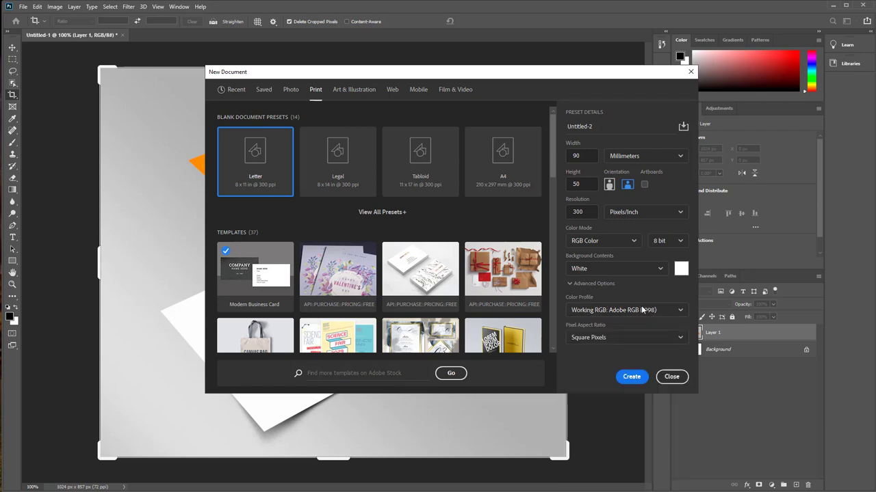
mouse_move(630, 345)
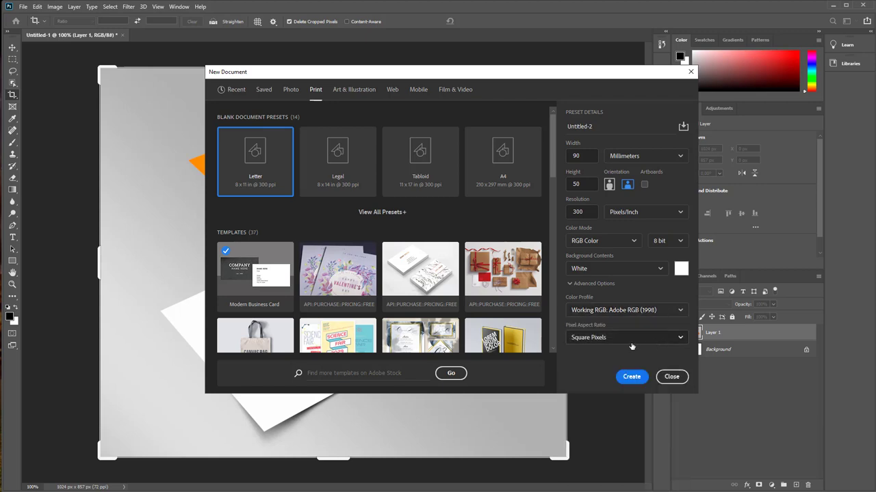
click(631, 377)
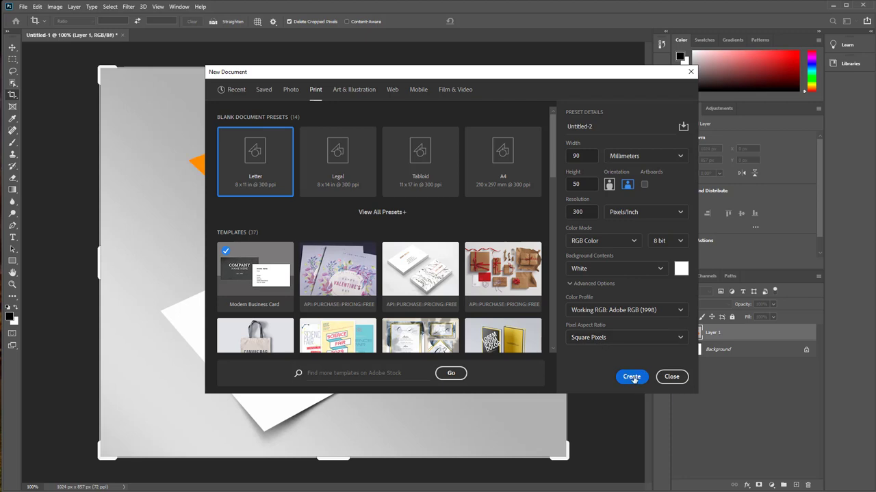
click(631, 377)
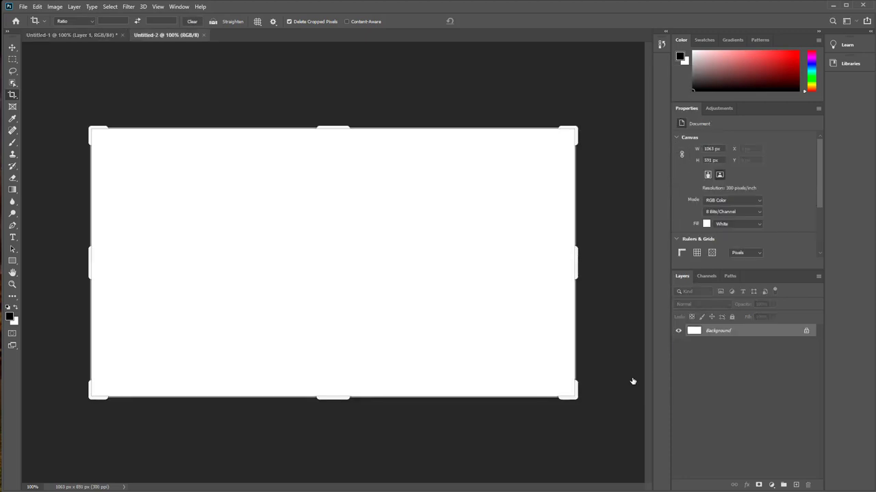
Show rulers on the card canvas and set them to measure in millimeters.
click(13, 48)
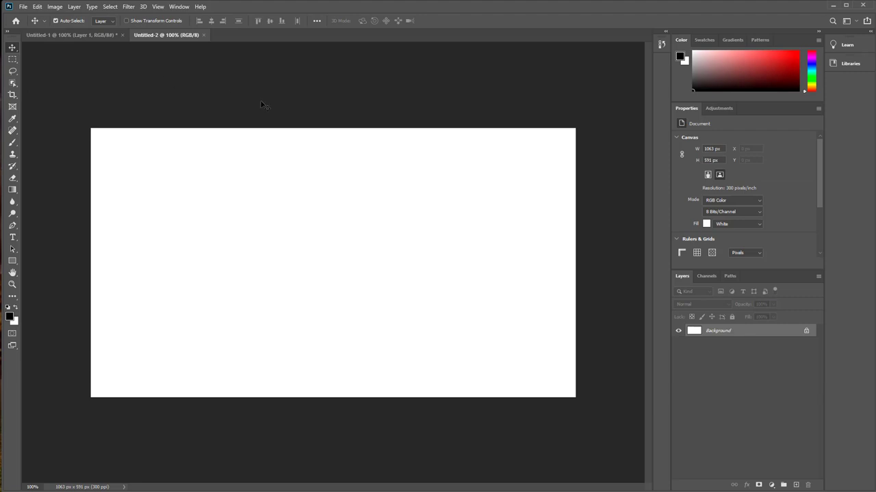
mouse_move(312, 193)
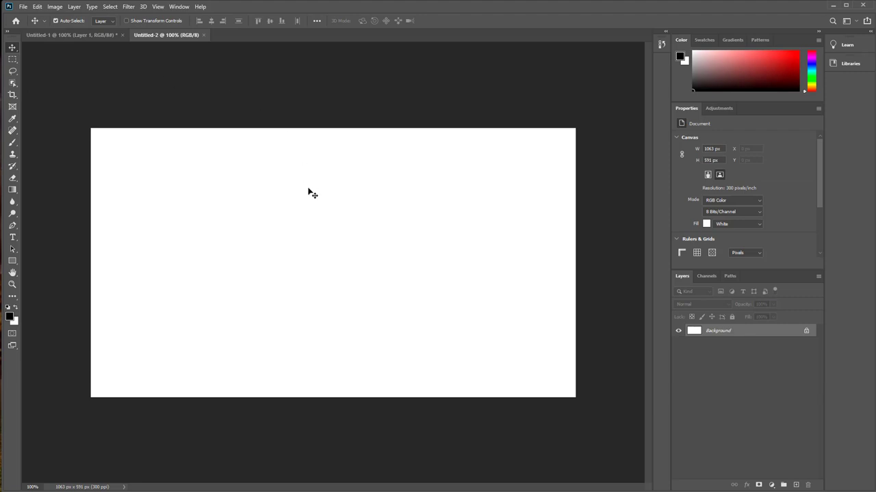
mouse_move(336, 285)
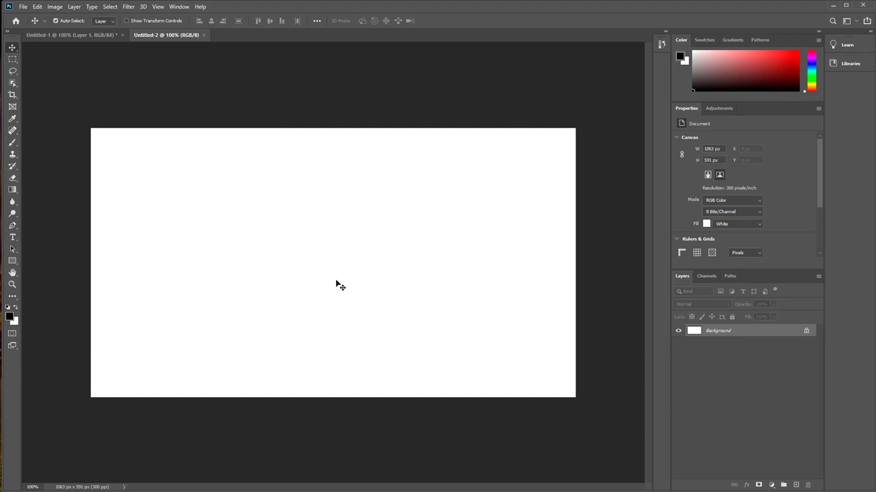
mouse_move(302, 85)
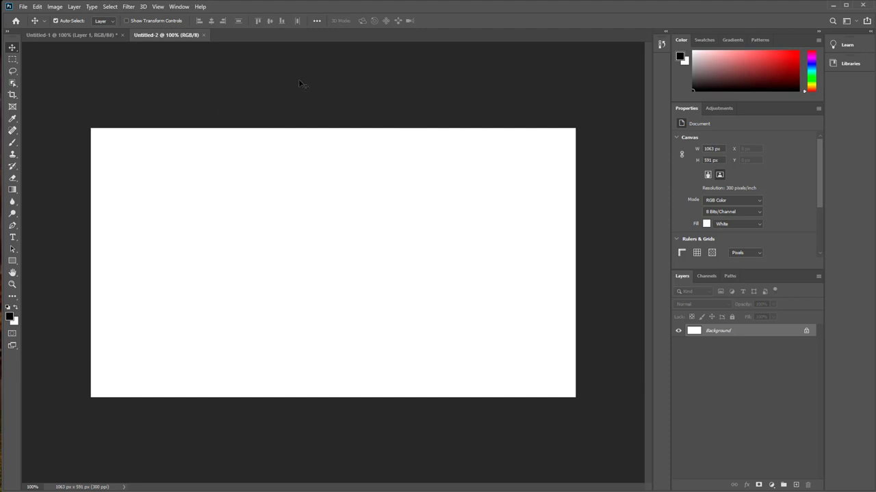
mouse_move(150, 12)
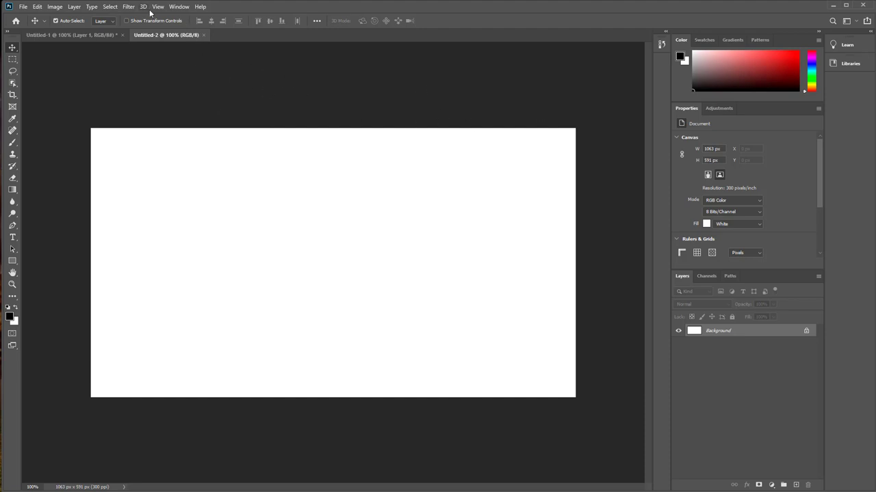
click(159, 5)
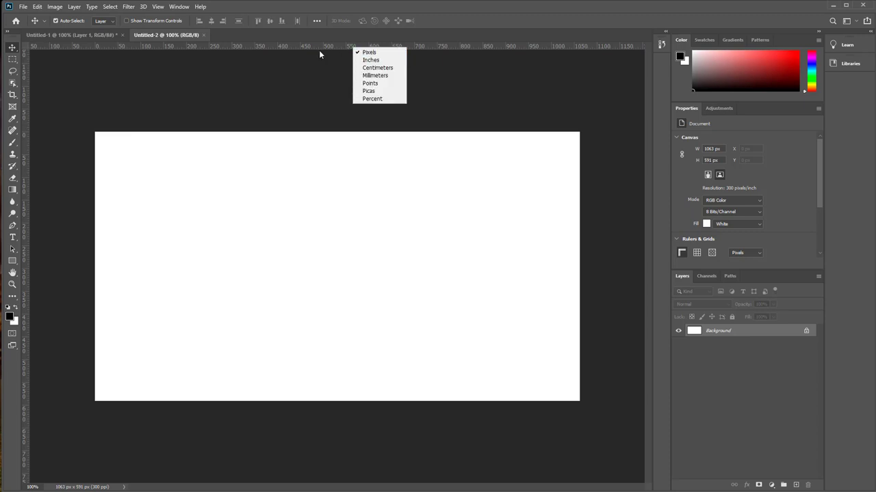
mouse_move(374, 76)
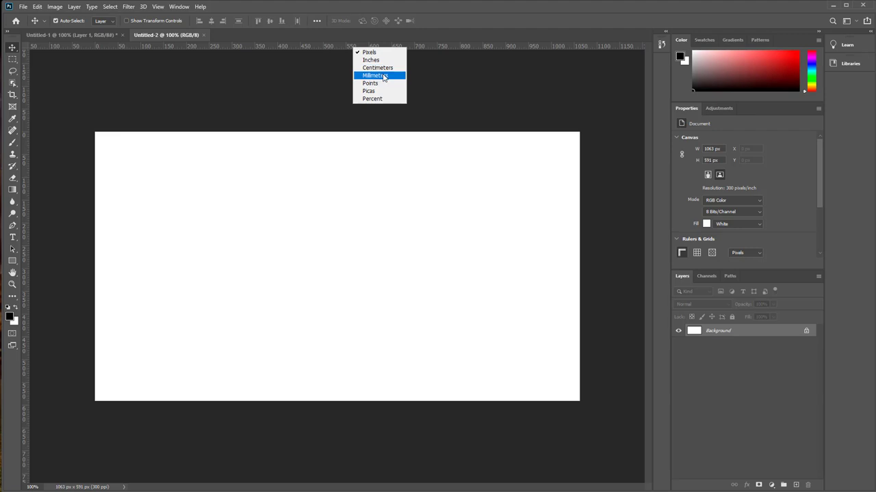
click(374, 75)
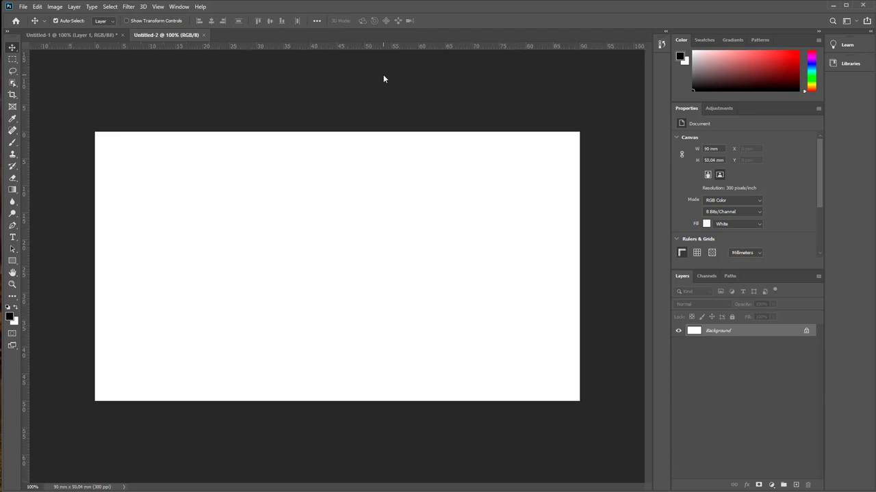
mouse_move(277, 52)
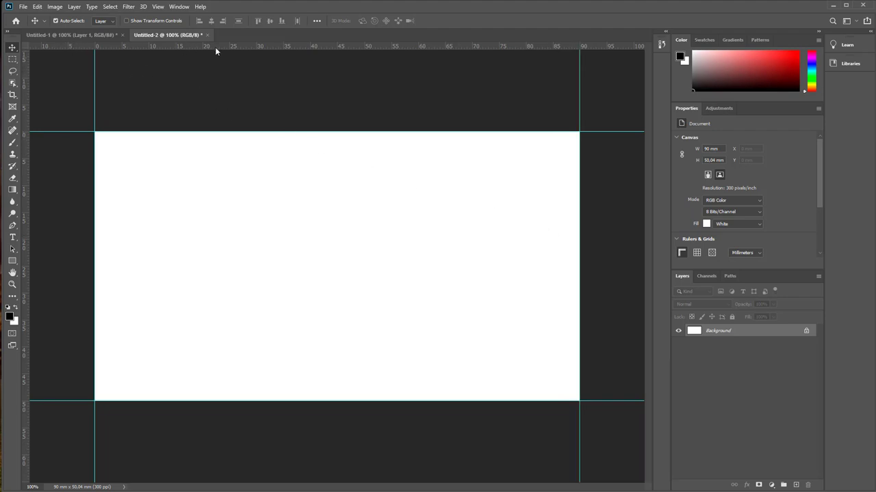
mouse_move(163, 164)
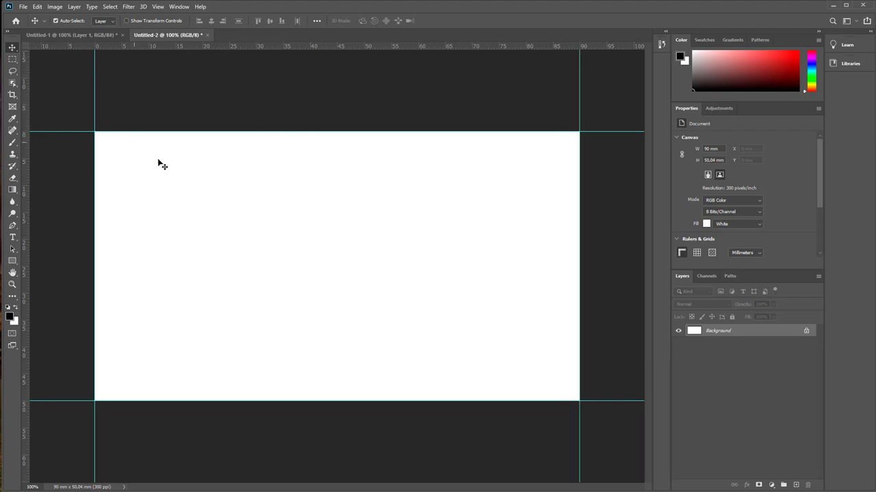
mouse_move(342, 232)
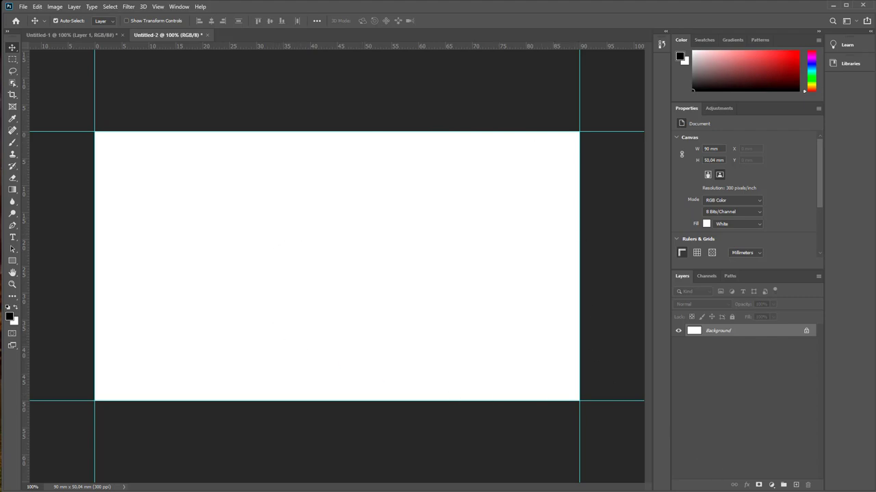
mouse_move(479, 261)
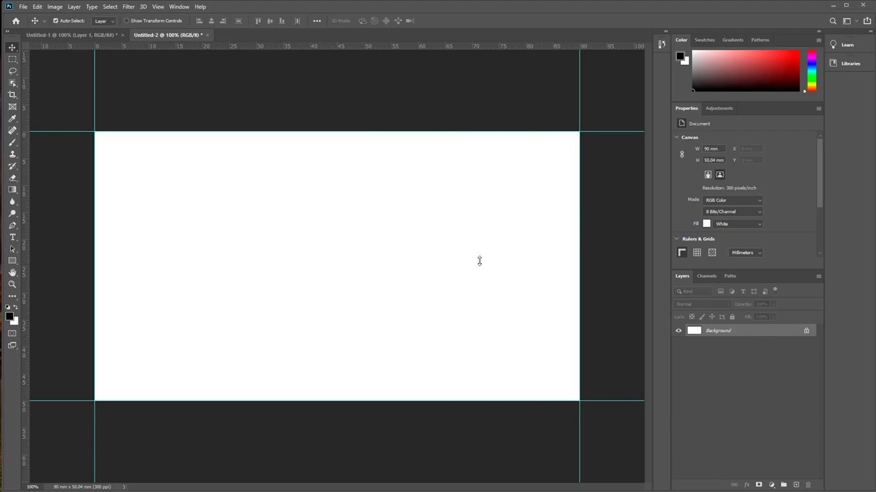
mouse_move(478, 260)
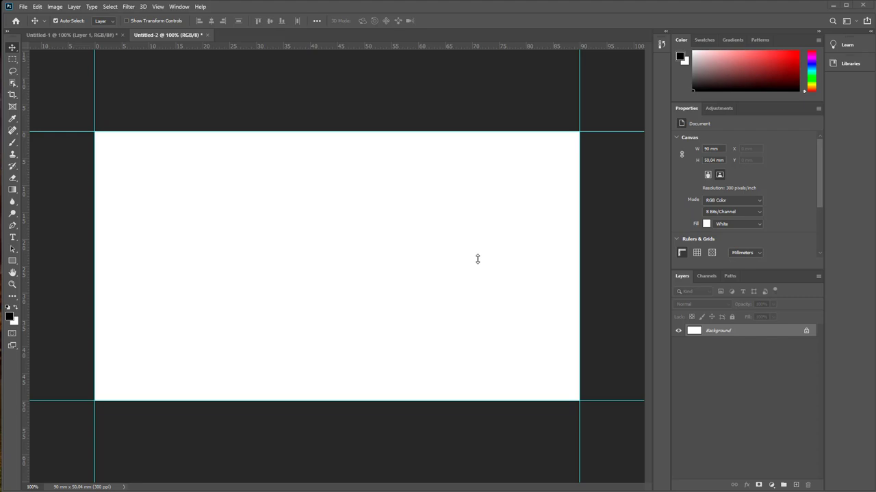
mouse_move(353, 135)
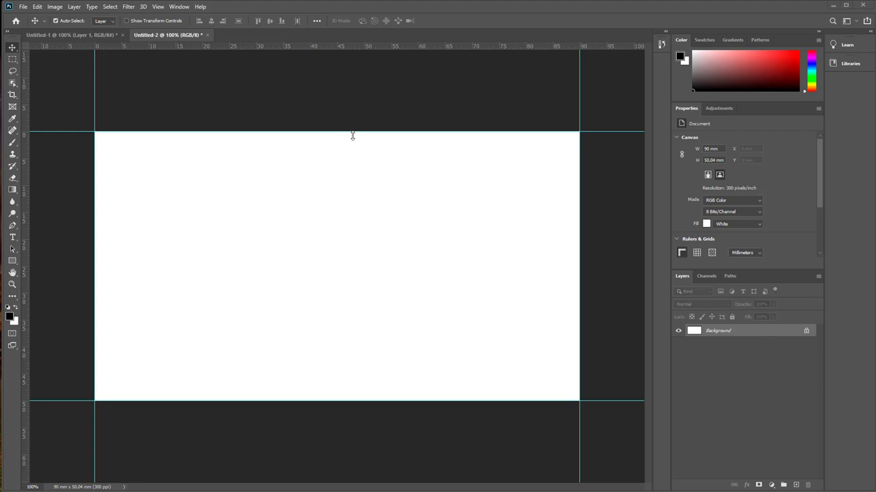
mouse_move(213, 109)
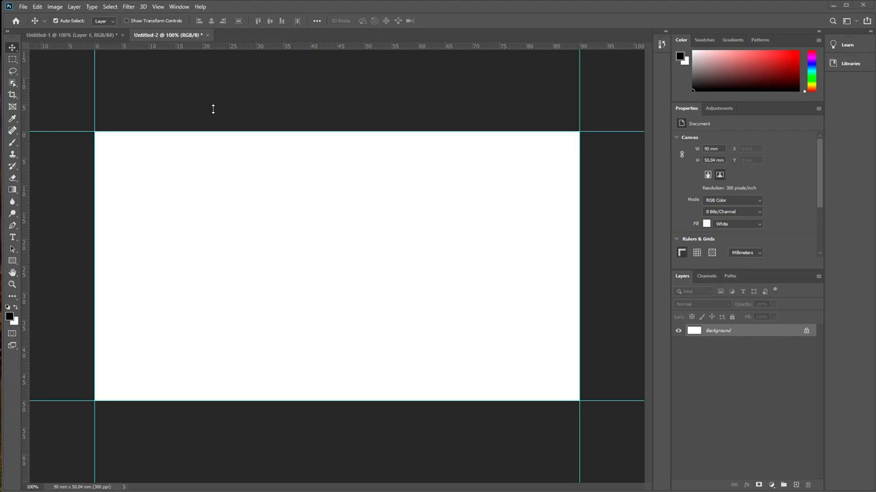
Enlarge the canvas by a relative 8 mm in width and height via Canvas Size.
click(54, 7)
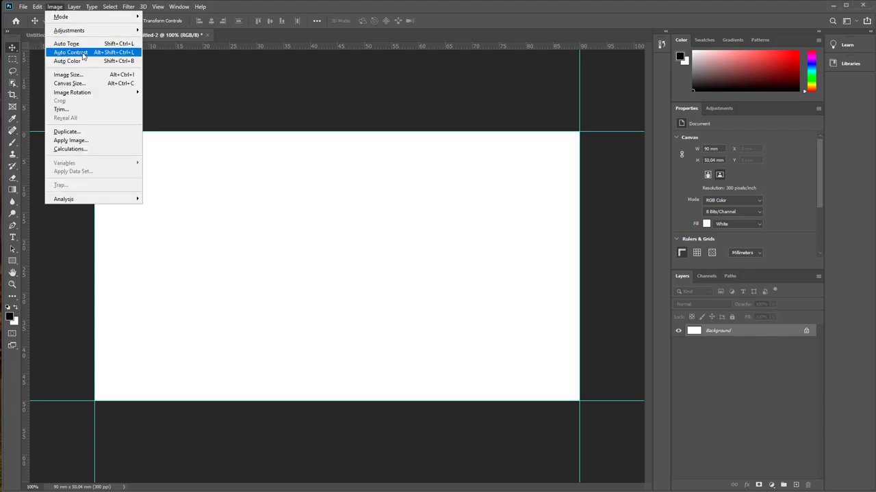
click(68, 83)
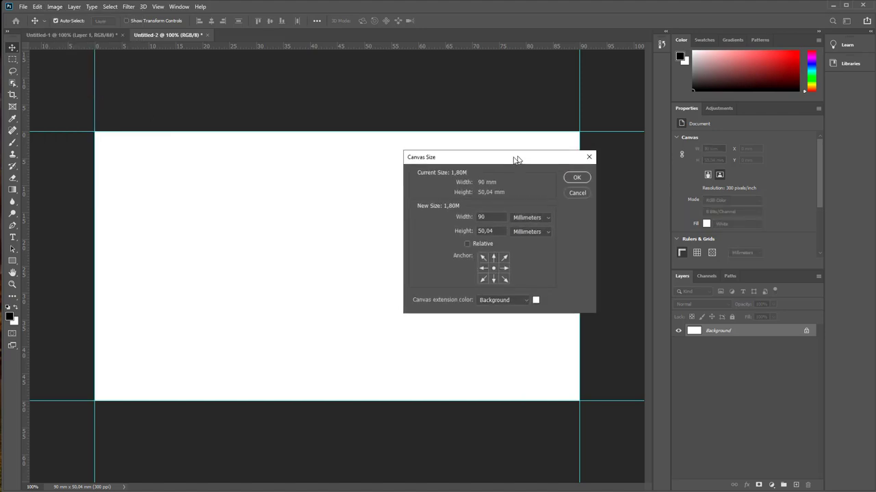
click(429, 243)
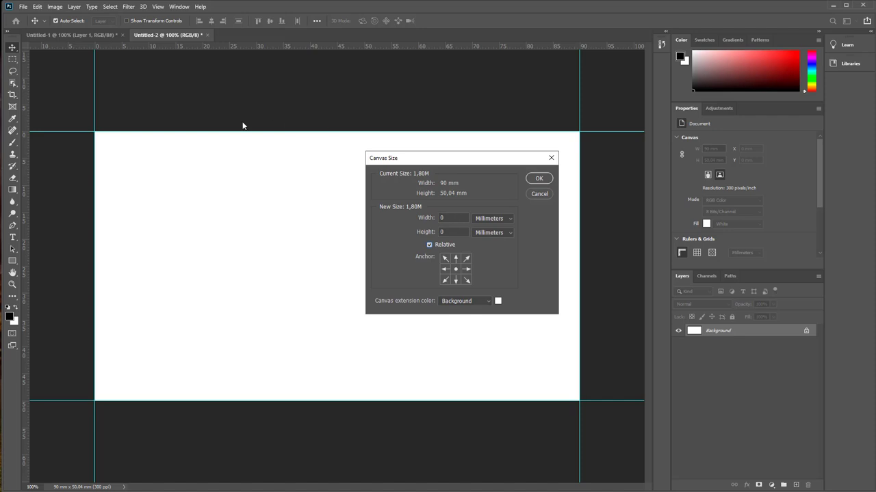
mouse_move(288, 148)
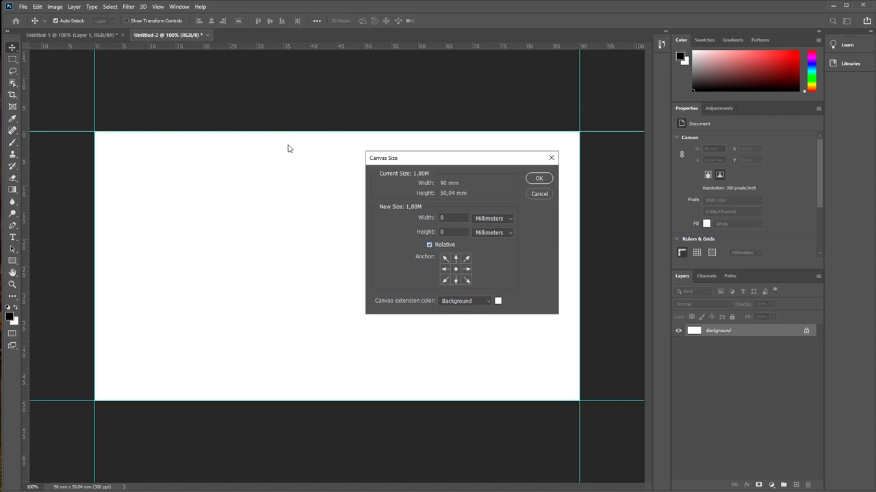
click(451, 219)
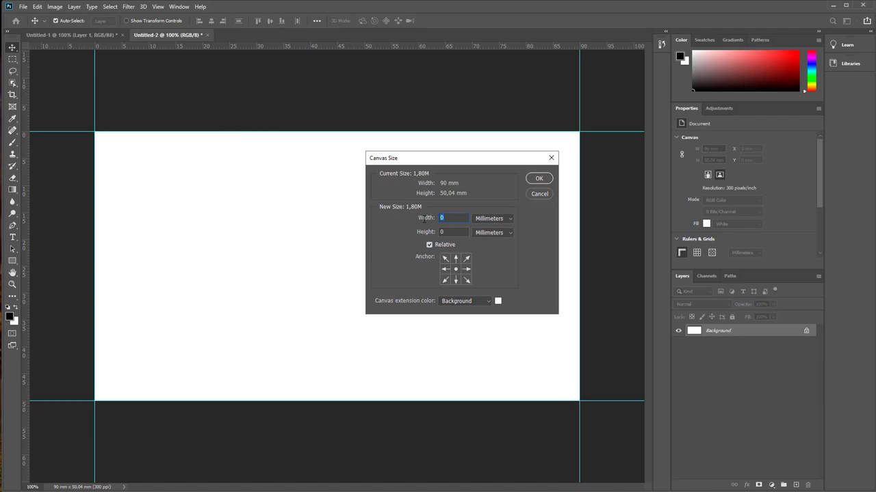
text(8)
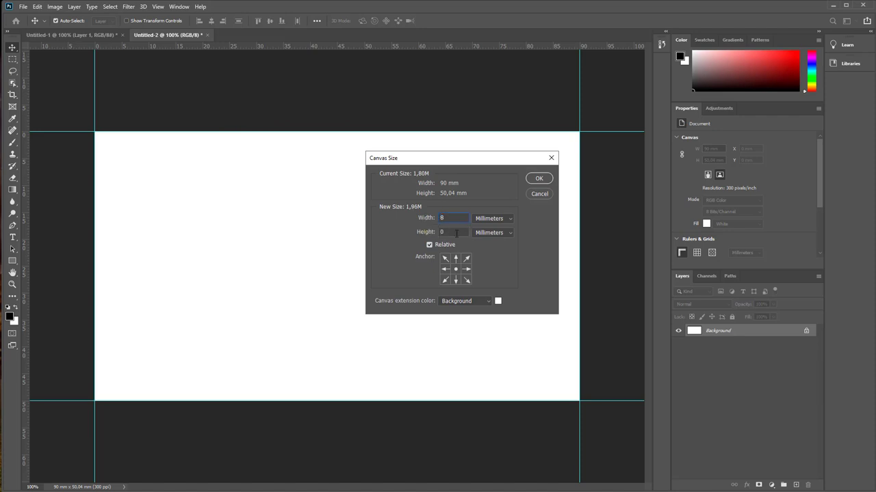
text(8)
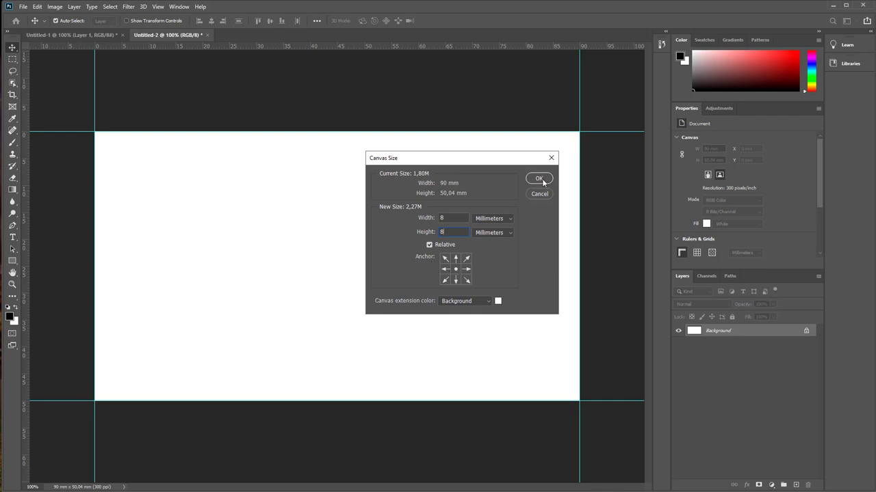
click(539, 178)
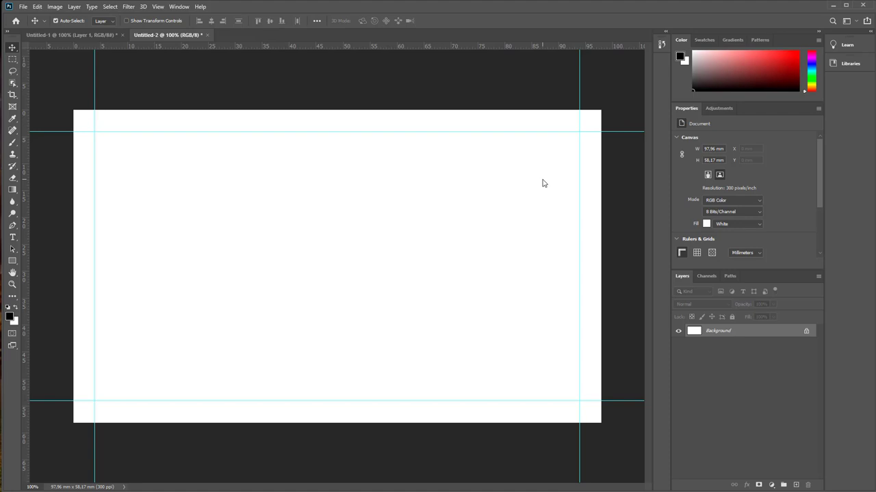
mouse_move(470, 249)
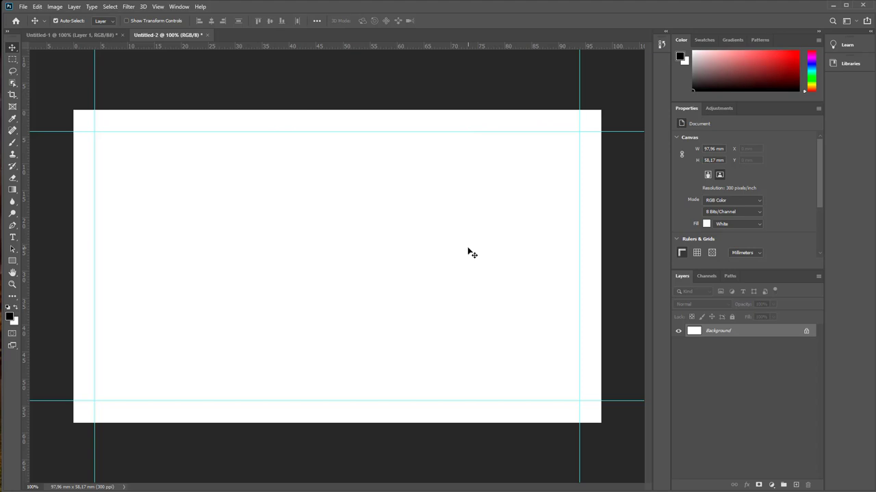
mouse_move(814, 482)
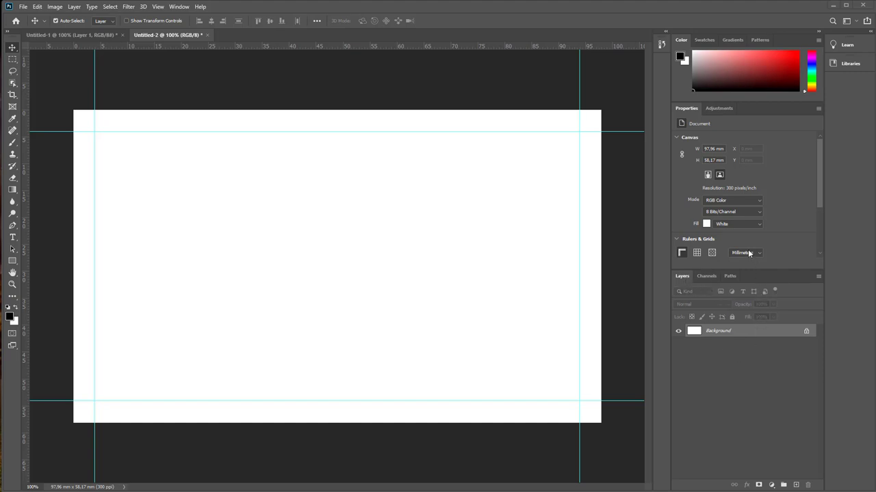
mouse_move(718, 276)
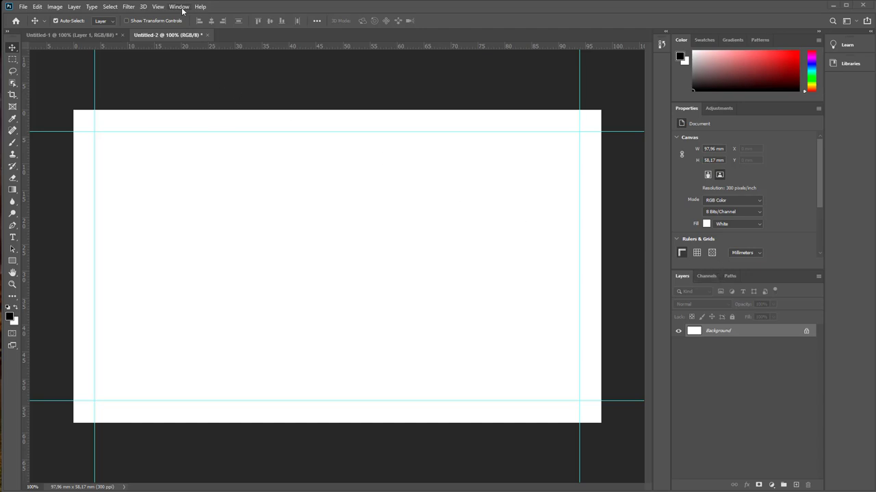
Bring up the Window menu to reach the Untitled-1 mockup document.
click(178, 6)
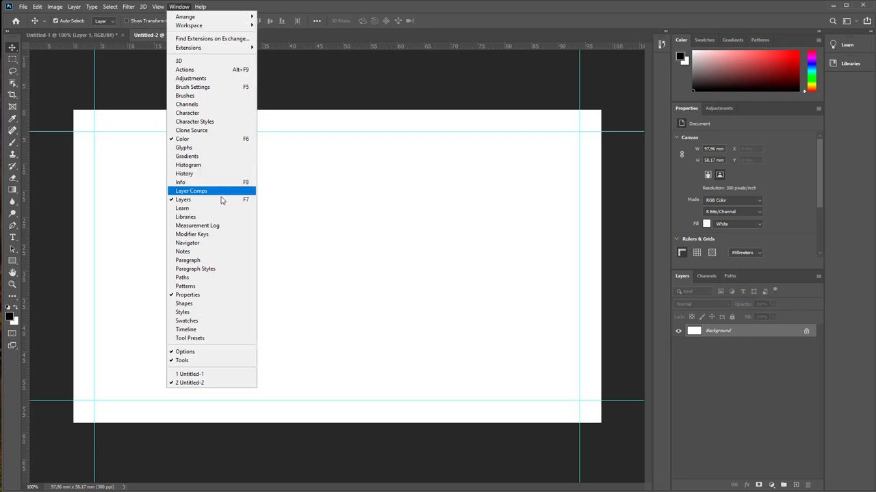
mouse_move(183, 199)
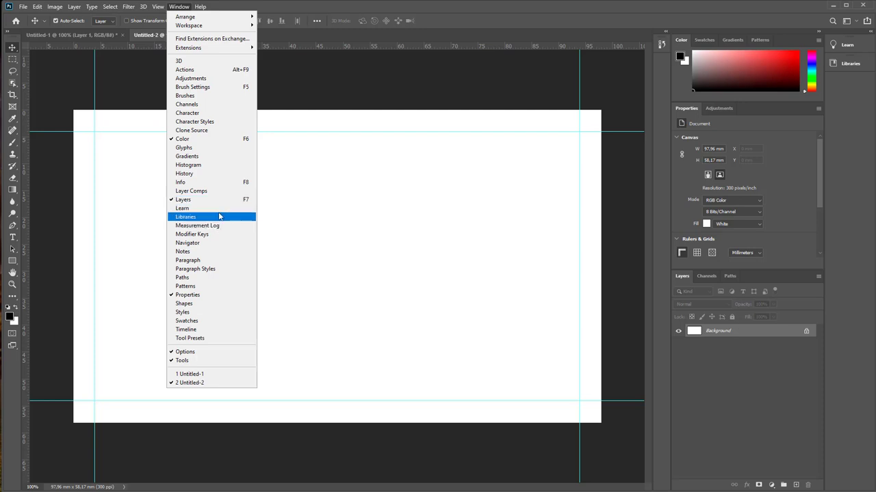
mouse_move(353, 43)
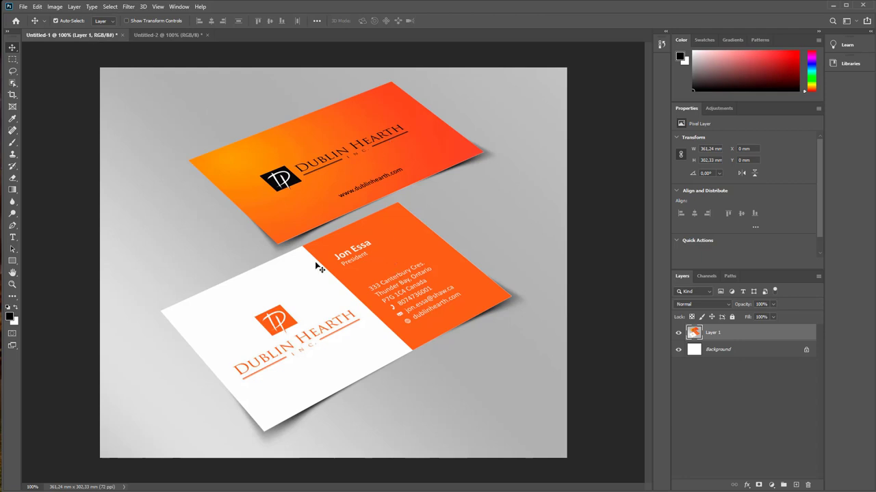
mouse_move(253, 327)
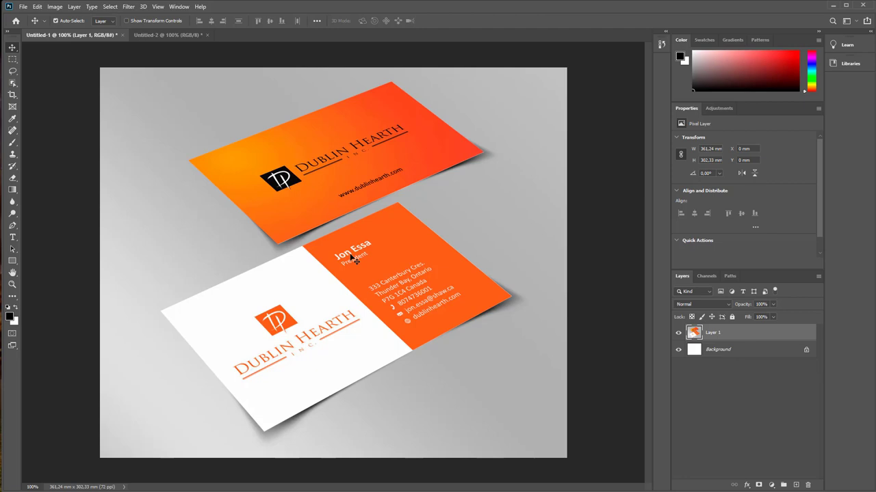
mouse_move(422, 247)
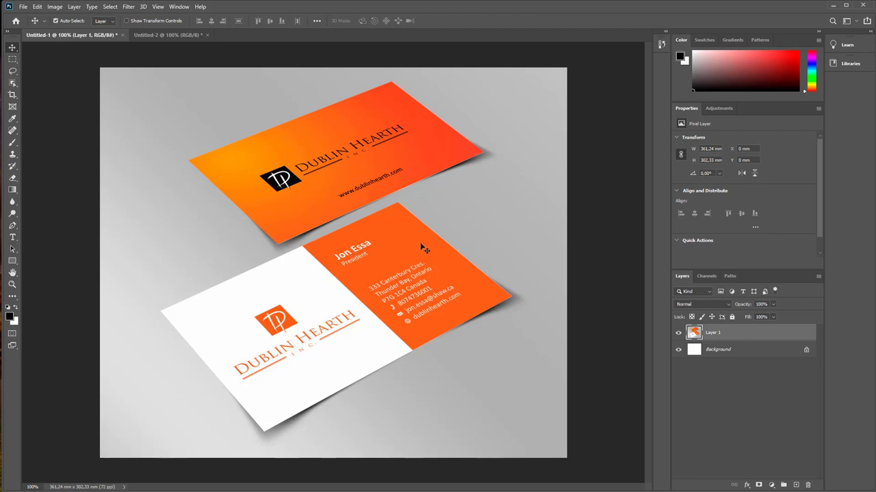
mouse_move(30, 189)
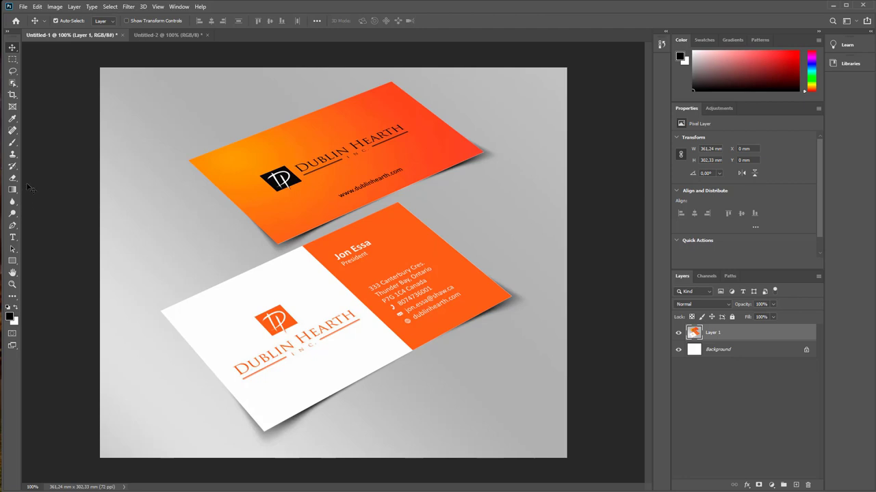
mouse_move(30, 240)
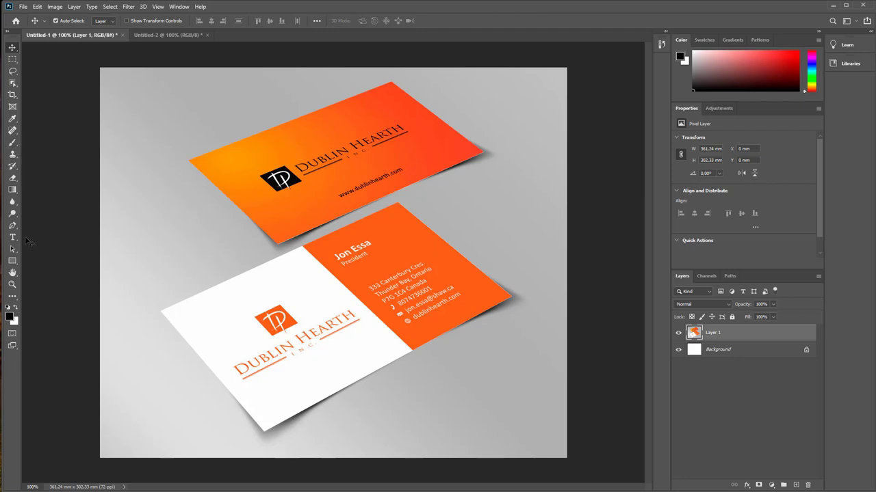
mouse_move(20, 225)
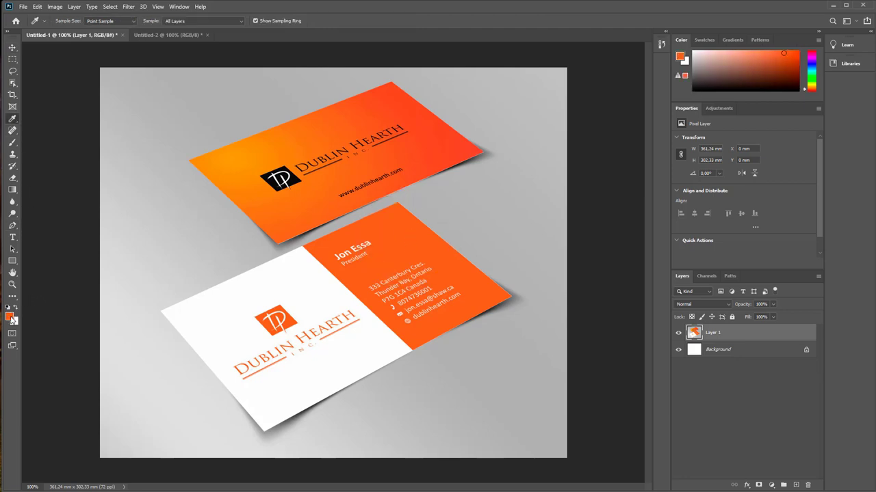
mouse_move(11, 317)
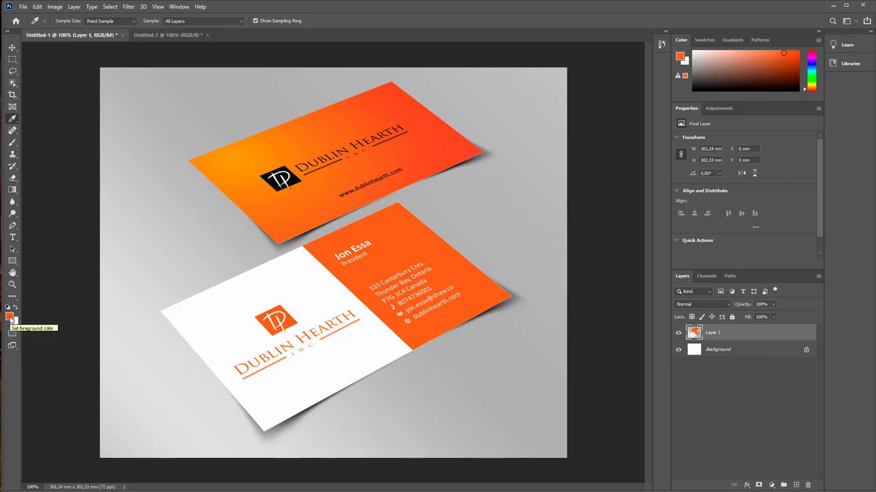
mouse_move(71, 273)
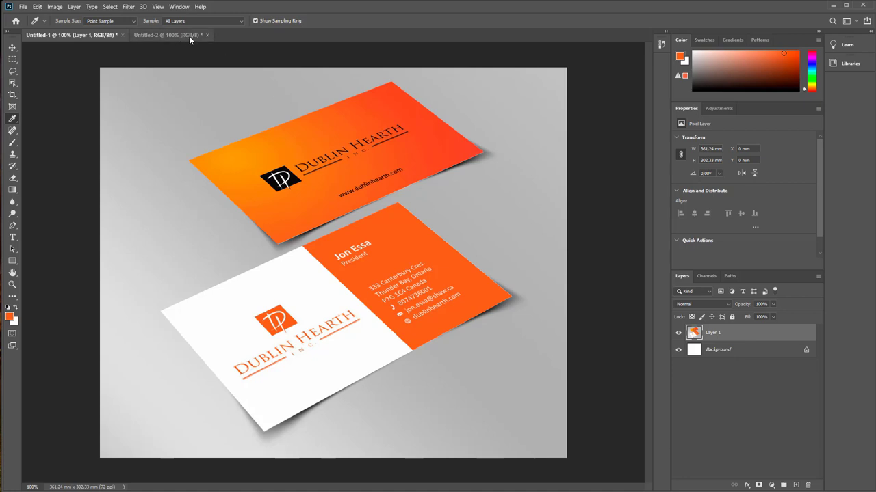
Return to the blank Untitled-2 card document with the sampled orange as foreground.
click(167, 36)
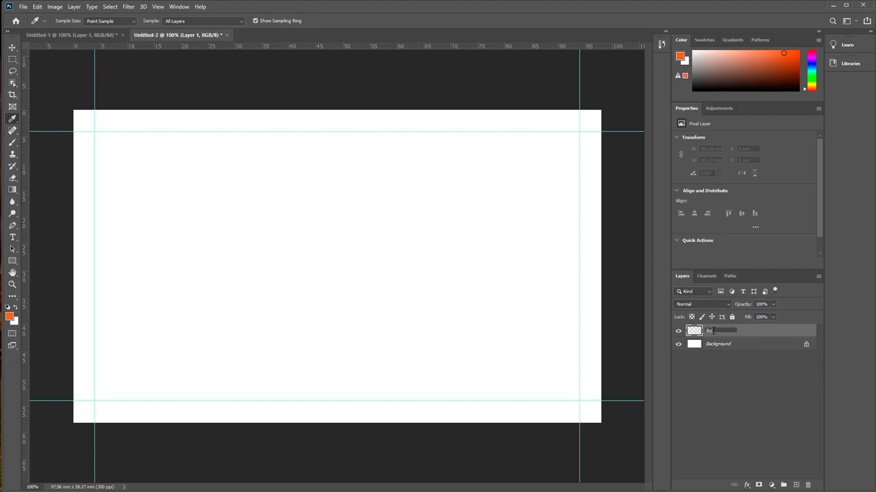
Name the new empty layer 'Bg0-1' above the background.
text(Bg0-1)
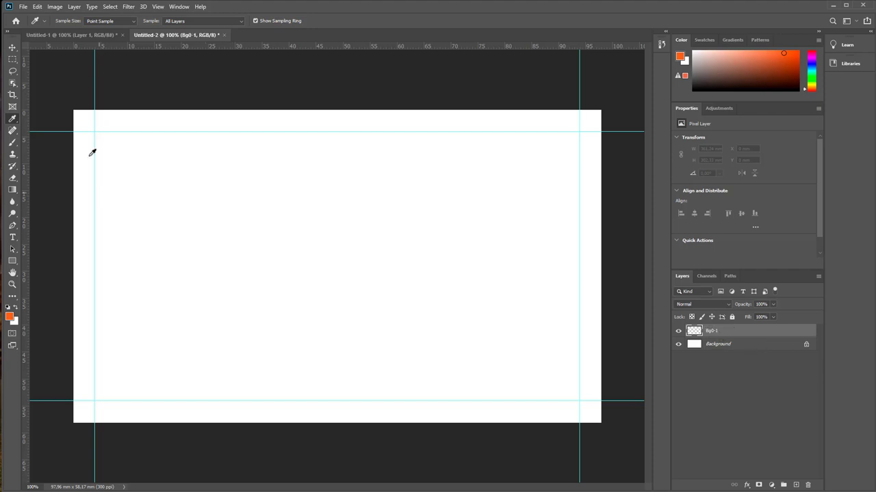
click(12, 60)
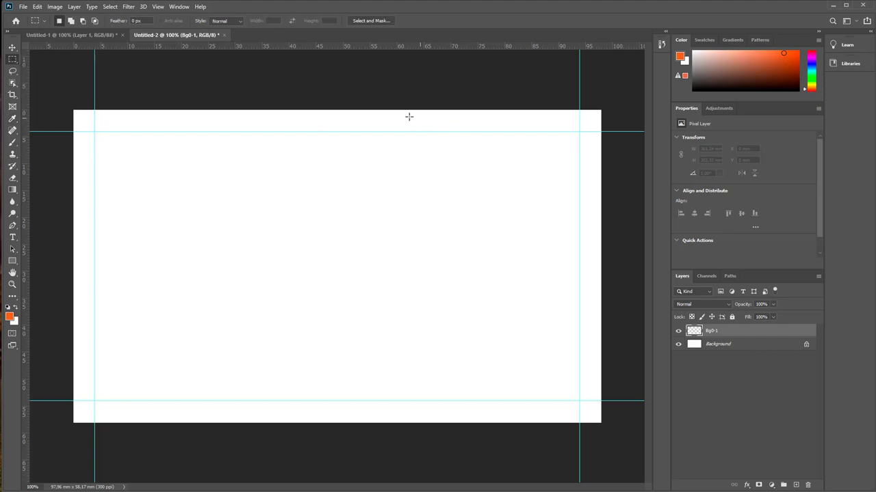
mouse_move(366, 109)
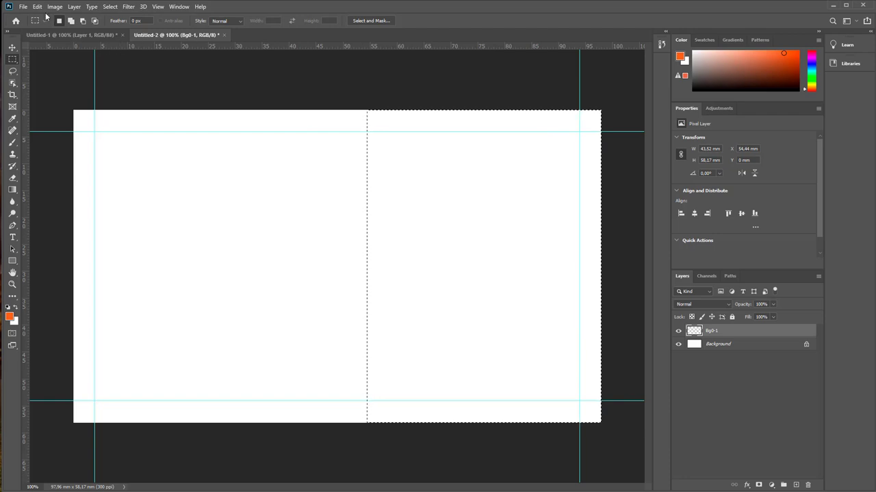
Fill the right-half selection with the orange foreground color.
click(37, 7)
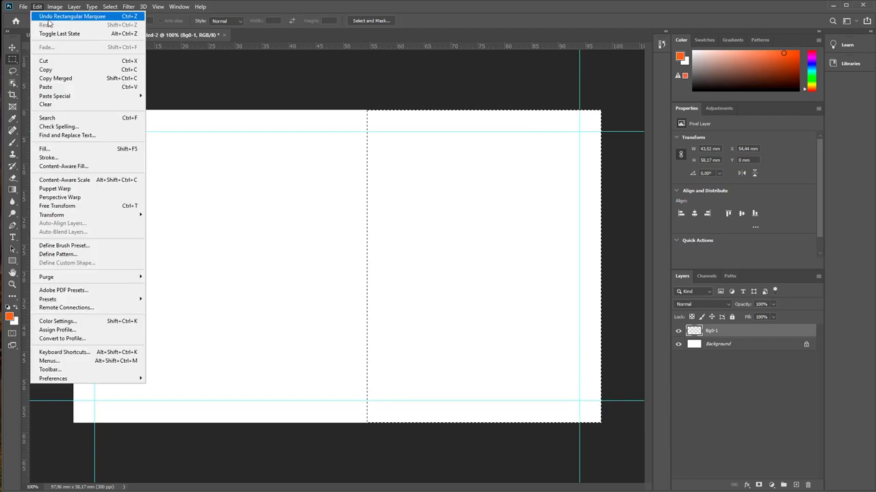
mouse_move(60, 197)
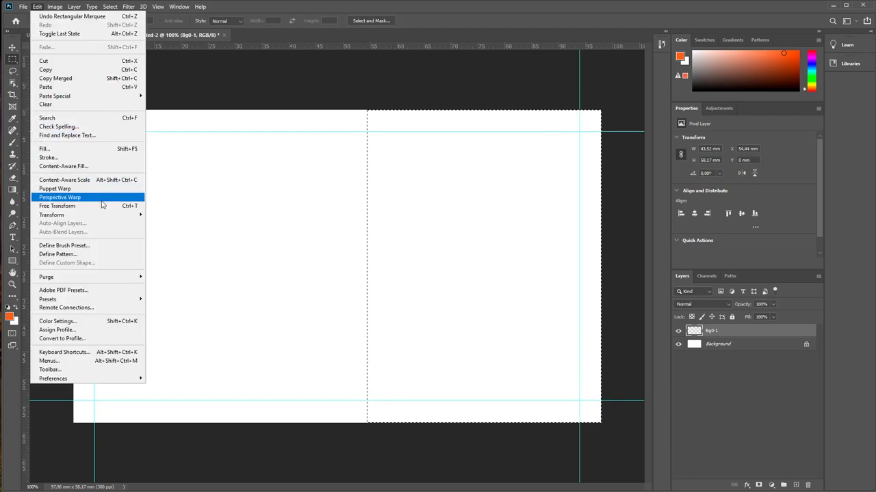
mouse_move(89, 205)
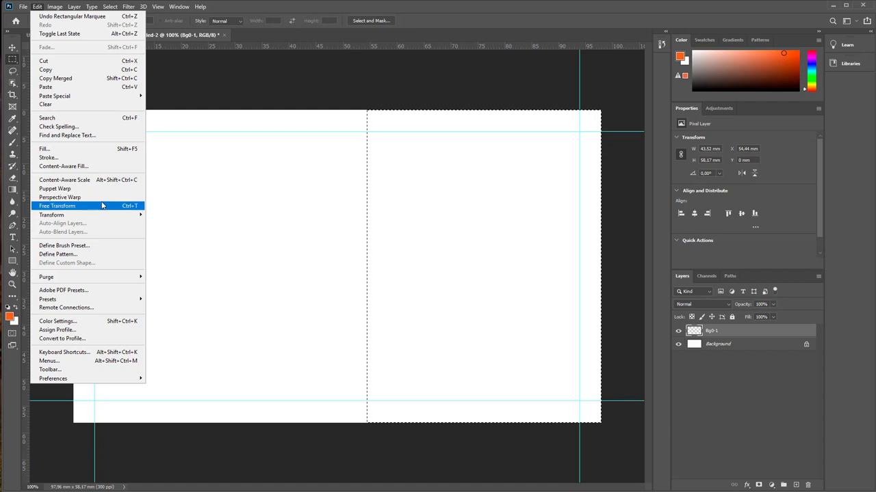
click(43, 148)
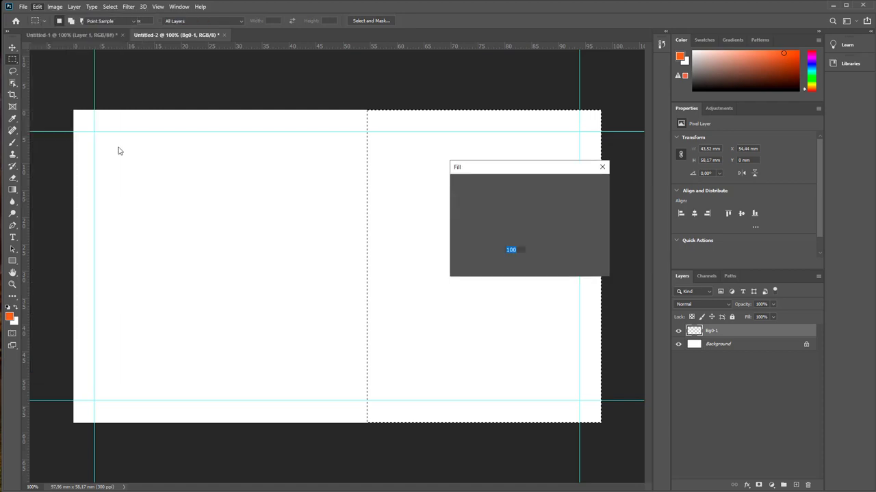
click(536, 183)
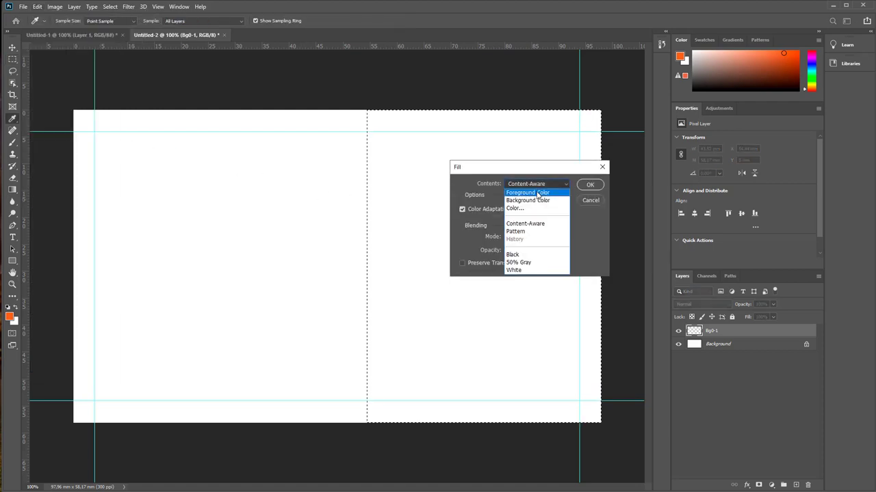
click(527, 192)
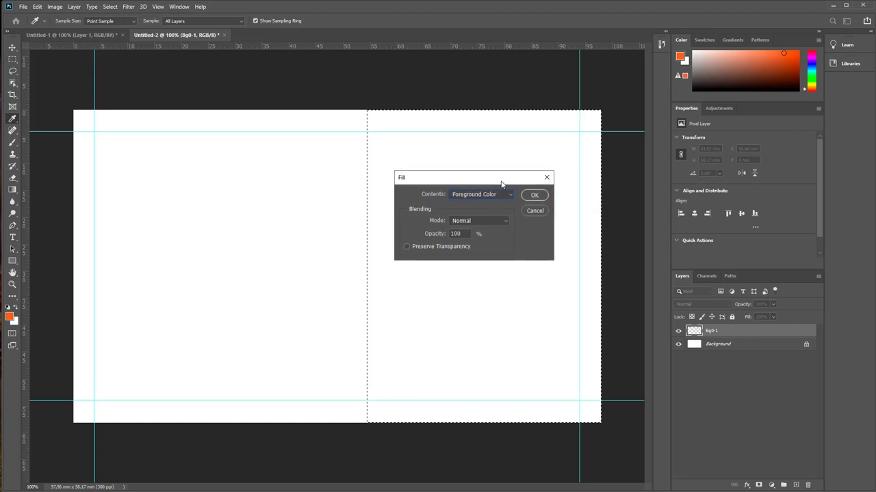
click(533, 194)
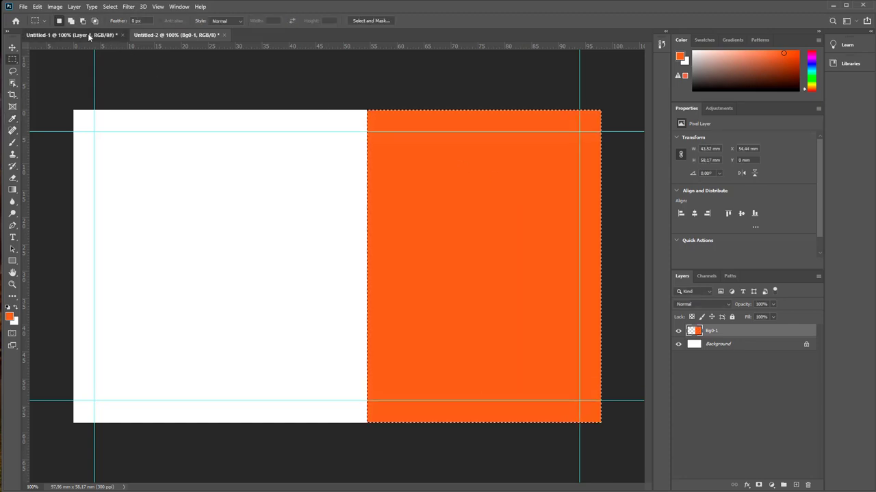
Compare with the reference mockup and deselect the orange half.
click(175, 36)
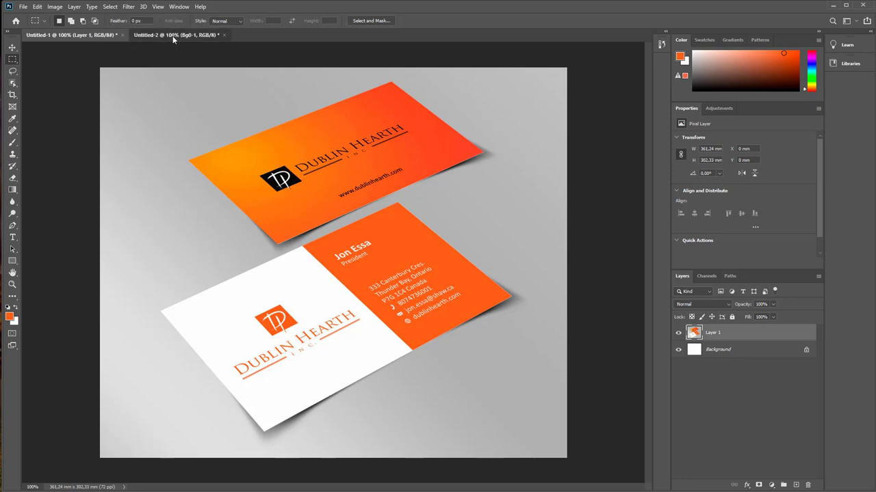
click(175, 35)
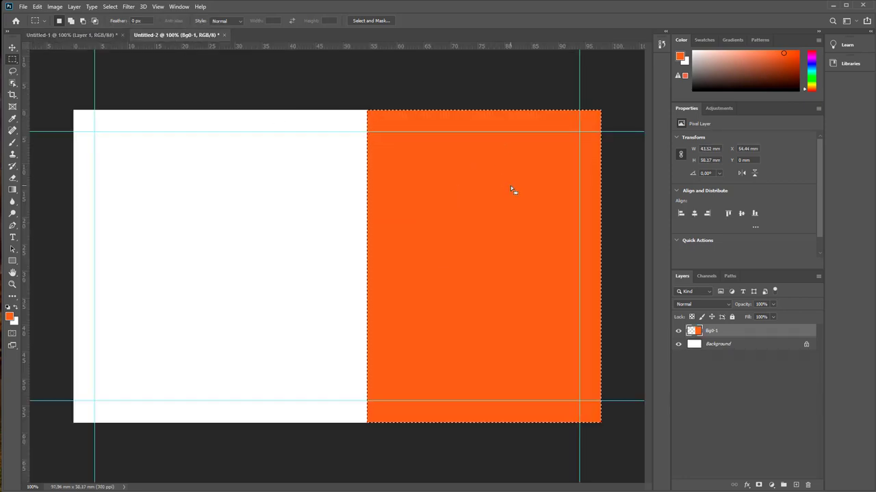
mouse_move(123, 52)
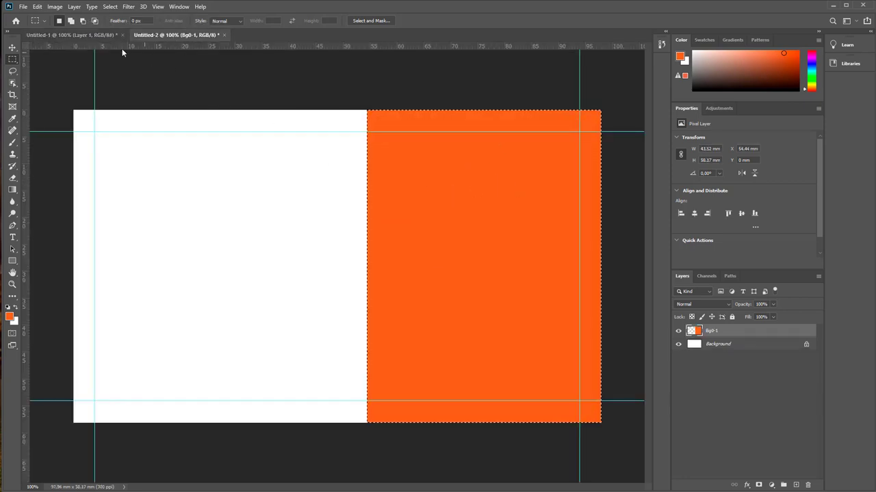
click(109, 5)
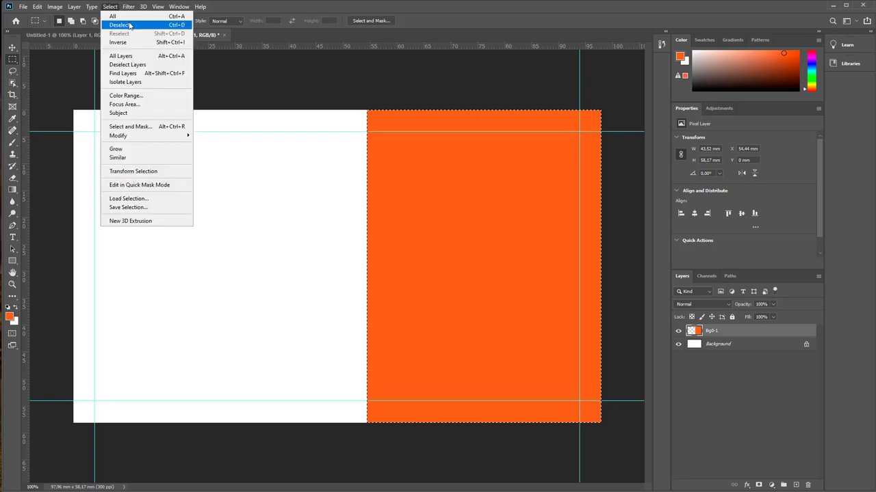
click(121, 25)
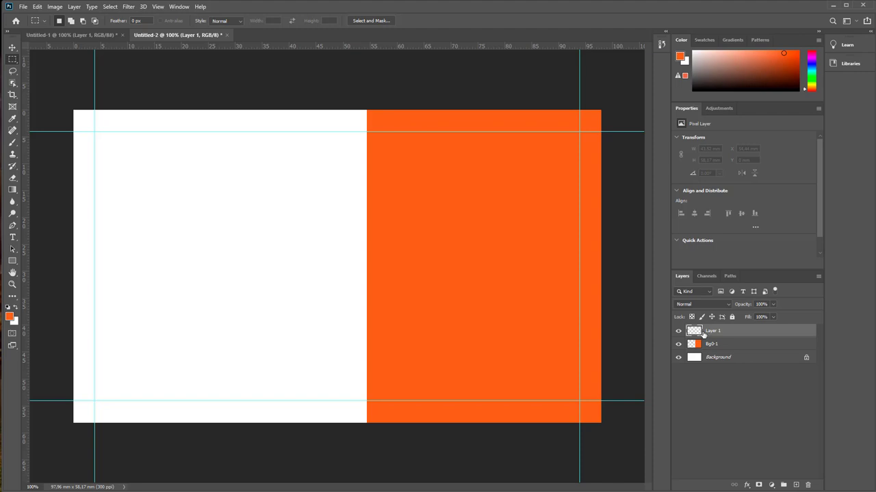
Rename the new layer and marquee a small square in the upper left white half.
double_click(713, 330)
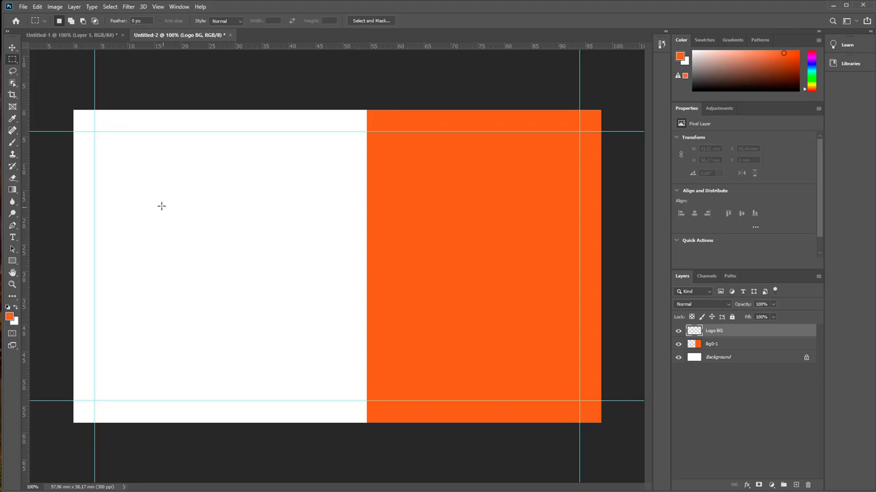
drag(161, 206, 271, 271)
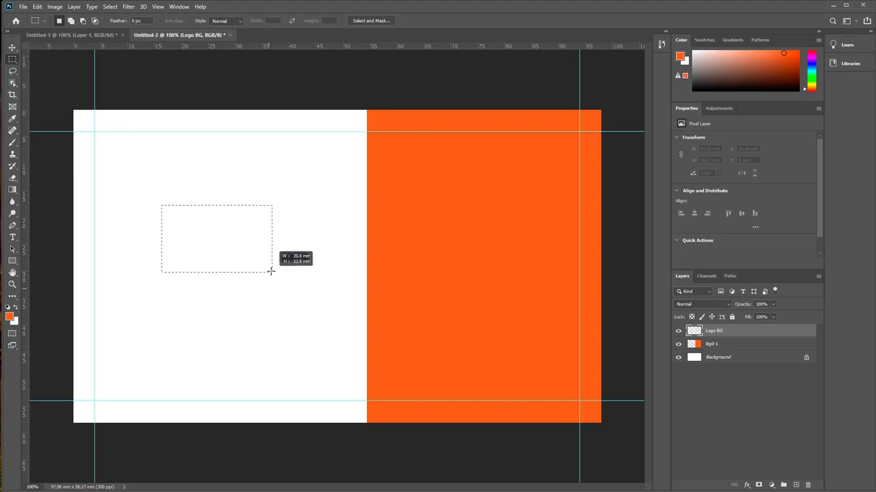
drag(271, 272, 260, 275)
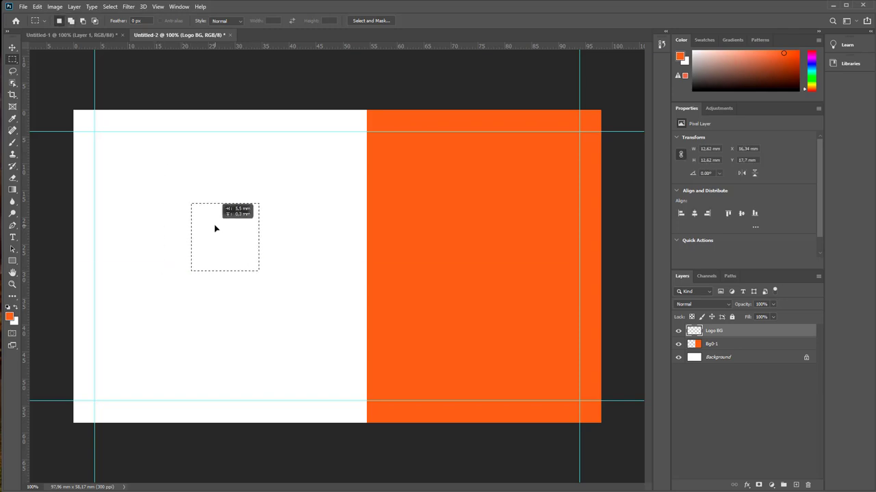
Check the logo position on the reference card and start filling the square with orange.
click(68, 35)
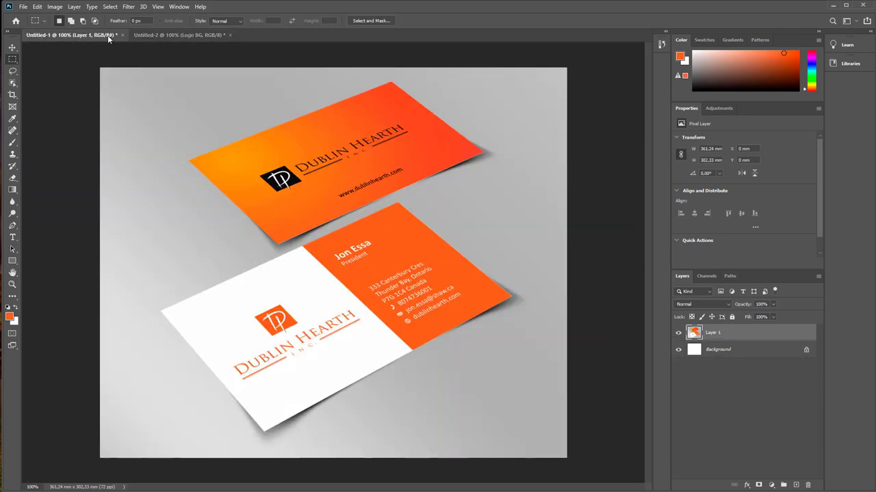
click(181, 36)
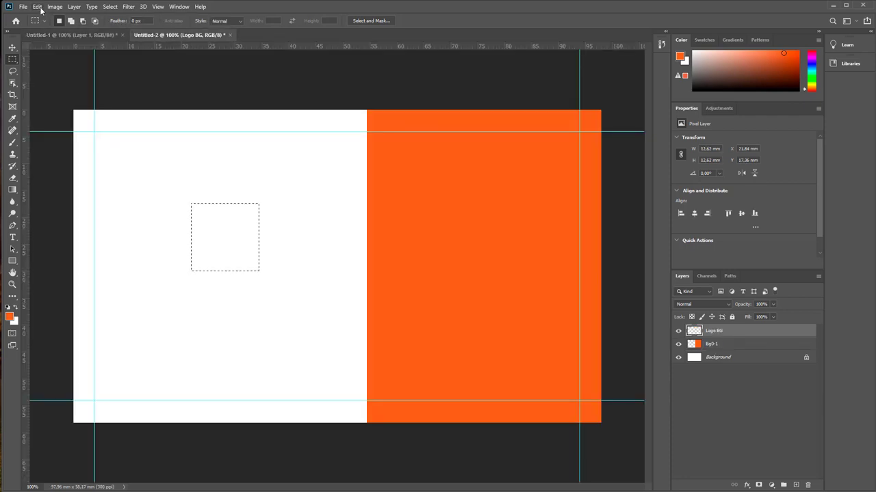
click(37, 6)
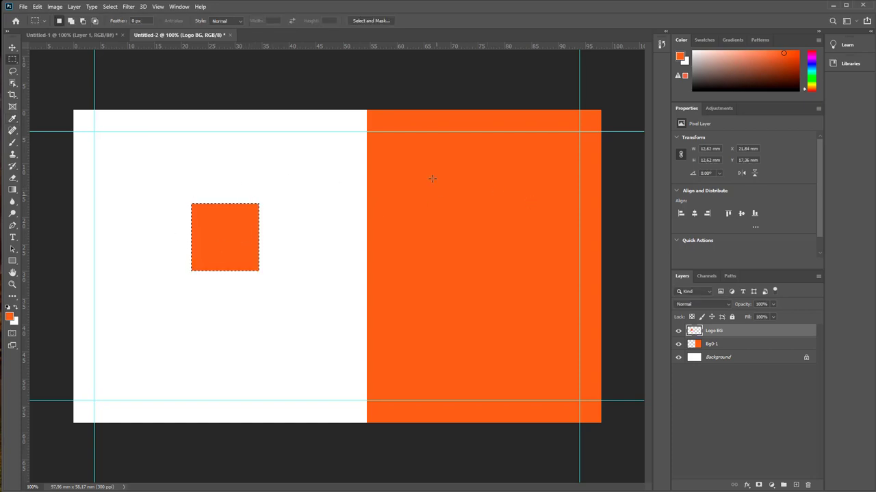
click(71, 35)
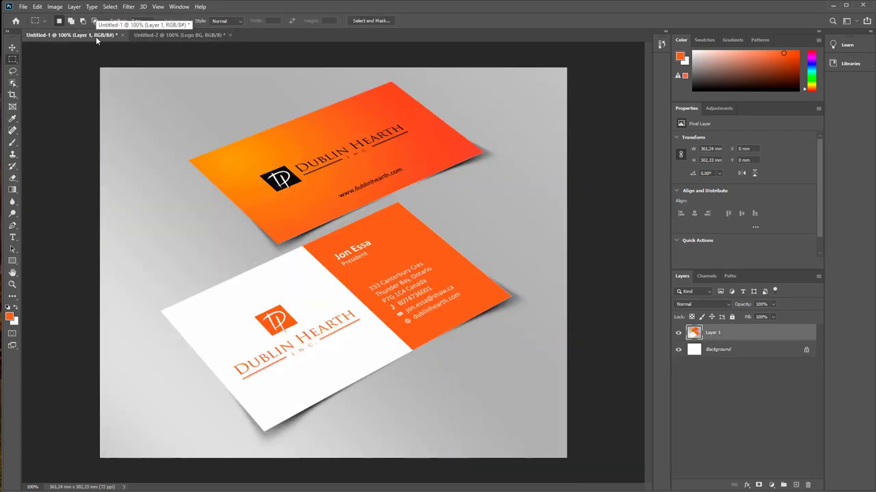
click(180, 35)
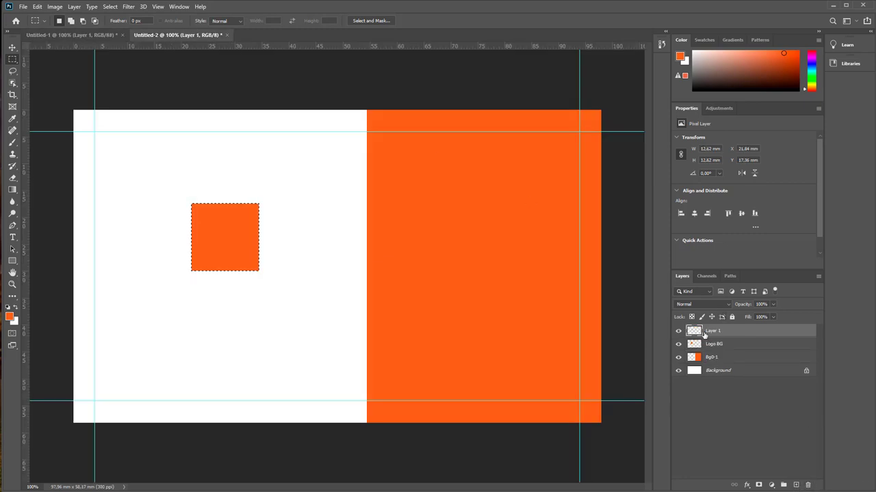
Rename the new top layer and centre the orange square in view.
double_click(714, 329)
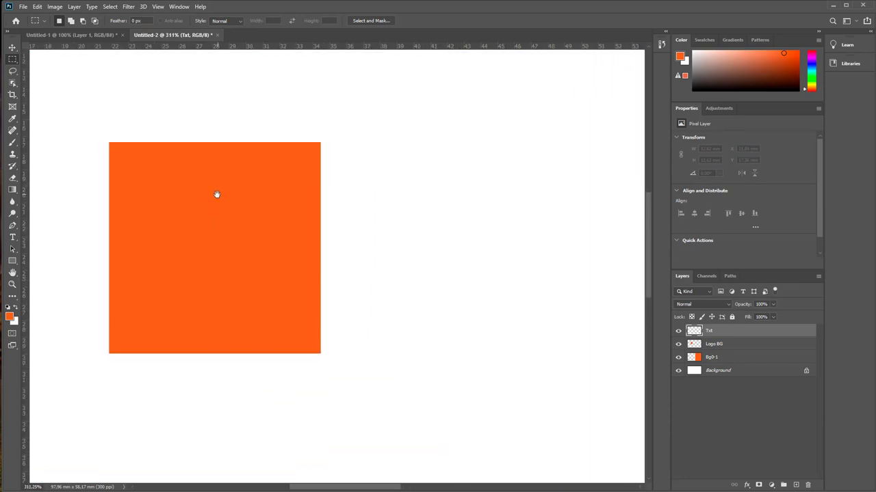
drag(216, 194, 271, 199)
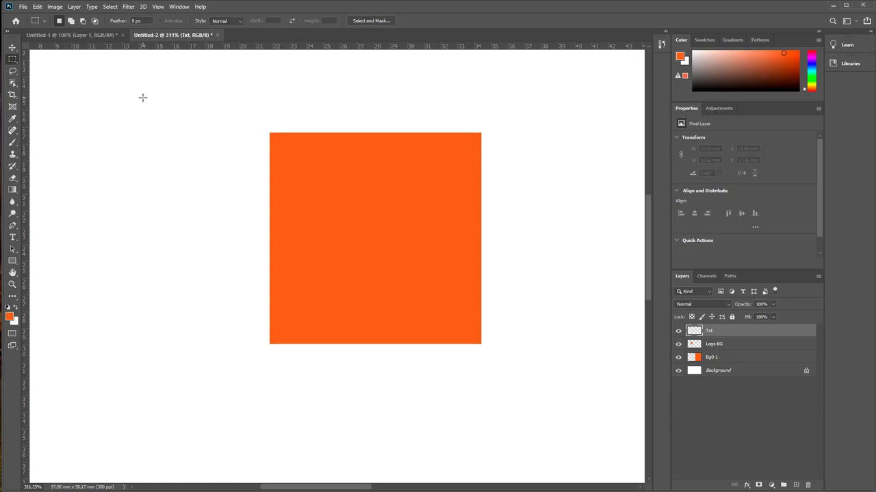
mouse_move(19, 149)
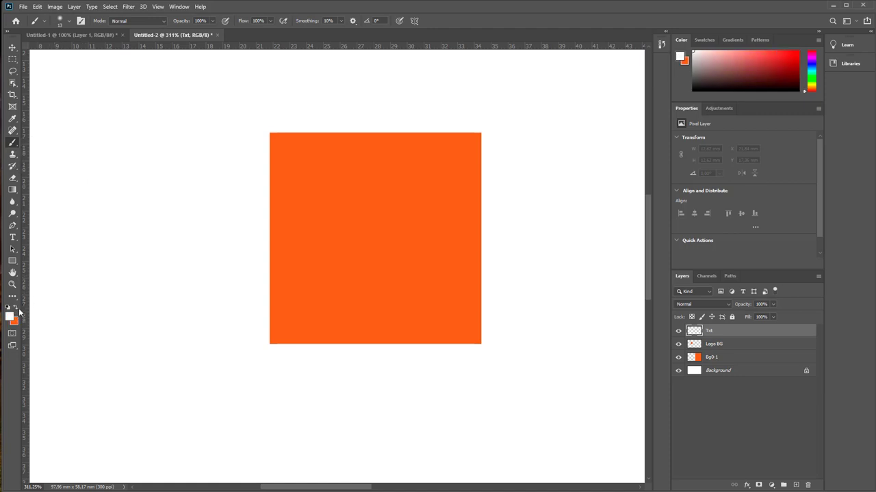
mouse_move(12, 316)
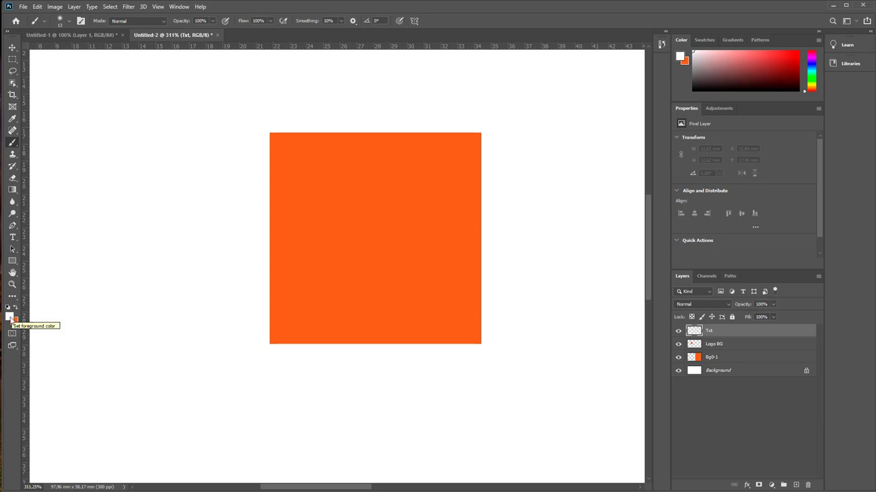
mouse_move(288, 109)
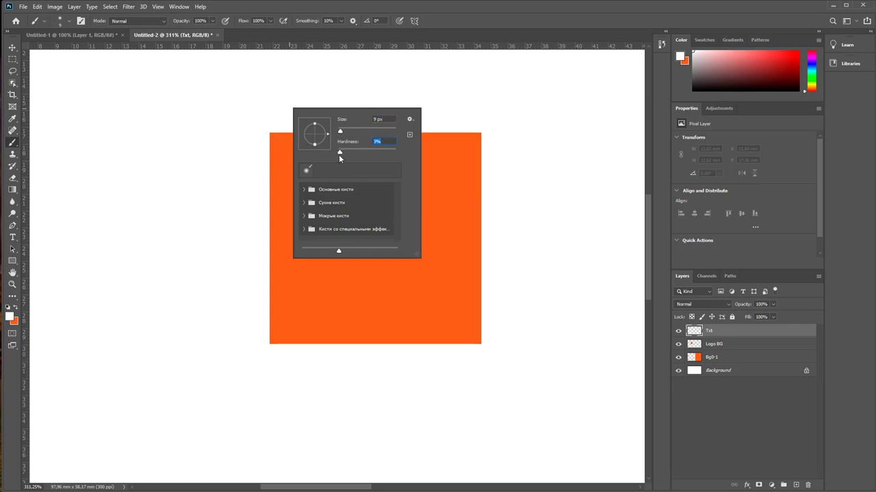
Paint the white letter D on the orange square, checking the reference mockup.
click(364, 189)
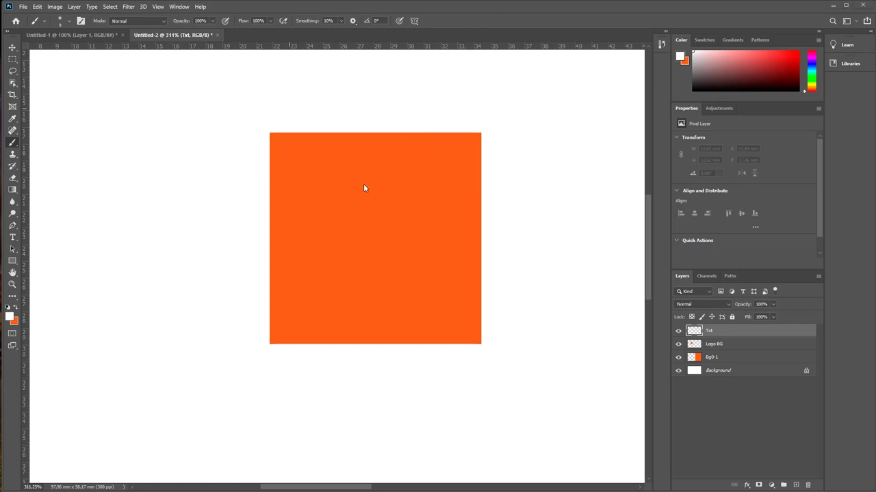
mouse_move(348, 201)
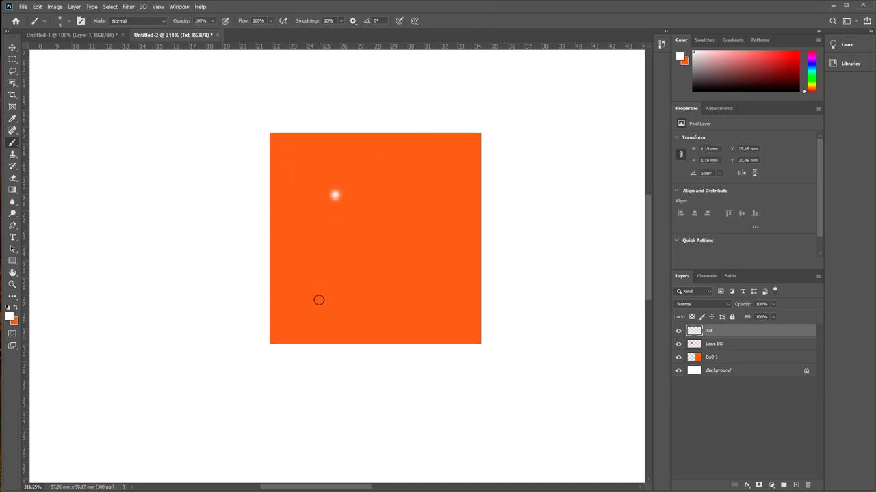
drag(333, 196, 317, 312)
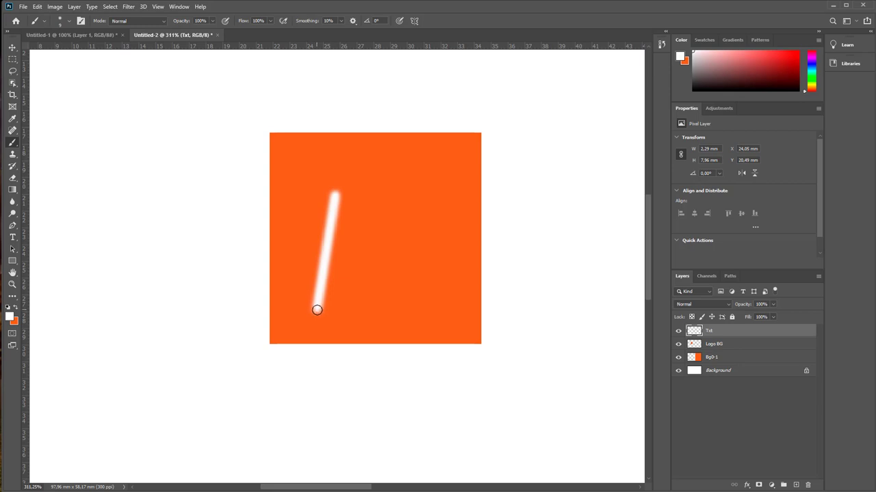
drag(318, 309, 371, 256)
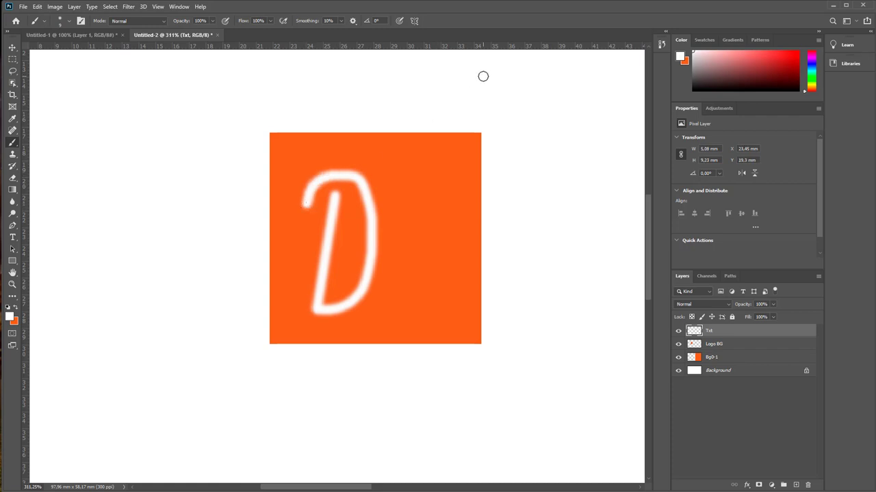
click(65, 36)
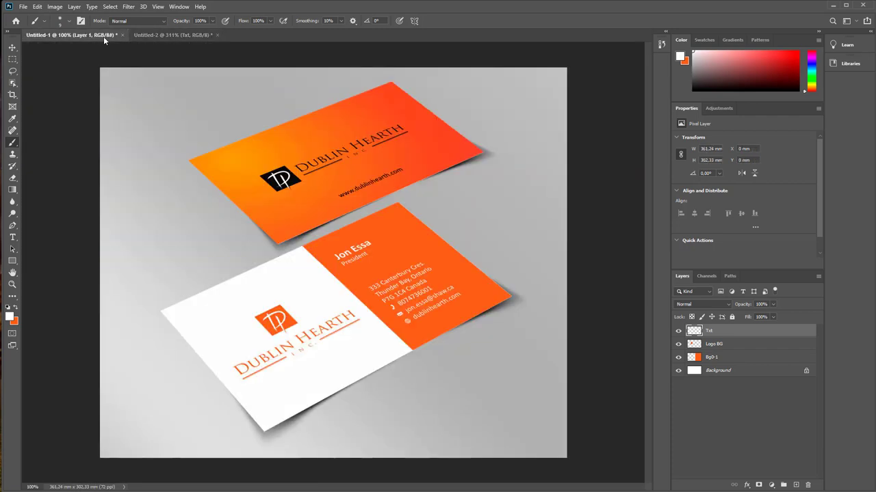
click(171, 36)
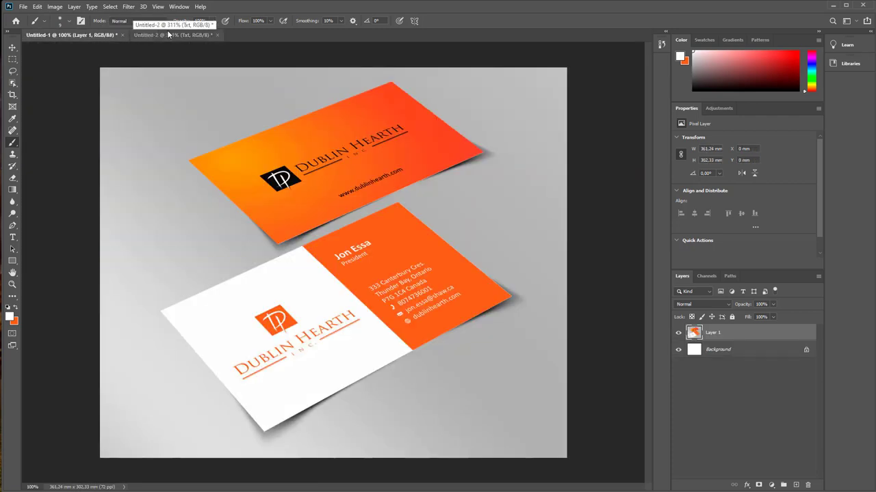
click(171, 35)
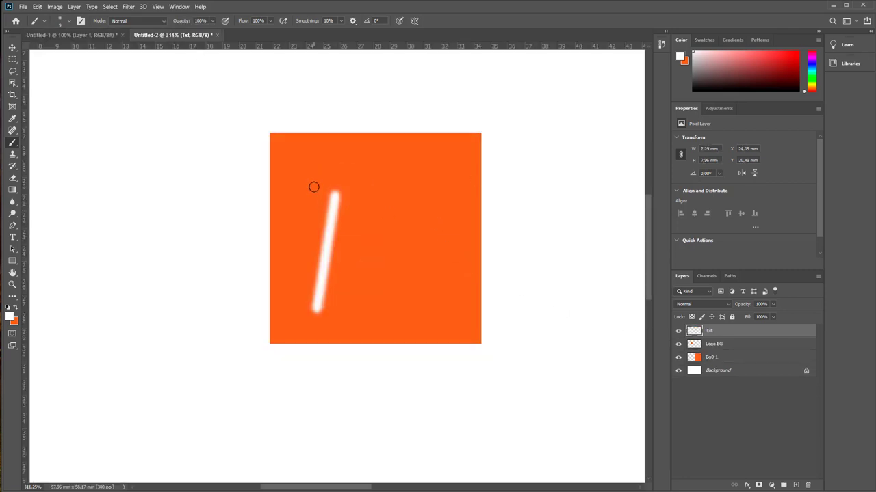
drag(335, 194, 307, 187)
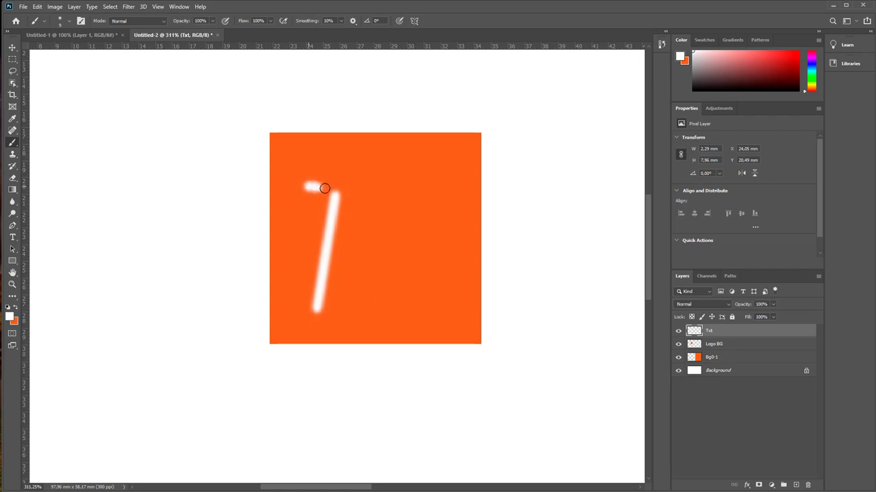
drag(325, 189, 309, 312)
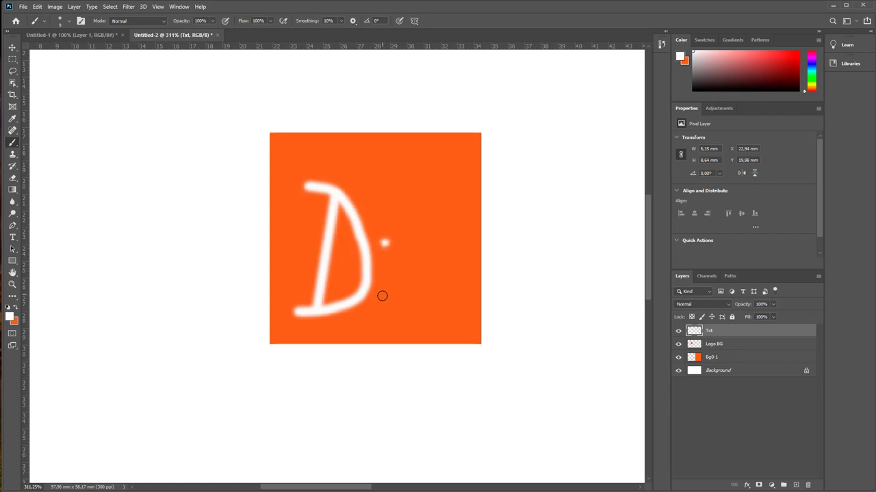
Paint the white letters u and T, then compare with the reference mockup.
drag(383, 241, 399, 307)
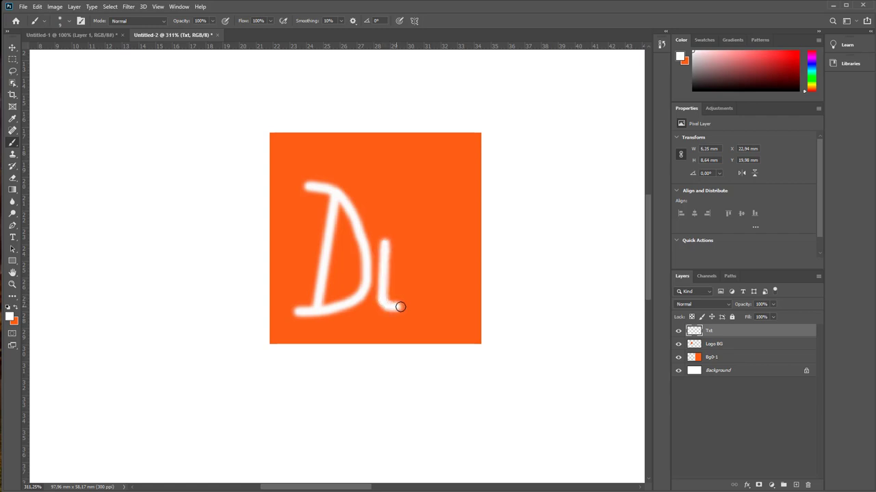
drag(399, 307, 417, 244)
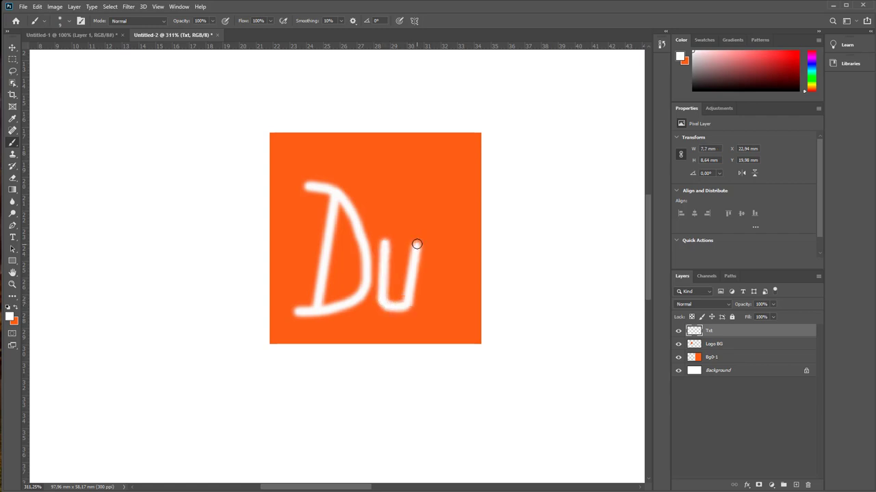
drag(417, 244, 422, 306)
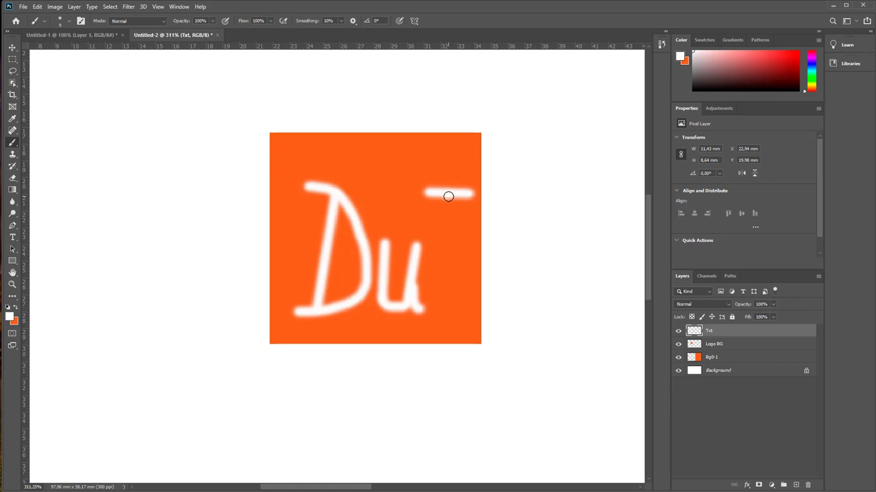
drag(449, 197, 446, 320)
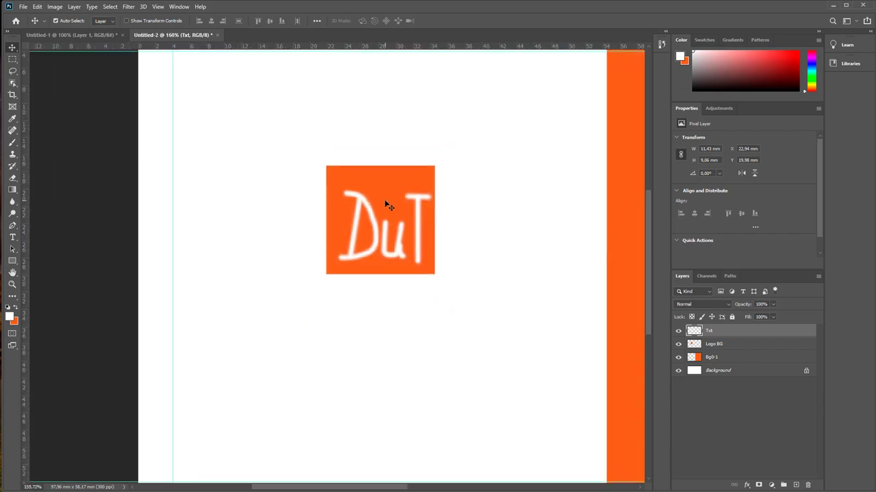
click(71, 36)
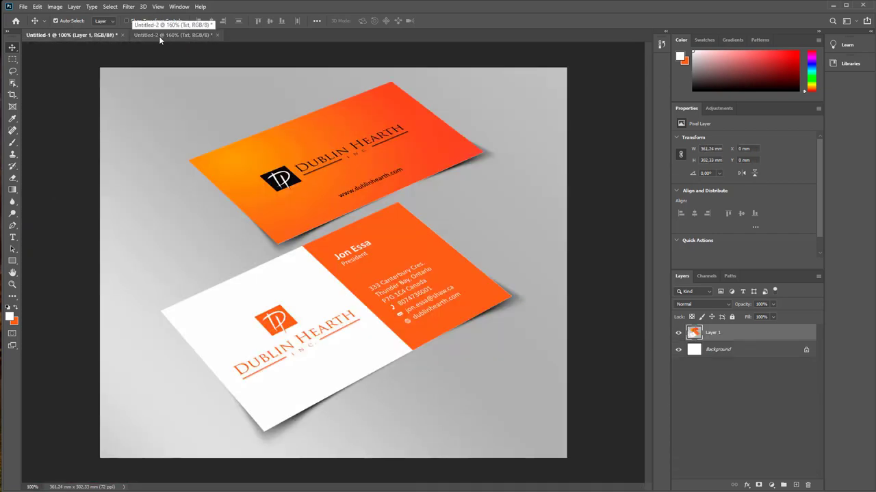
click(171, 36)
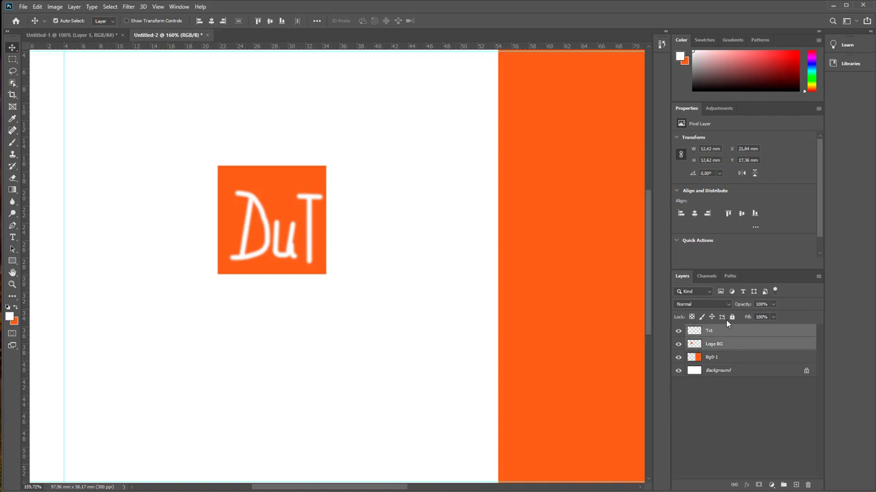
mouse_move(719, 336)
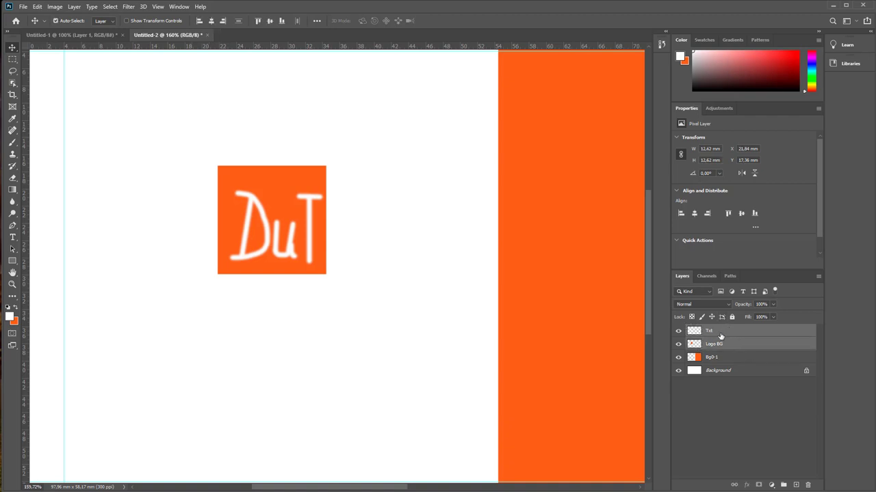
Group the DuT lettering and orange square layers into a group named Logo.
click(728, 343)
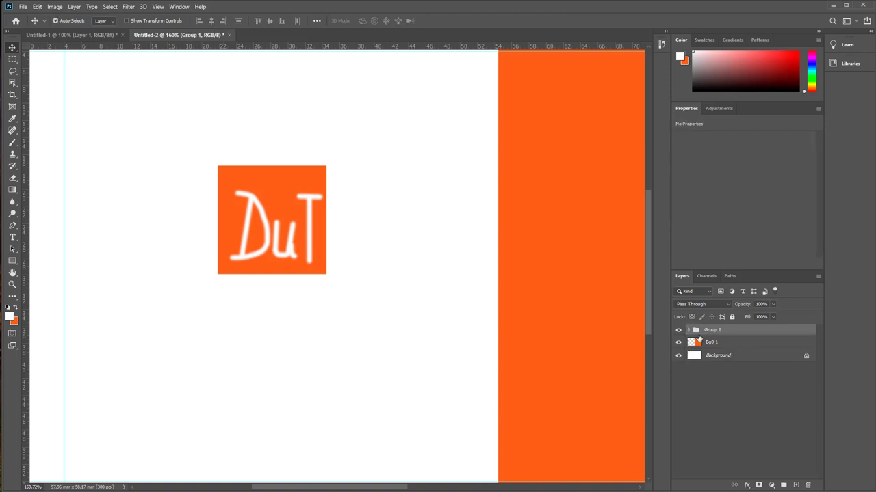
double_click(712, 330)
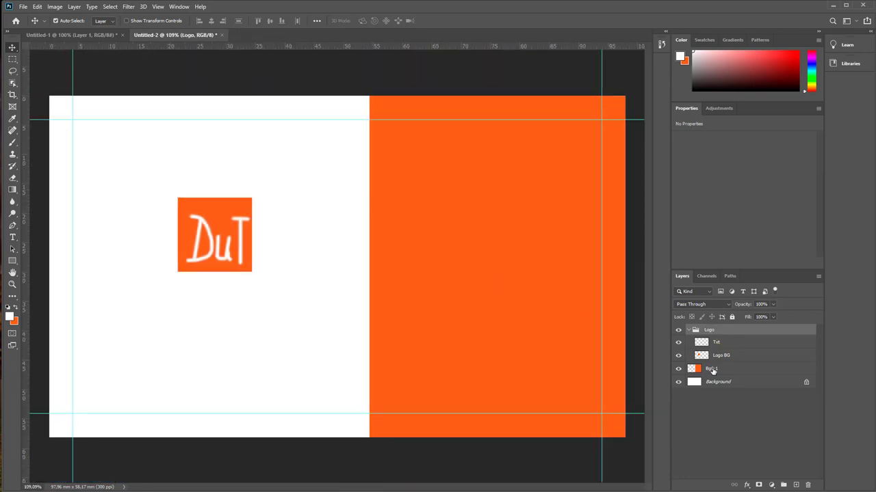
click(716, 342)
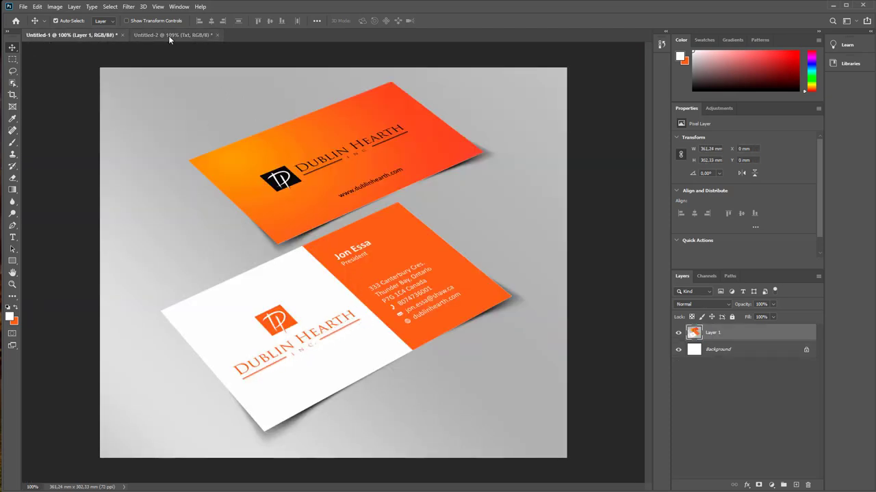
Add the text 'Dnipto University of Technology' below the DuT logo.
click(171, 36)
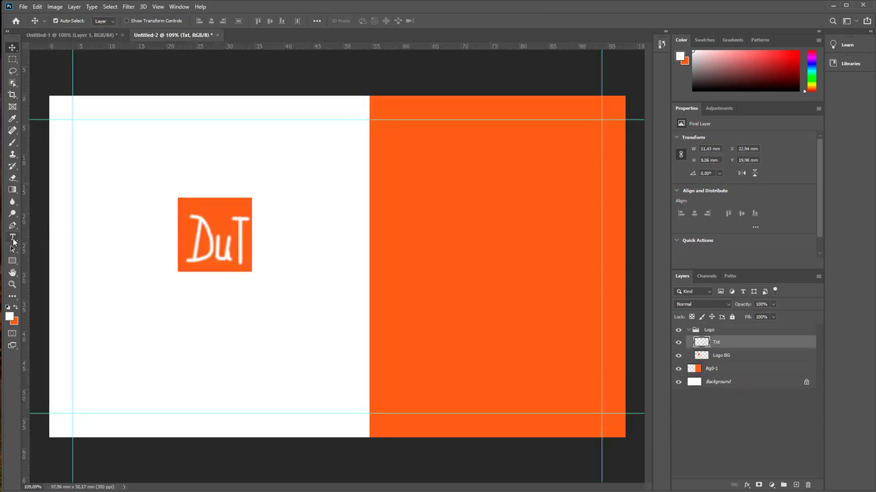
click(13, 238)
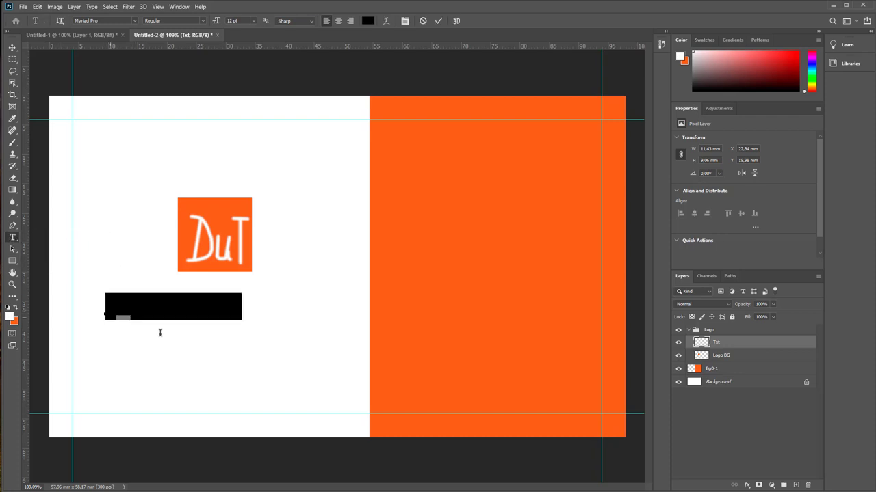
text(Lorem Ipsum)
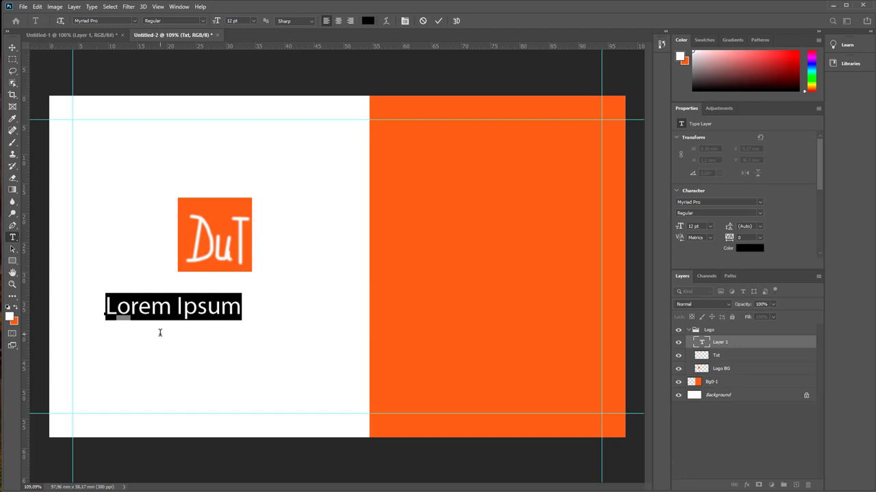
text(Dnipto)
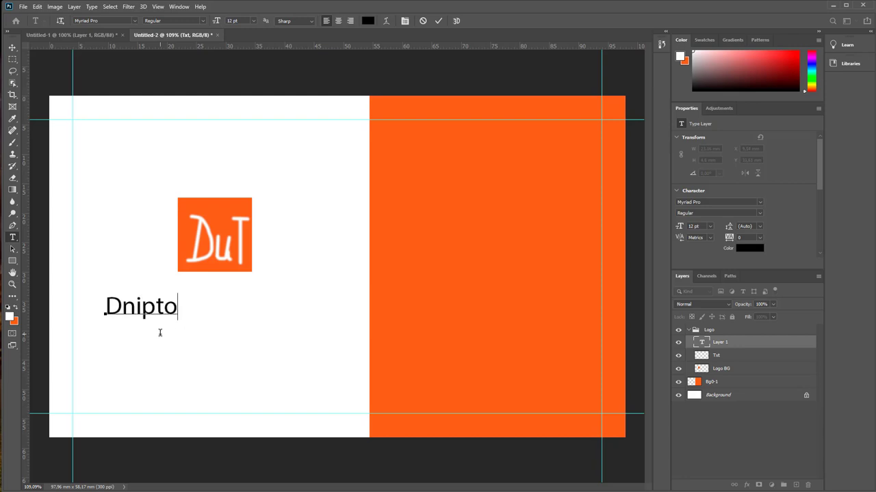
text(Univer)
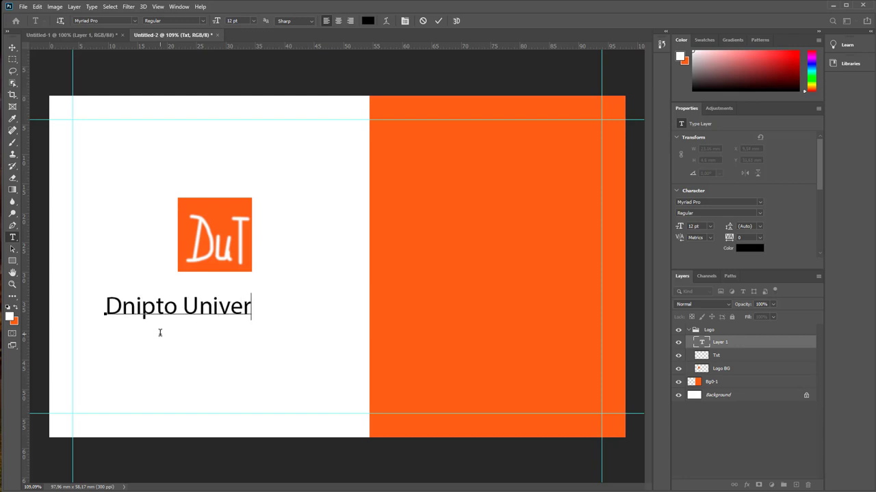
text(sity)
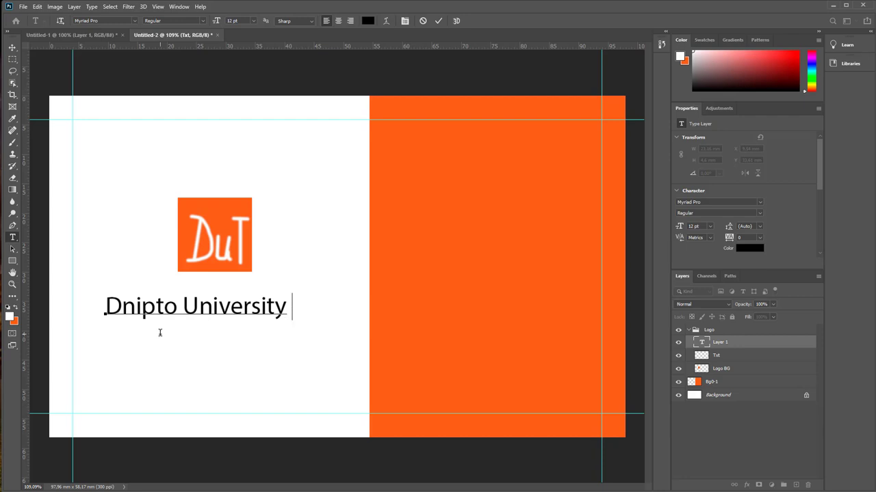
text(of Te)
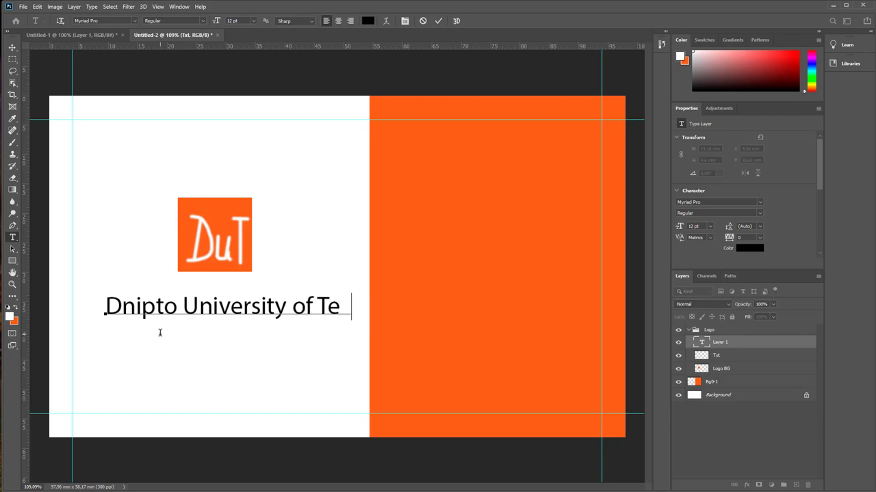
text(chnolog)
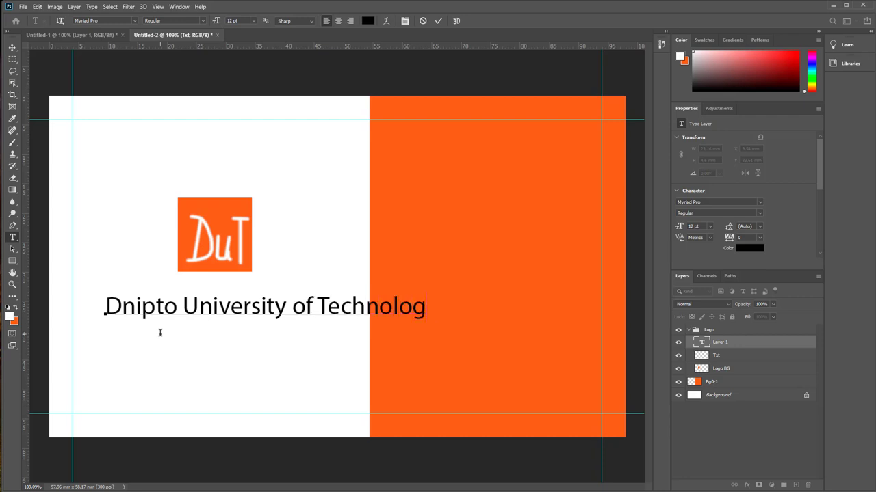
text(y)
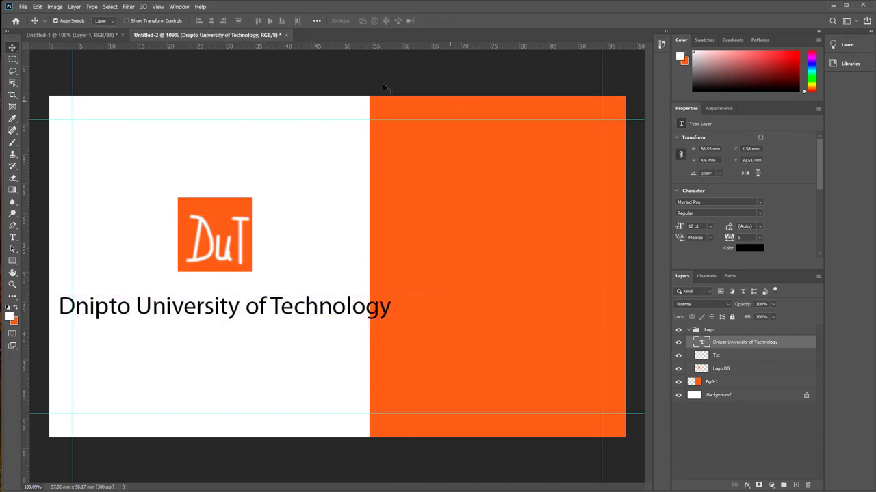
Show the Character panel and reduce the university name's font size.
click(178, 6)
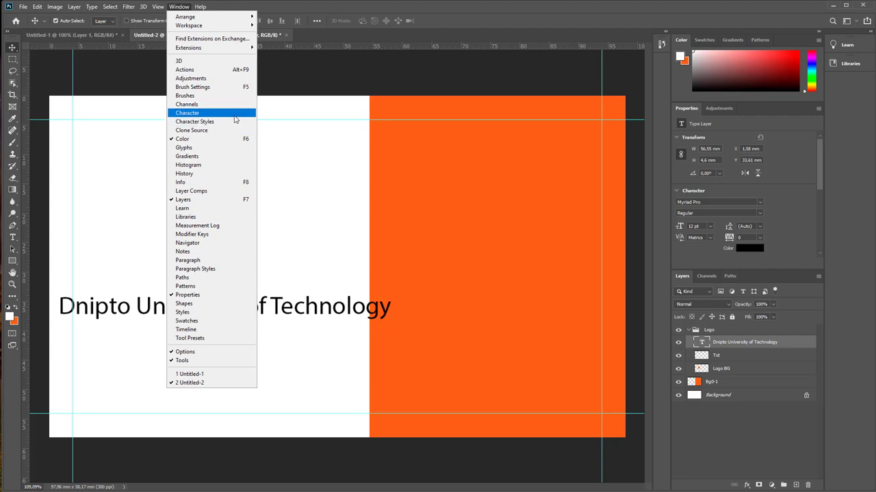
click(186, 113)
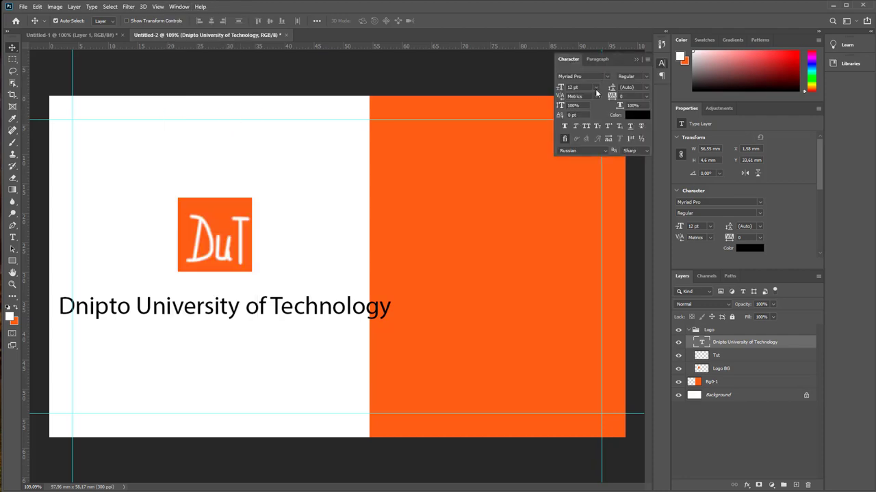
click(596, 88)
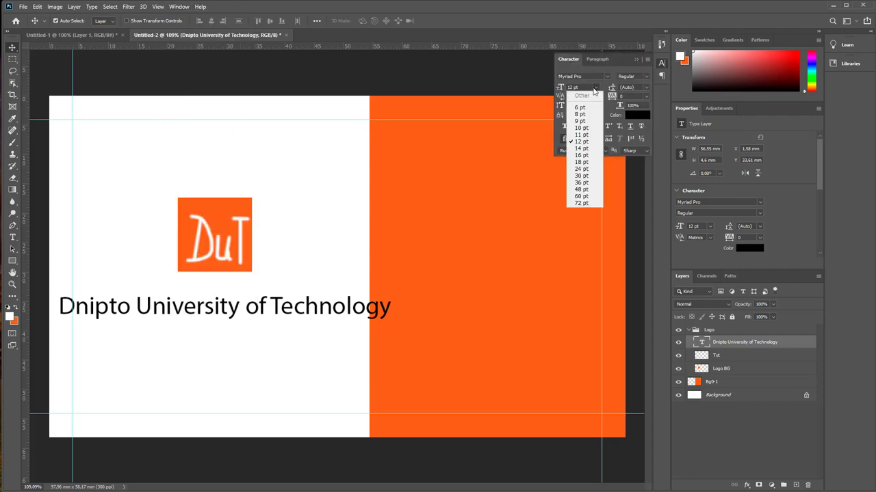
mouse_move(581, 129)
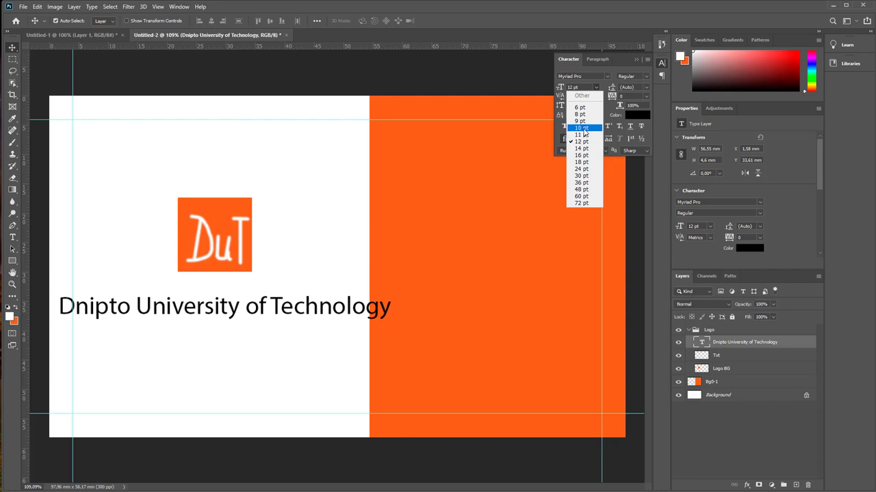
click(580, 128)
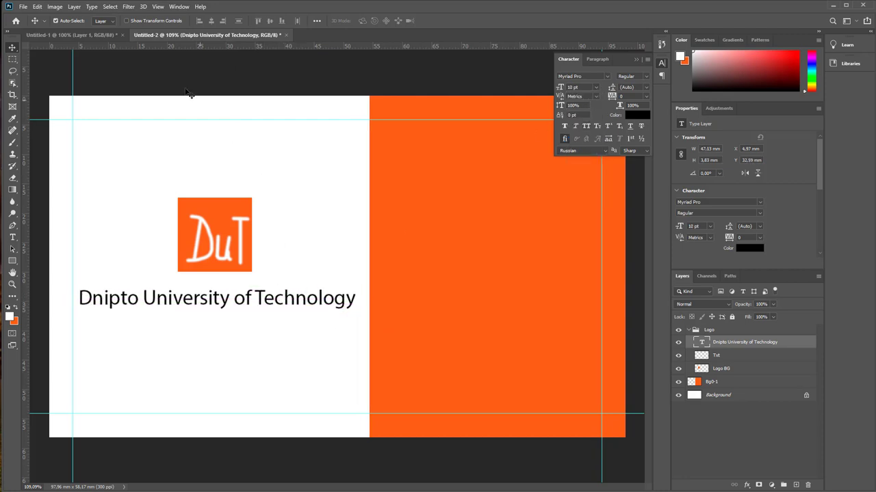
click(205, 36)
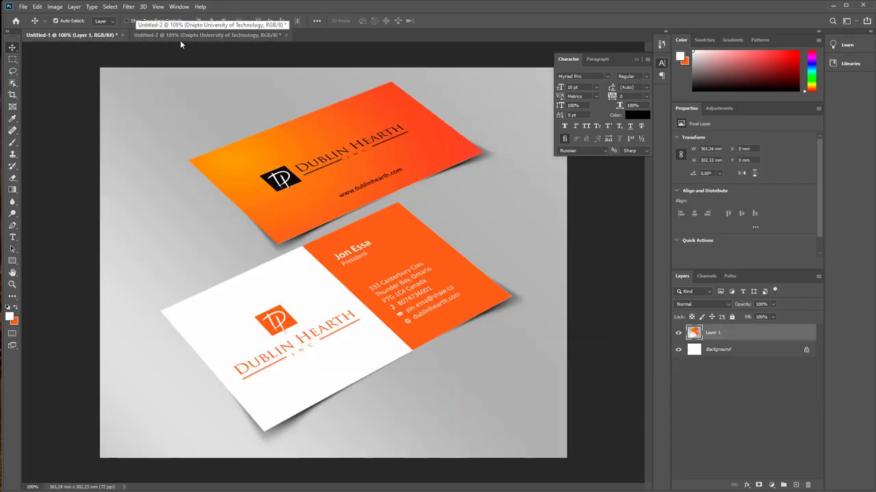
click(208, 36)
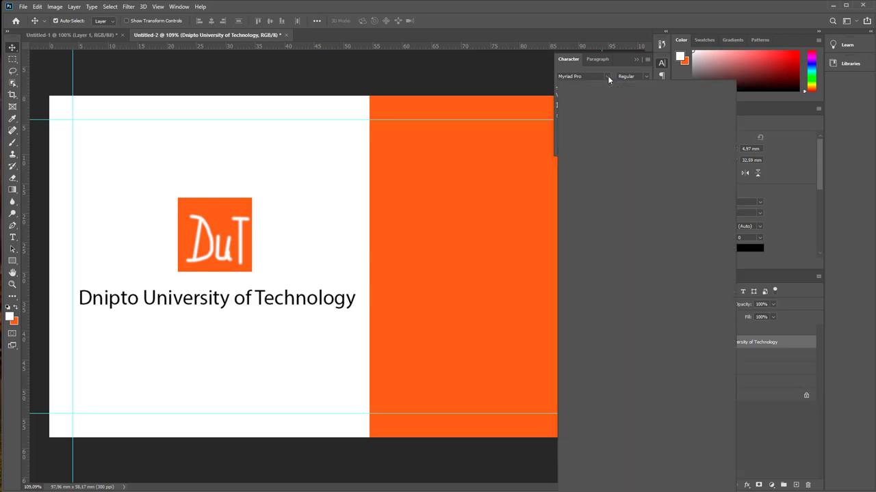
Preview several typefaces and set the name in Minion Variable Concept.
click(605, 77)
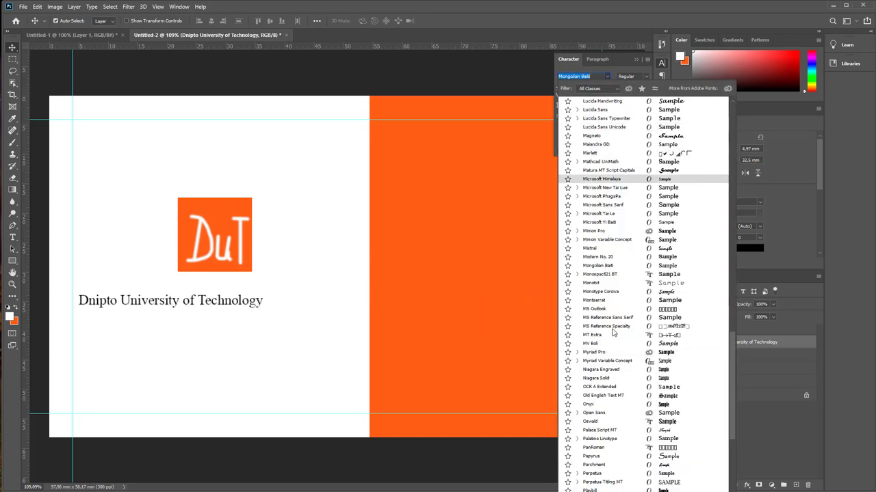
click(607, 326)
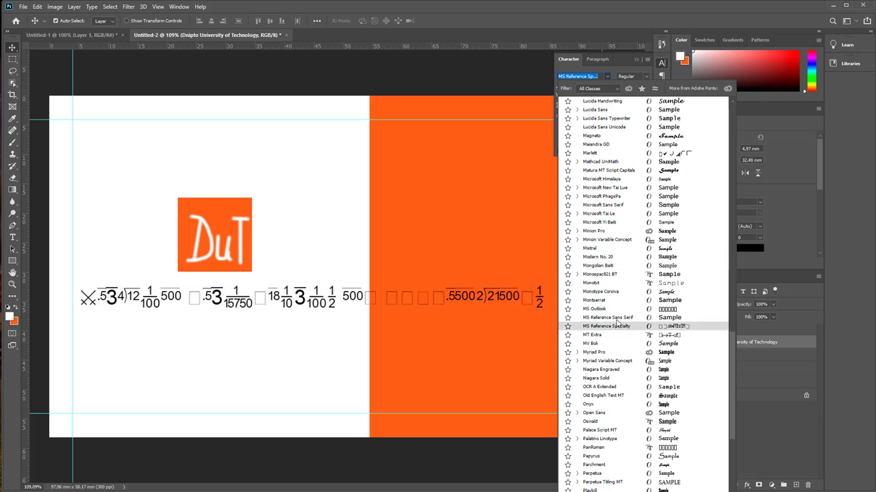
click(599, 274)
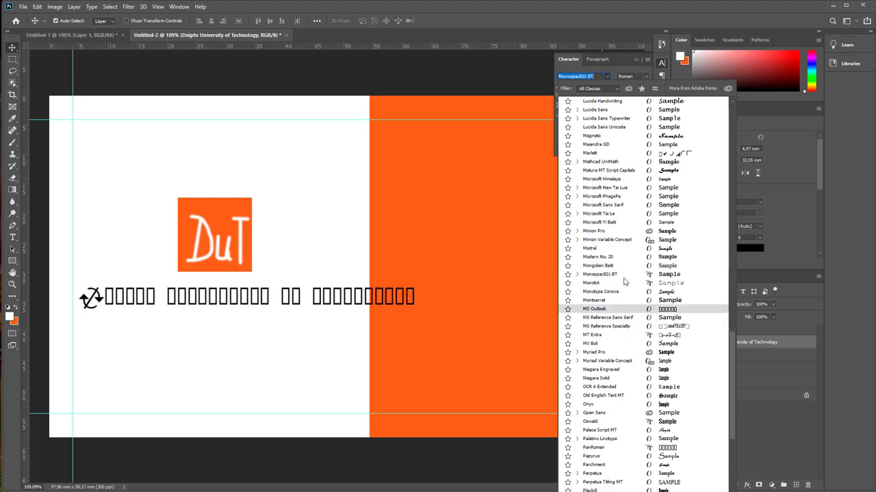
click(607, 240)
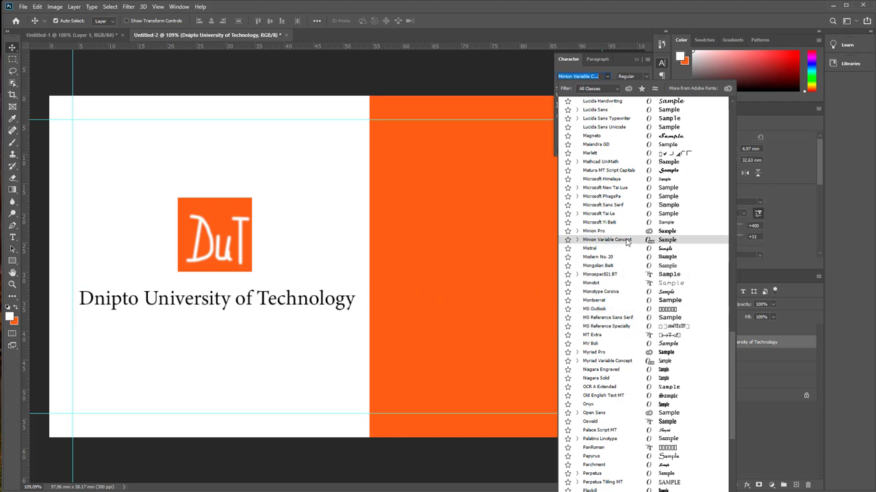
click(606, 239)
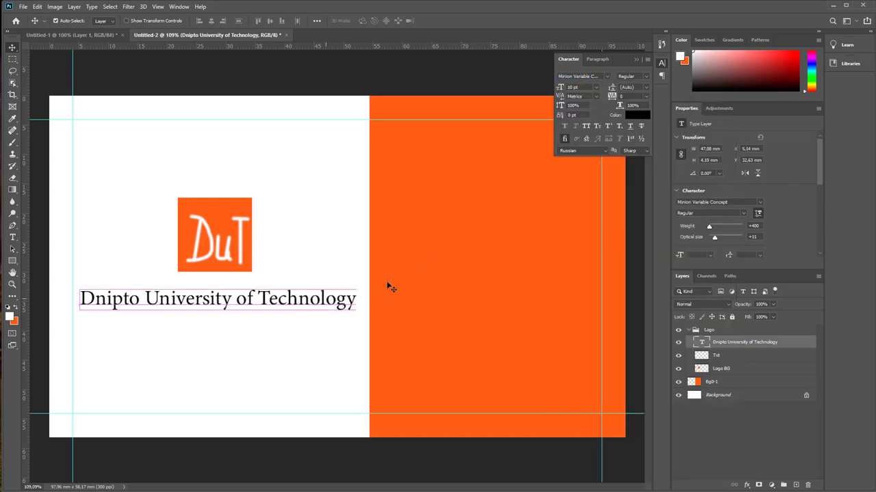
Colour the university name orange, sampled from the card's orange half.
click(636, 115)
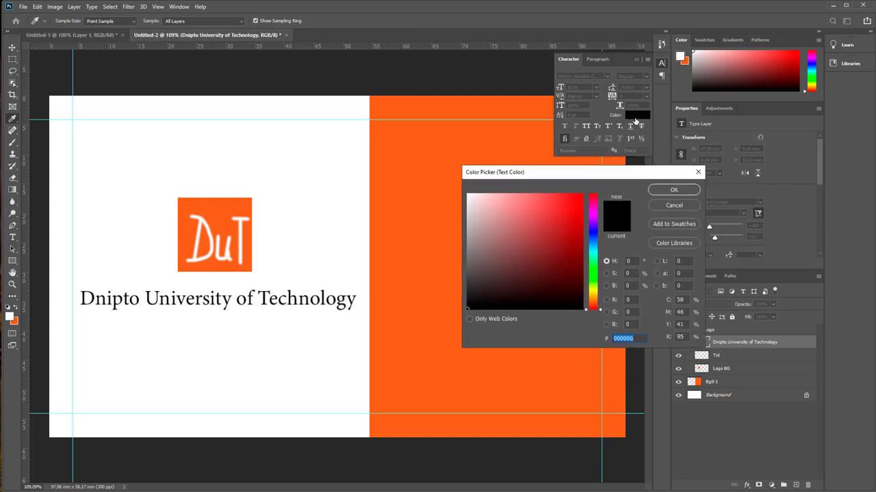
click(567, 201)
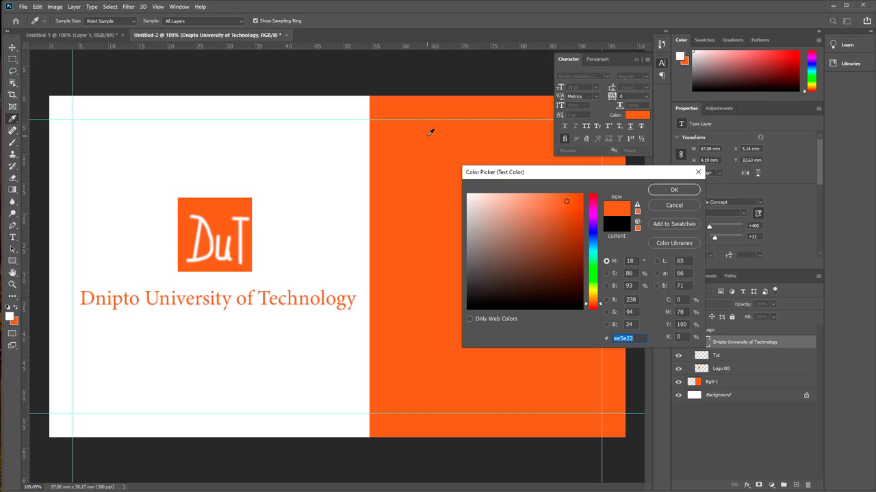
mouse_move(389, 224)
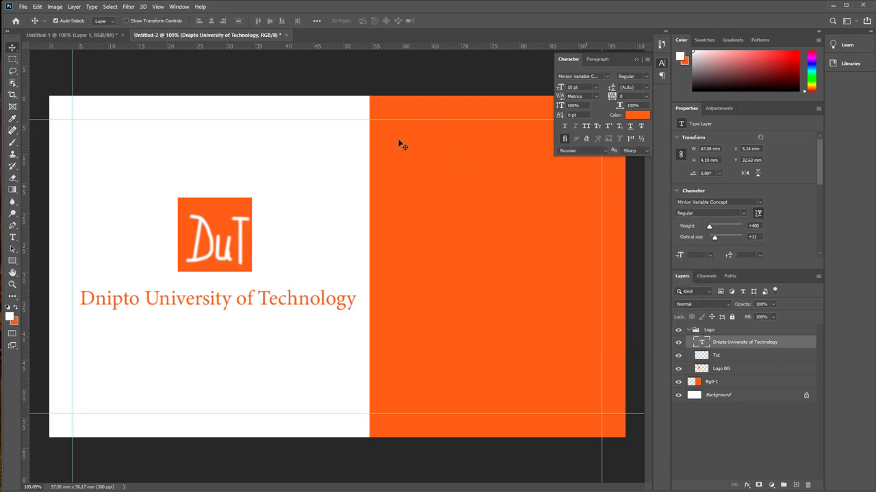
click(68, 36)
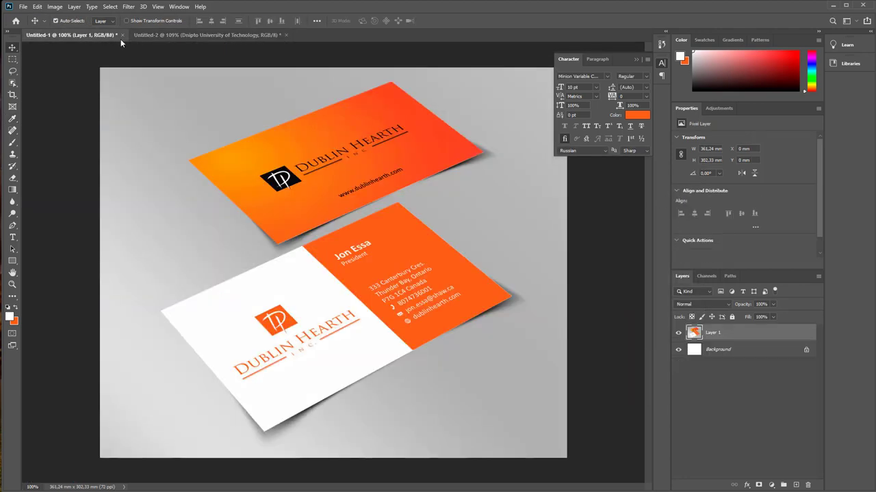
click(205, 35)
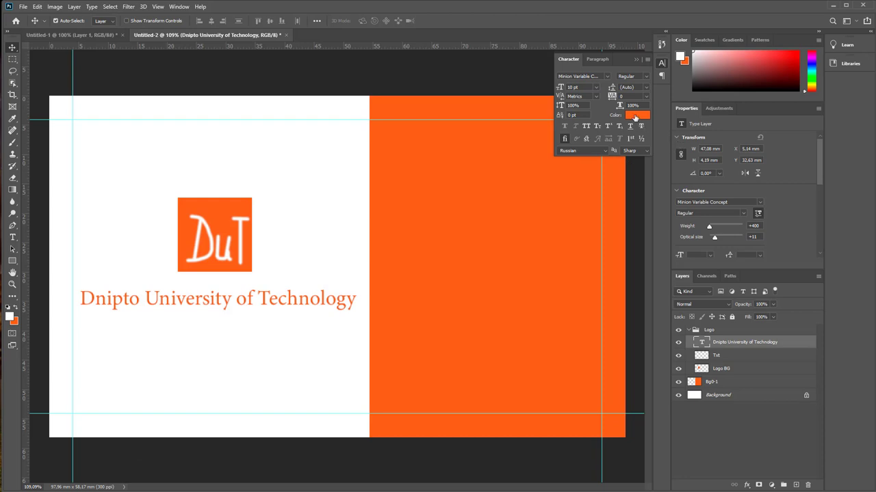
click(636, 115)
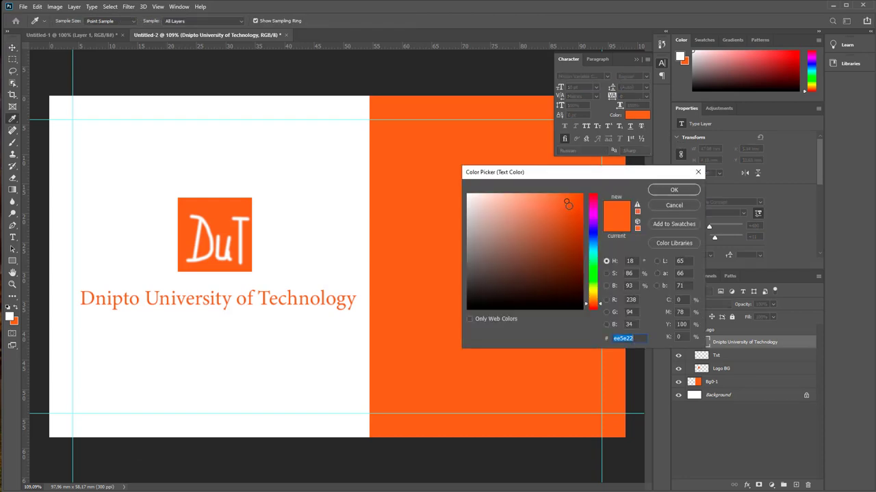
click(573, 210)
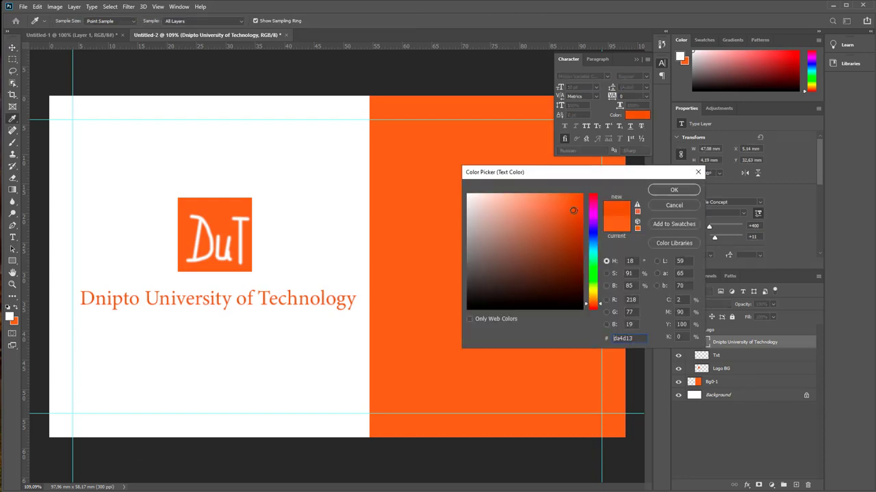
click(577, 209)
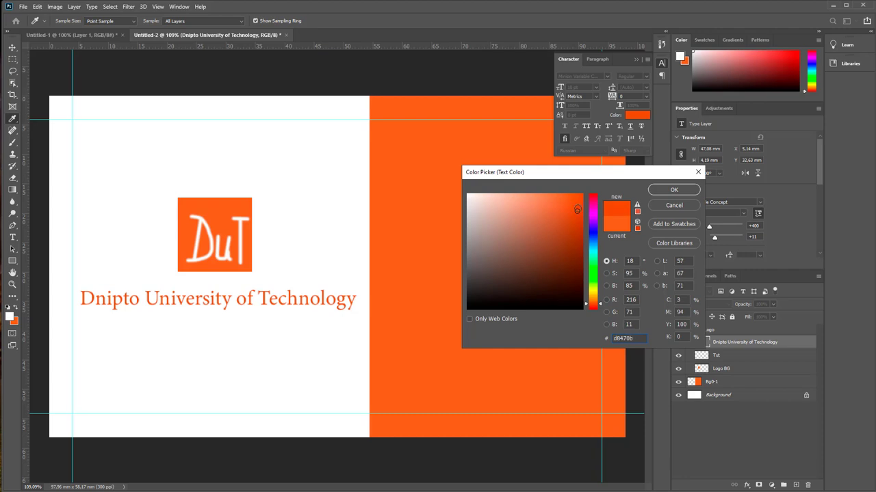
click(673, 189)
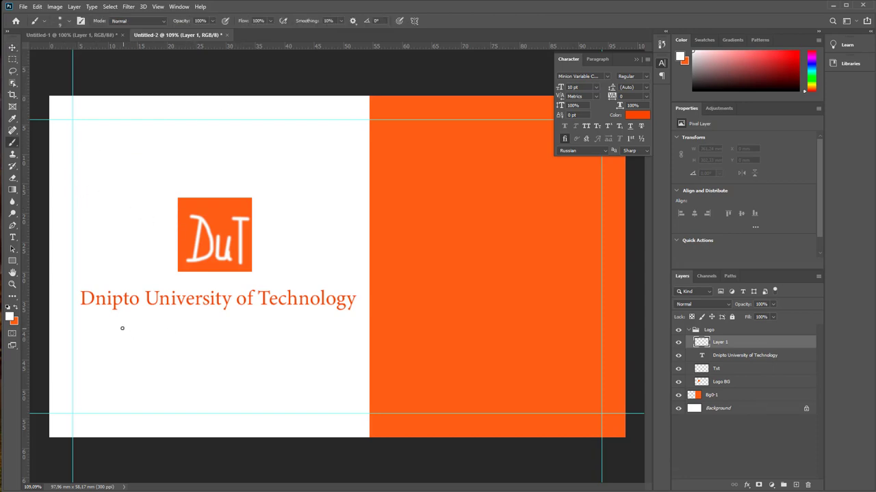
mouse_move(126, 317)
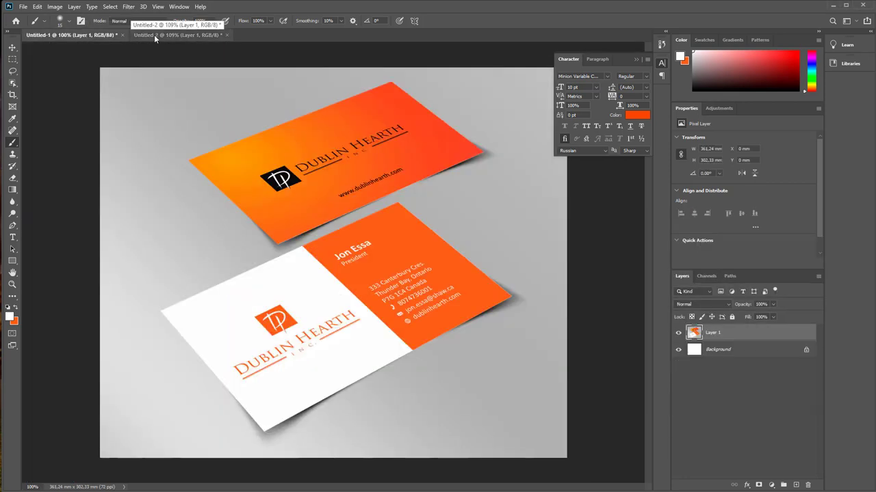
Paint an orange stroke under the university name and stretch it across its width.
click(171, 35)
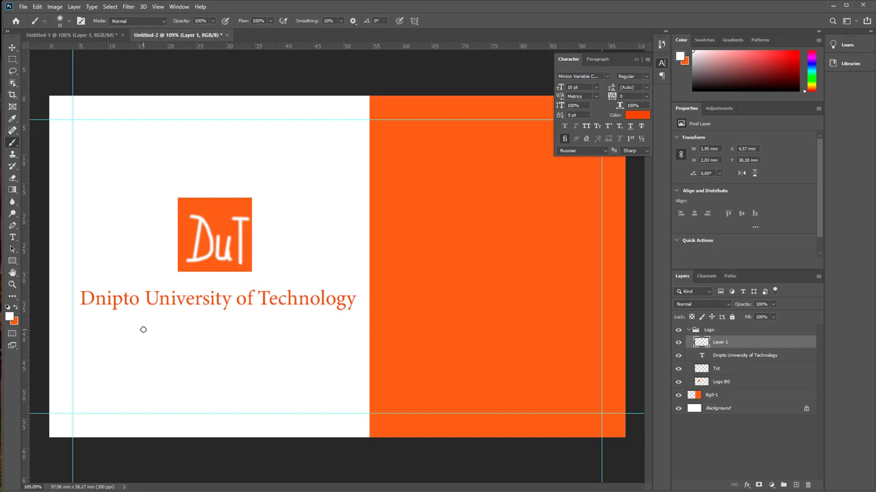
mouse_move(100, 333)
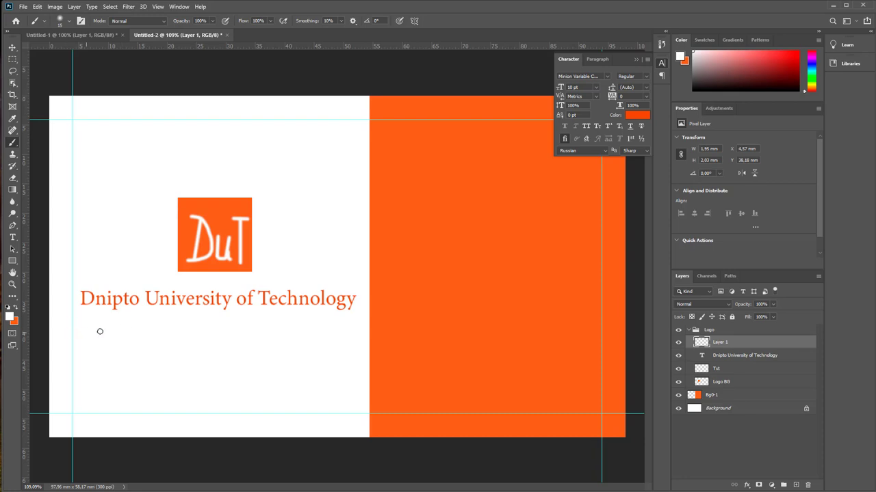
mouse_move(82, 324)
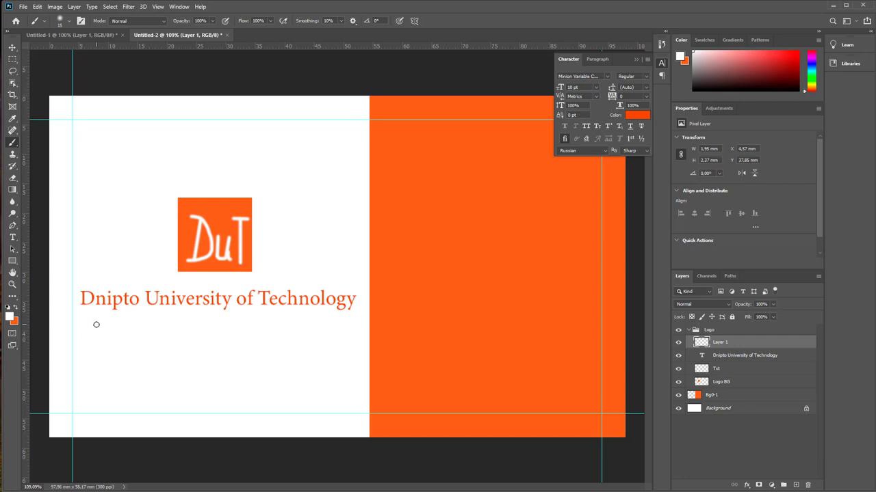
mouse_move(232, 339)
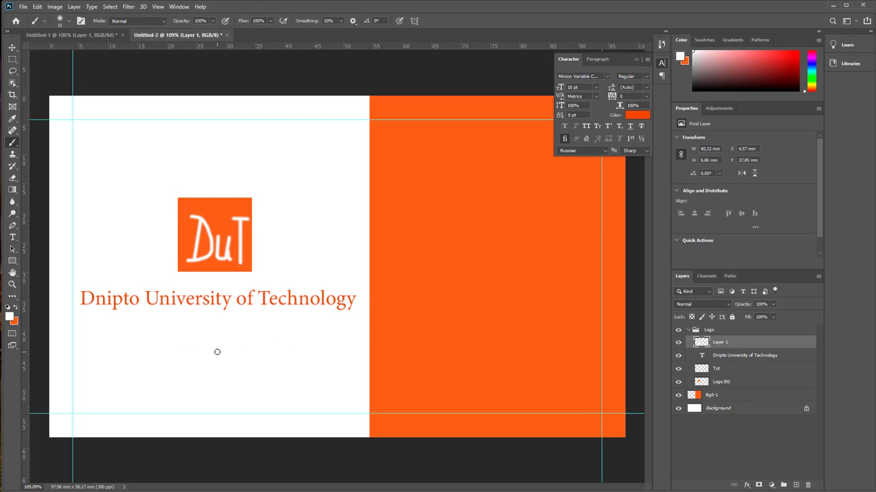
mouse_move(55, 227)
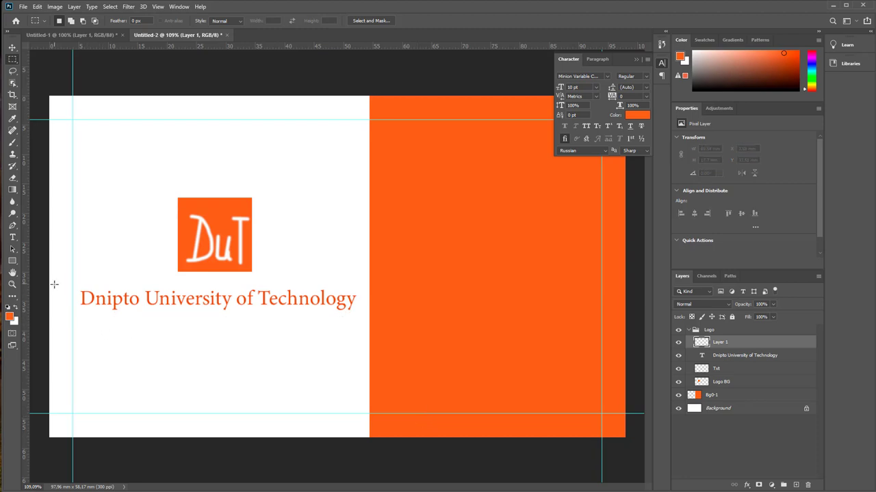
click(12, 143)
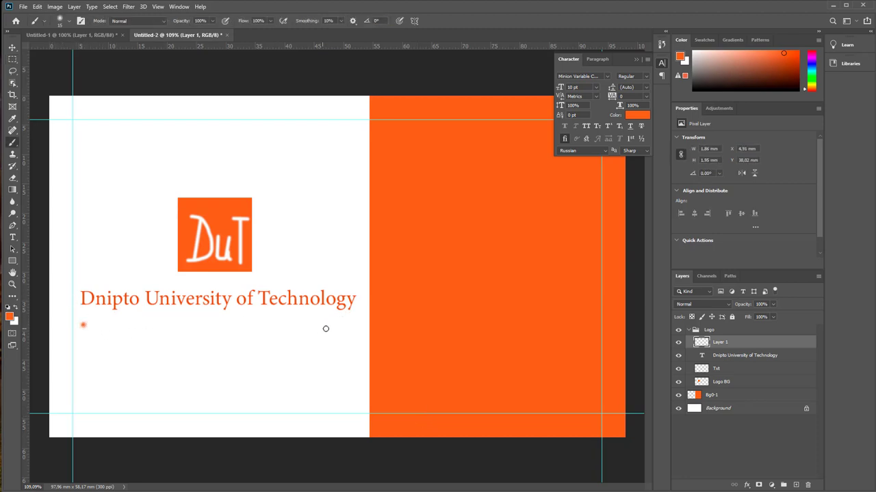
drag(82, 326, 349, 322)
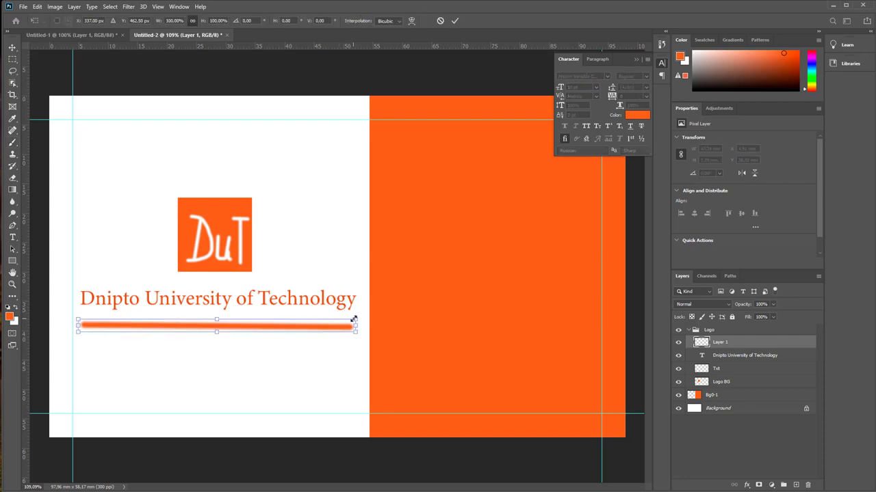
drag(355, 319, 364, 313)
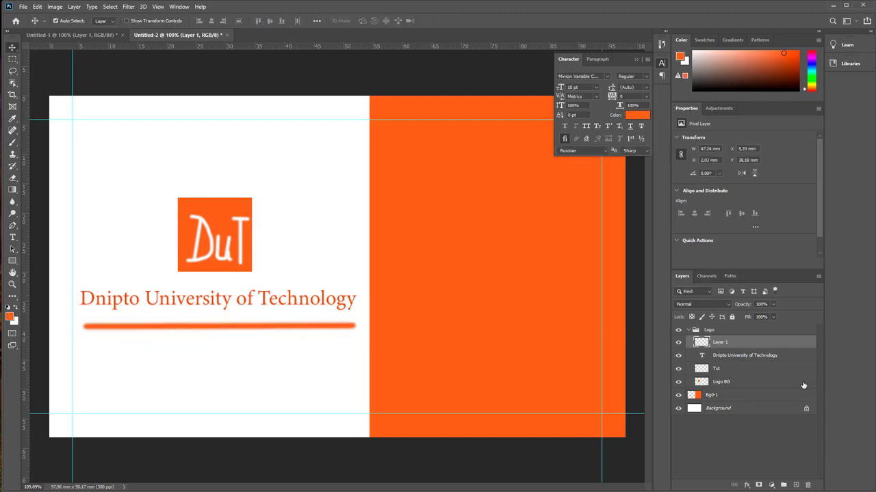
Name the stroke layer 'Line logo' and give the line a drop shadow.
double_click(720, 342)
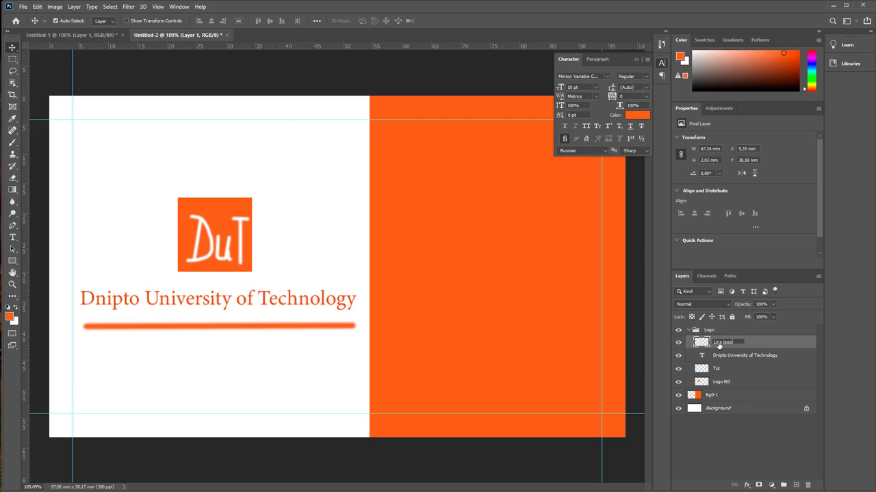
double_click(722, 342)
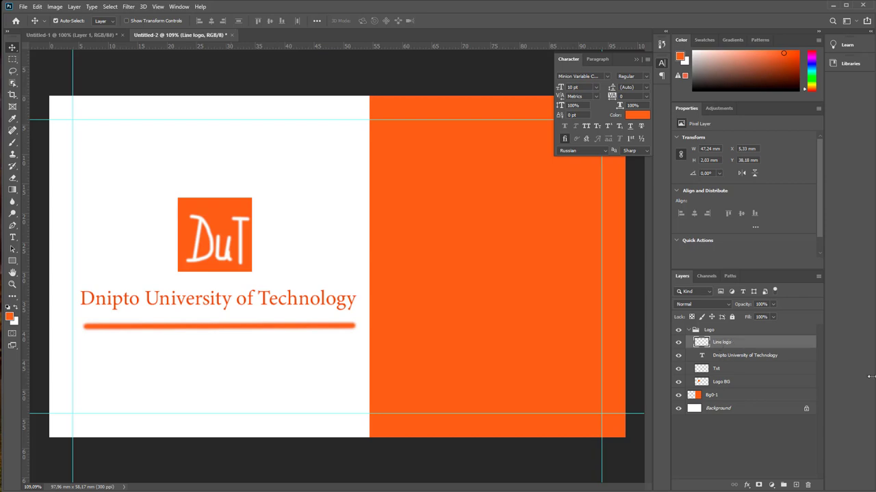
click(69, 36)
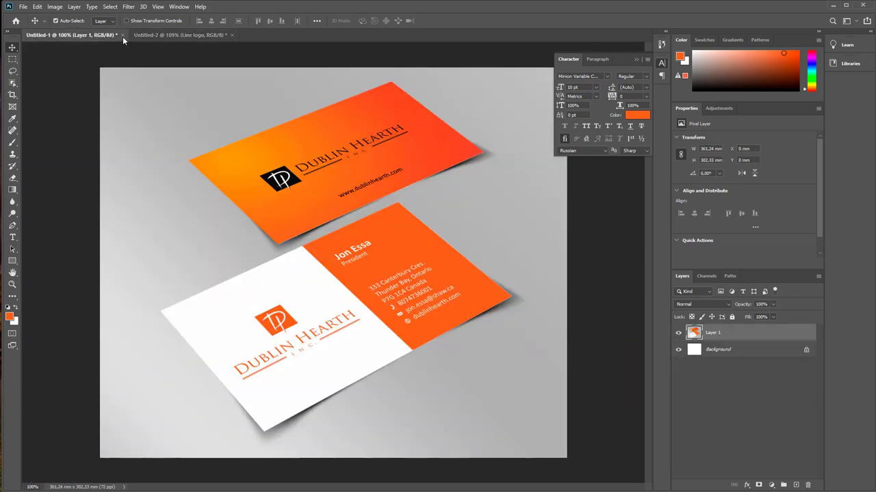
click(179, 36)
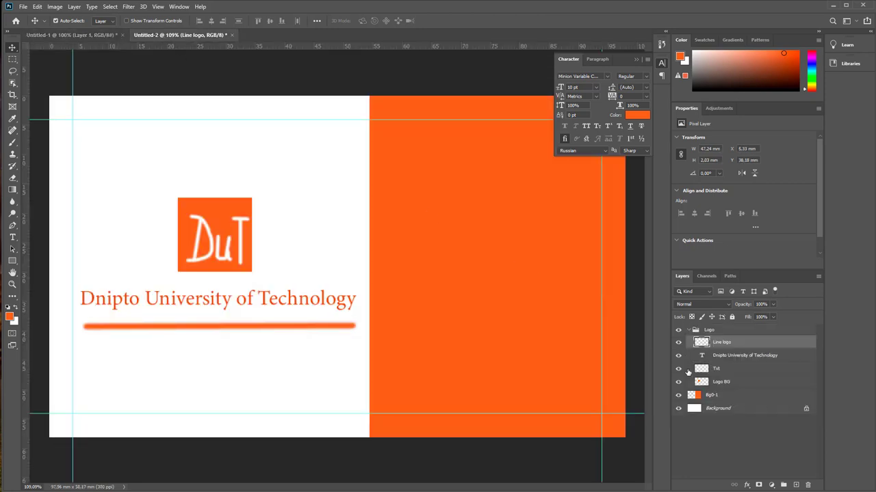
mouse_move(783, 342)
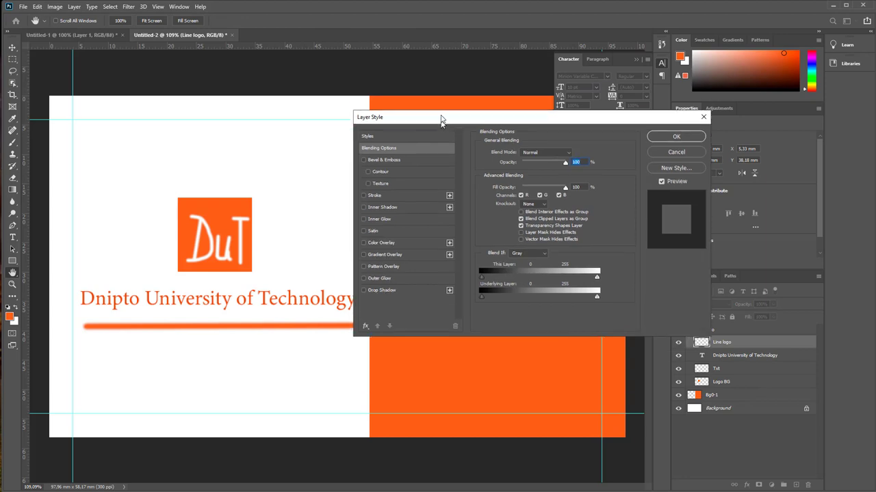
click(381, 290)
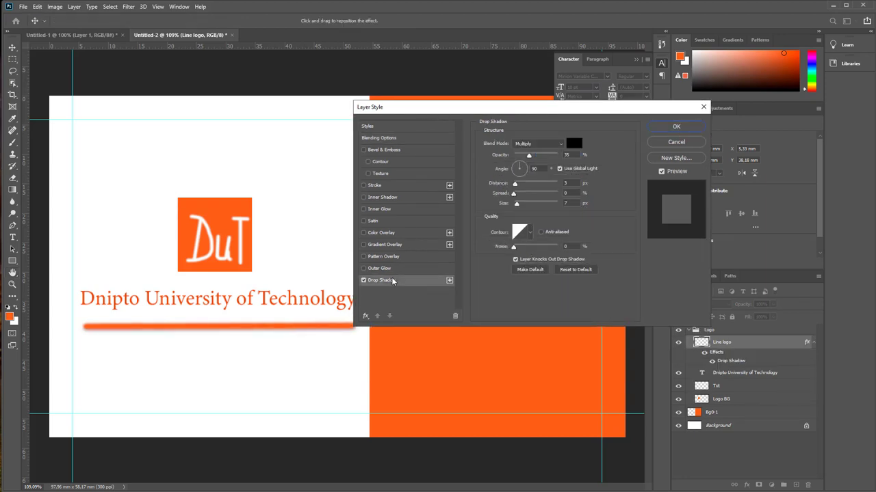
mouse_move(397, 281)
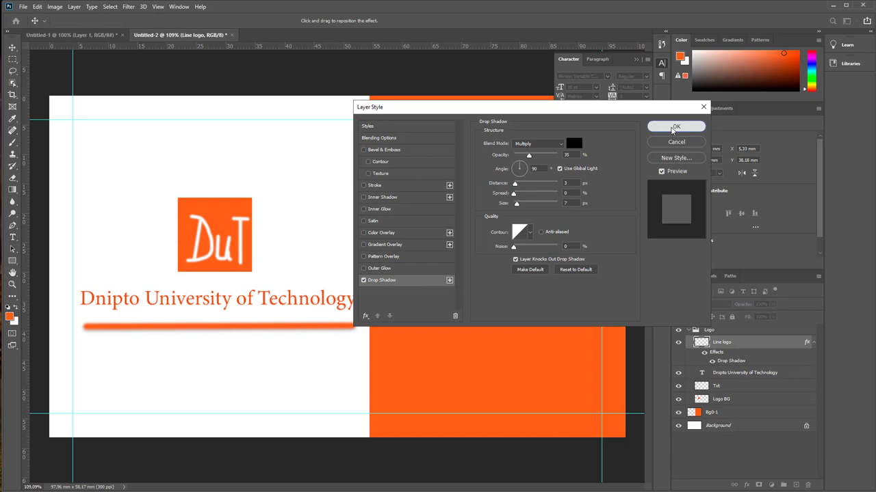
click(676, 126)
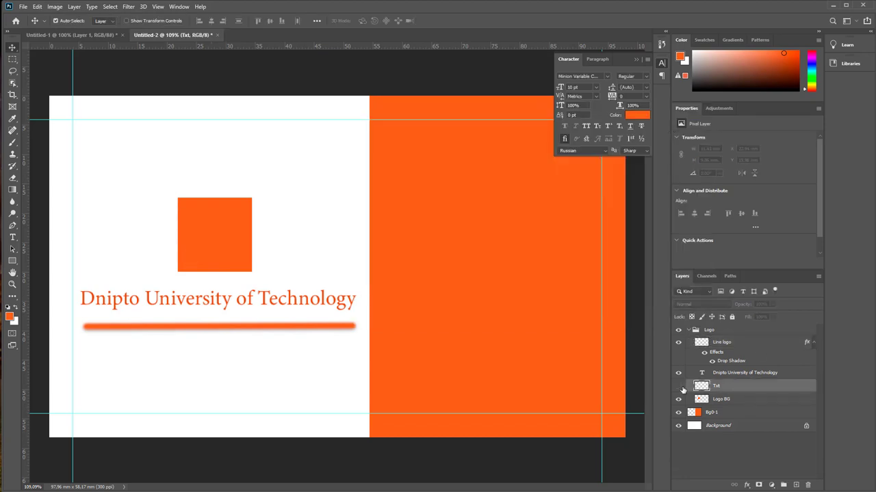
Add a drop shadow to the university name text.
click(679, 386)
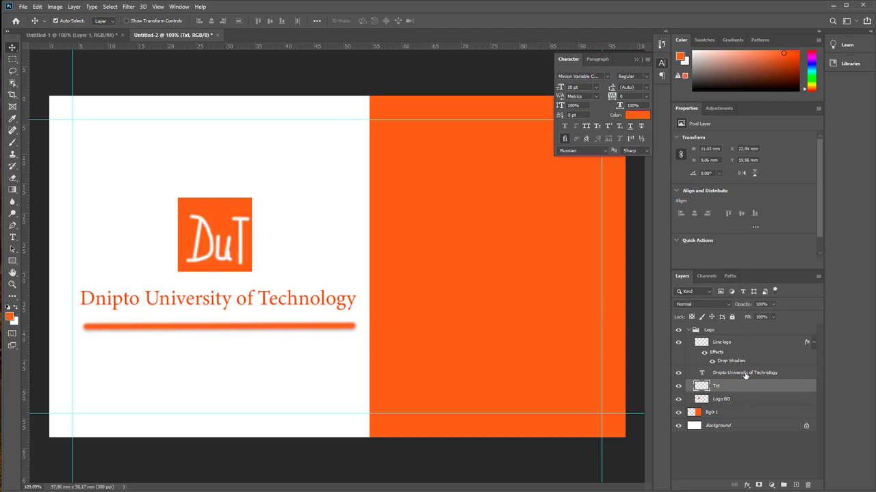
click(744, 372)
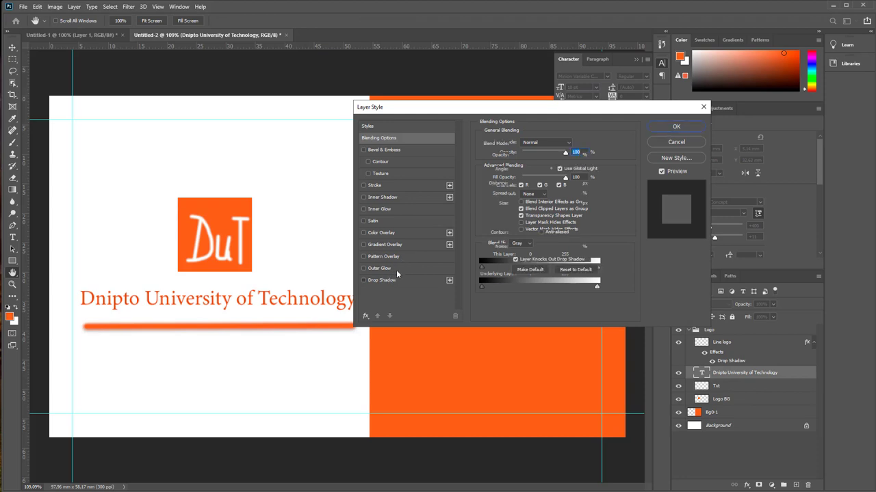
click(382, 280)
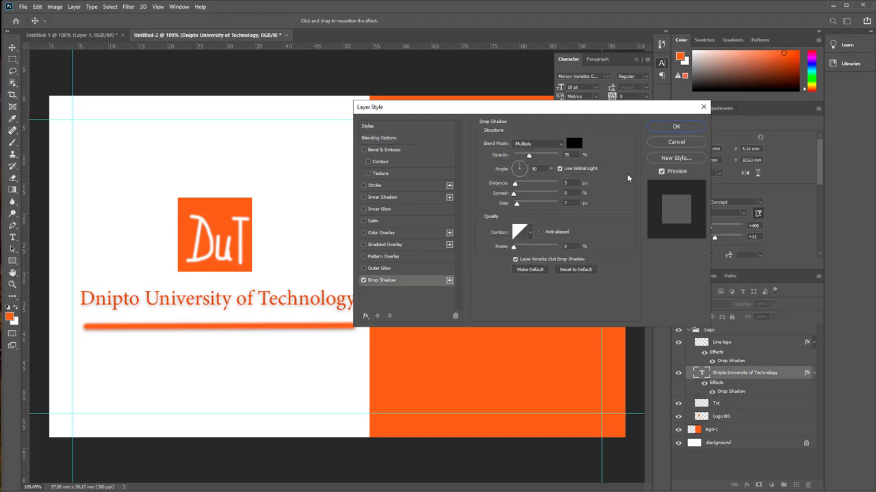
click(676, 126)
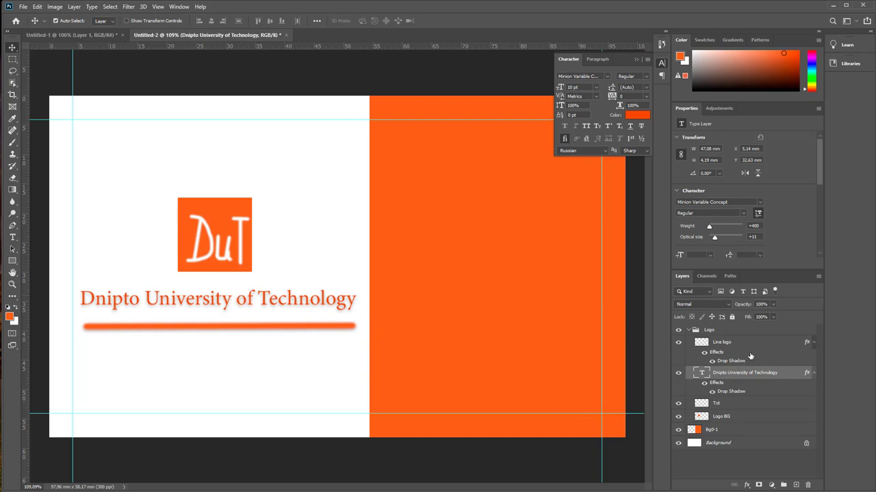
Add the orange word 'Edu' below the university name over the line.
click(723, 342)
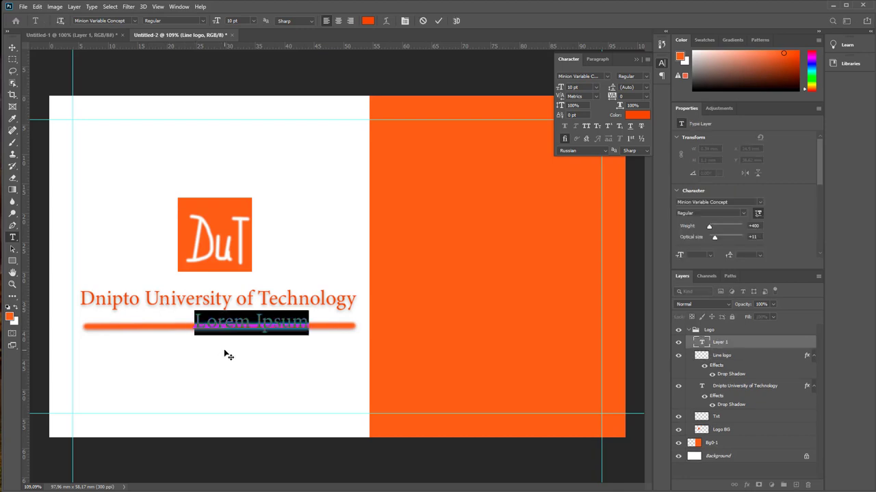
text(Edu)
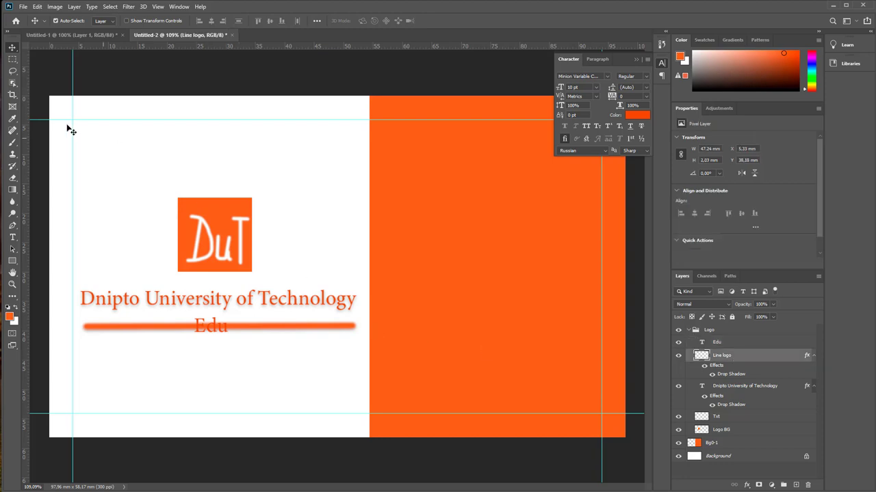
Cut a gap in the orange line around Edu and review the reference mockup.
click(12, 59)
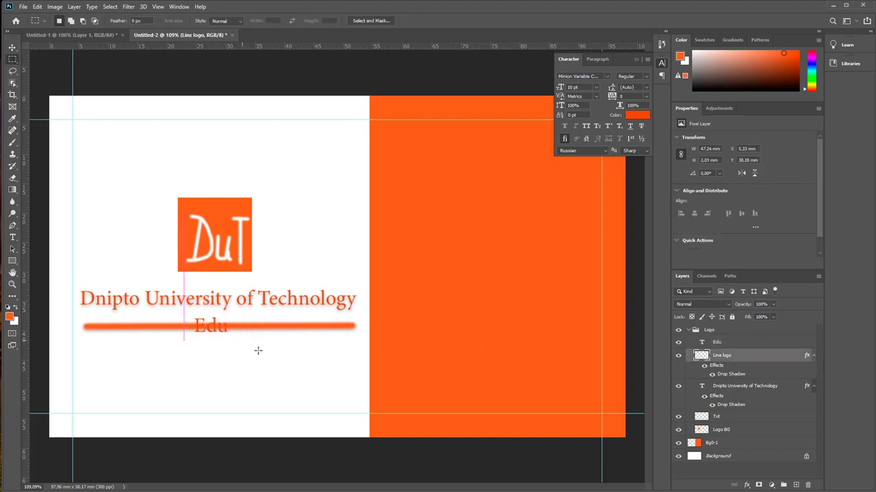
click(211, 326)
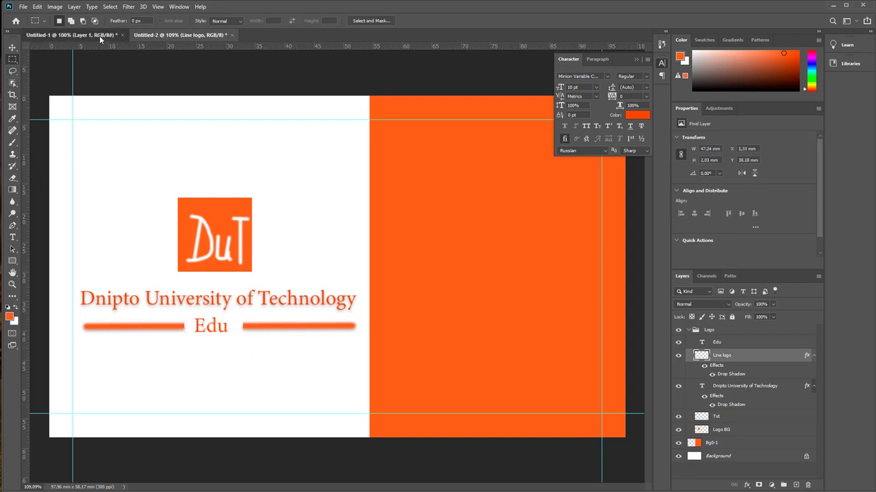
click(179, 36)
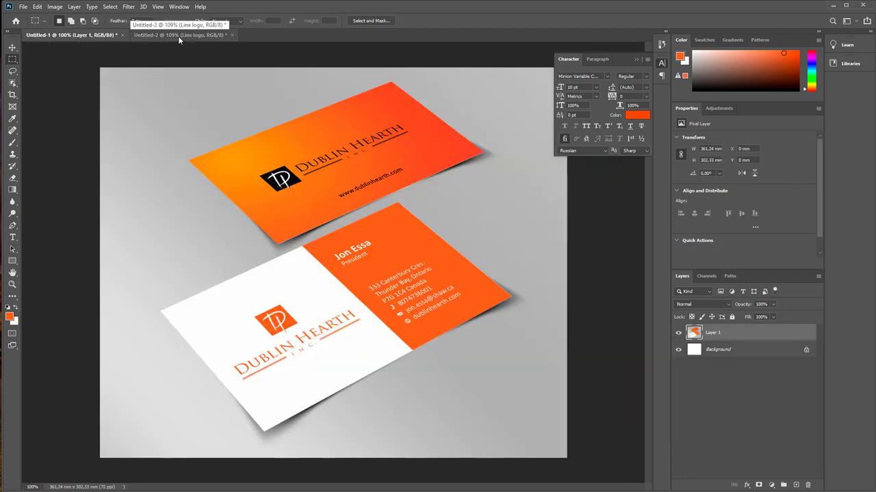
click(69, 36)
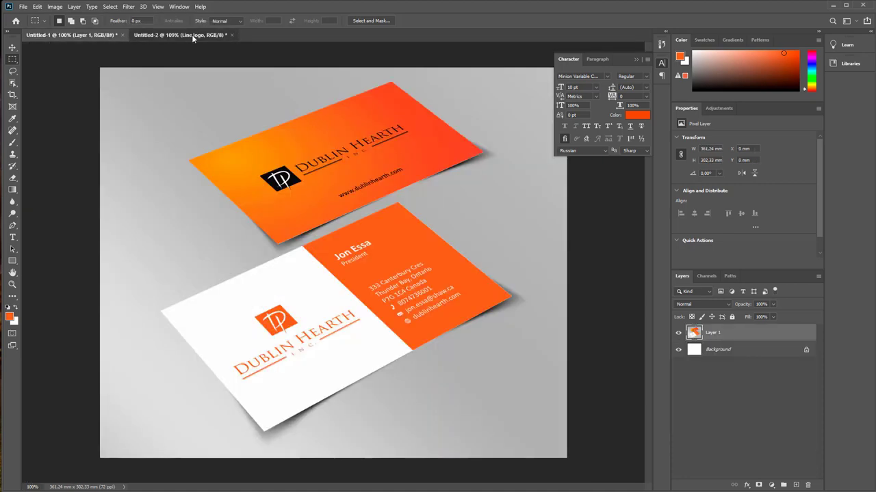
click(179, 35)
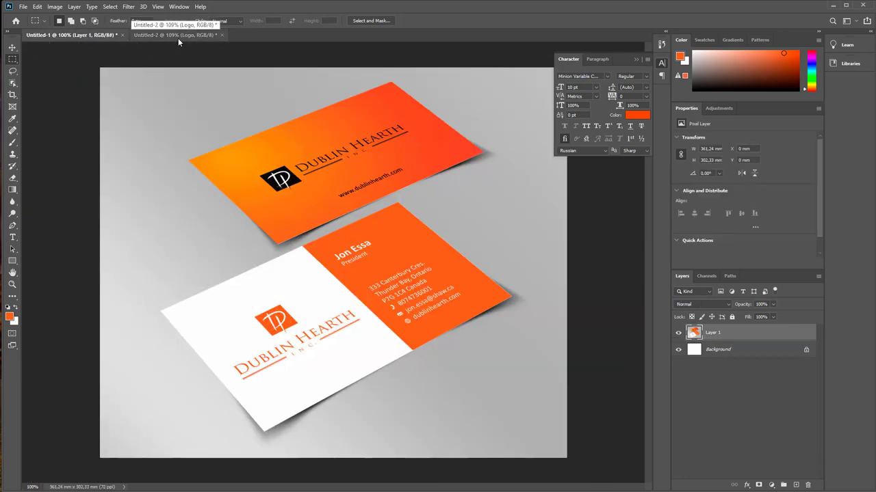
click(175, 36)
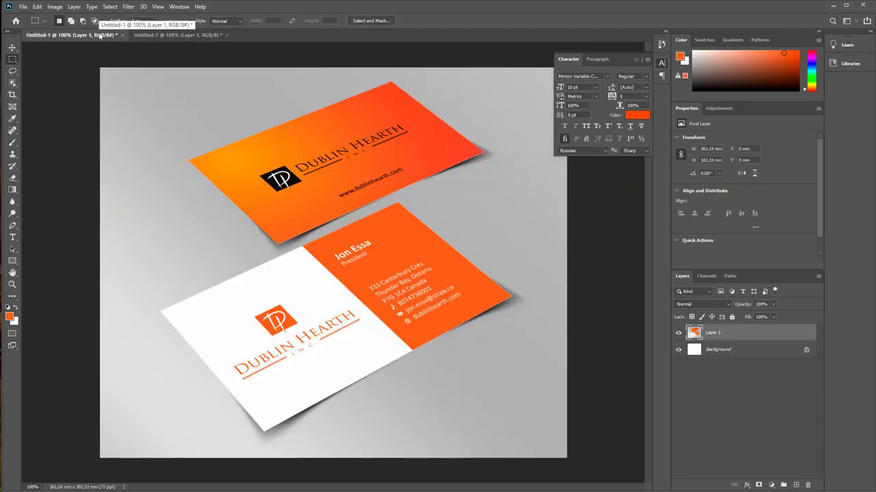
click(175, 35)
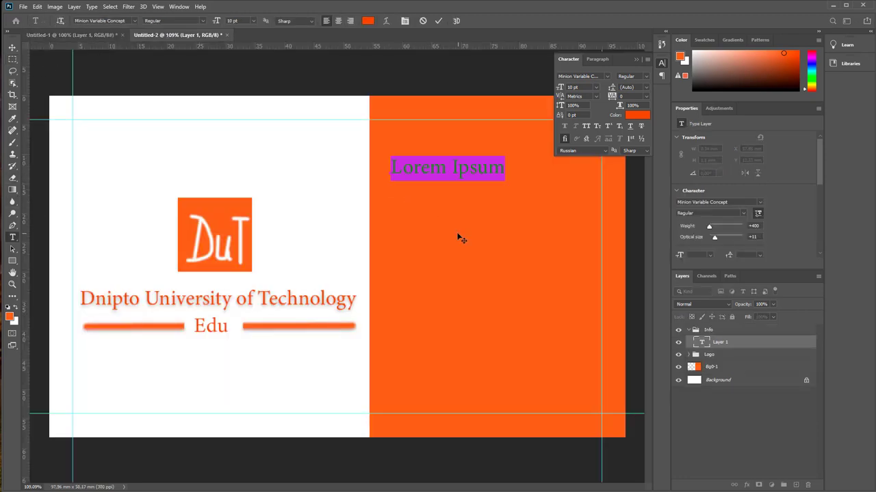
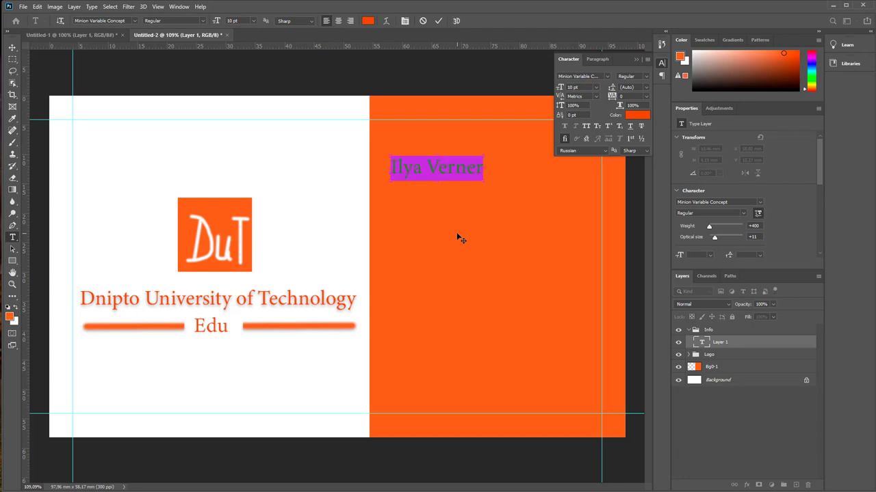
click(636, 115)
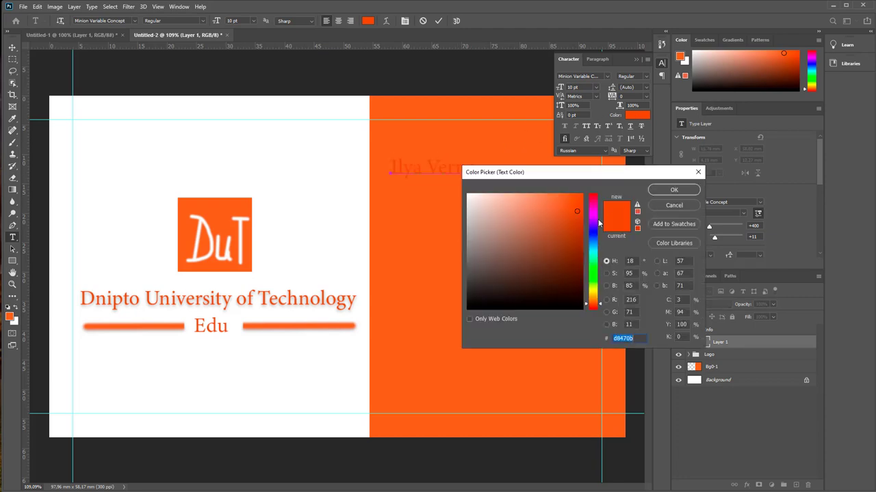
click(673, 189)
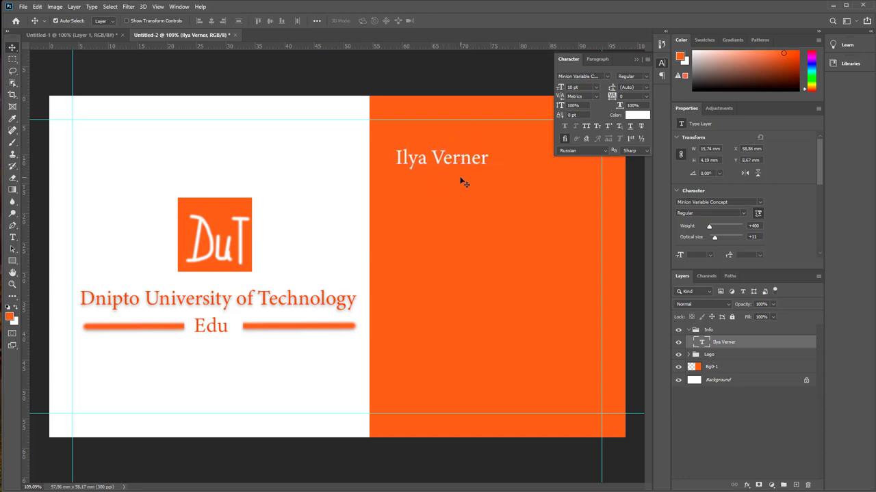
Edit the duplicated name layer to read 'Engineer' and make it smaller than the name.
click(580, 87)
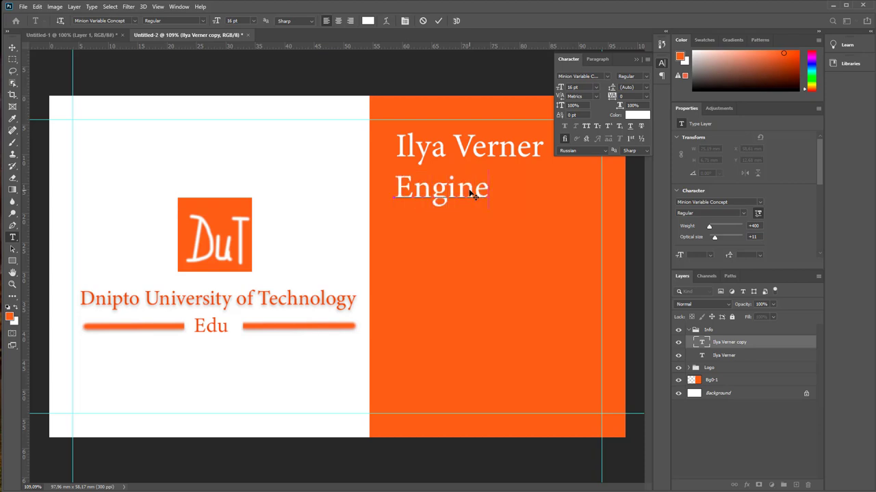
text(er)
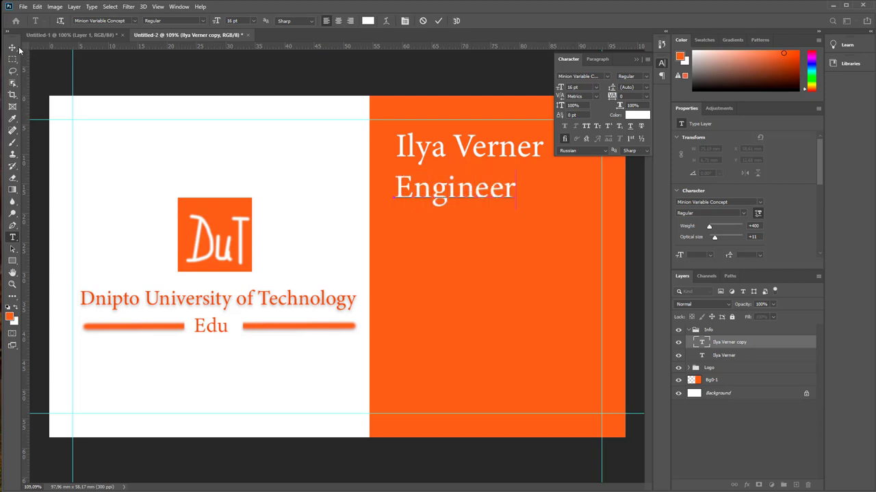
click(594, 88)
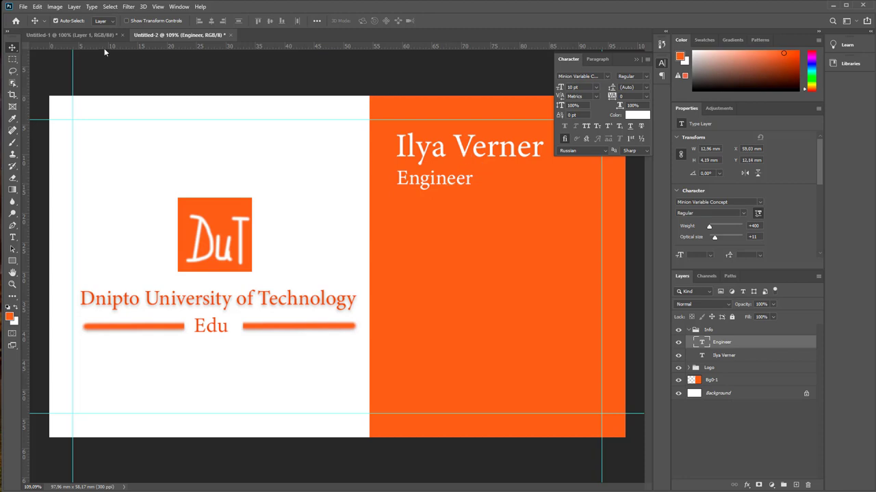
click(71, 35)
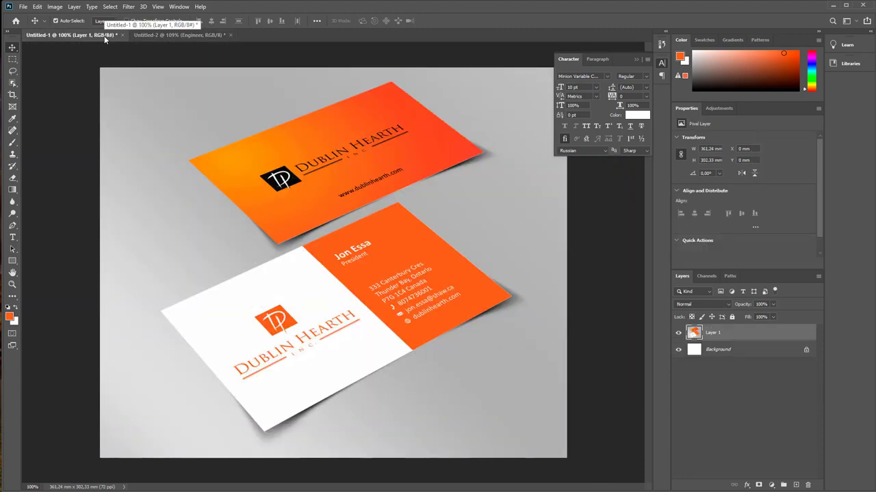
click(178, 36)
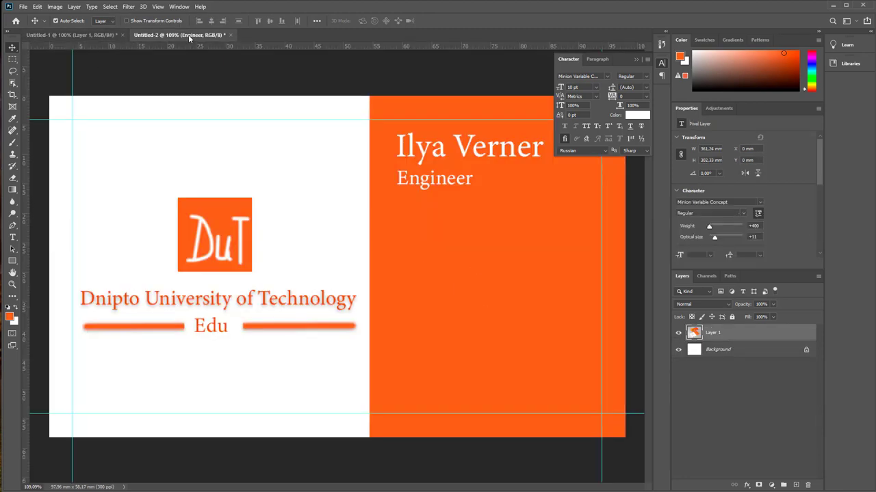
click(71, 36)
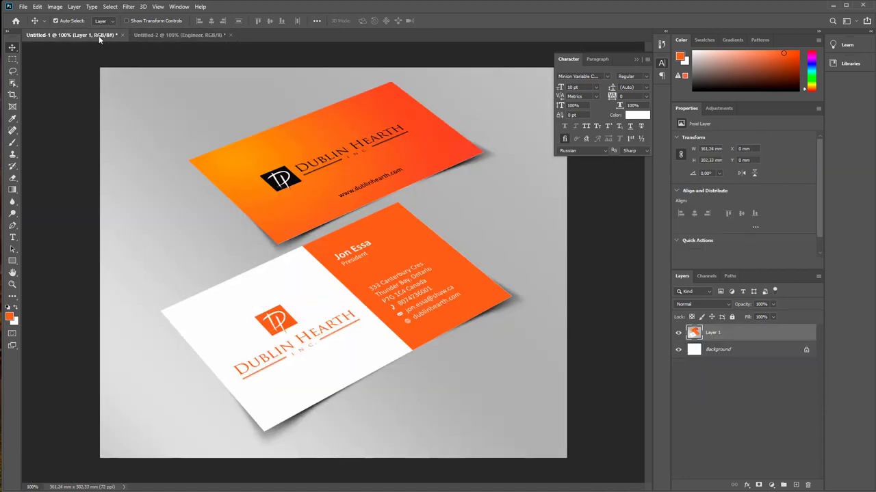
click(181, 36)
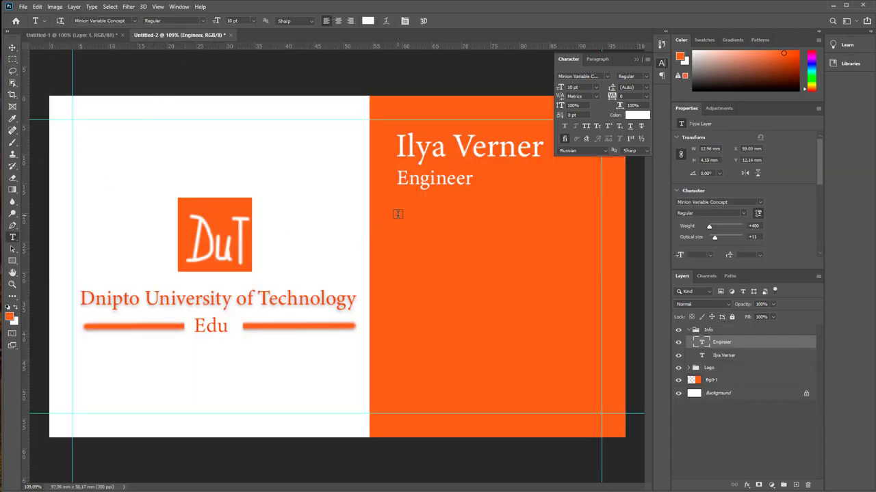
drag(397, 208, 581, 282)
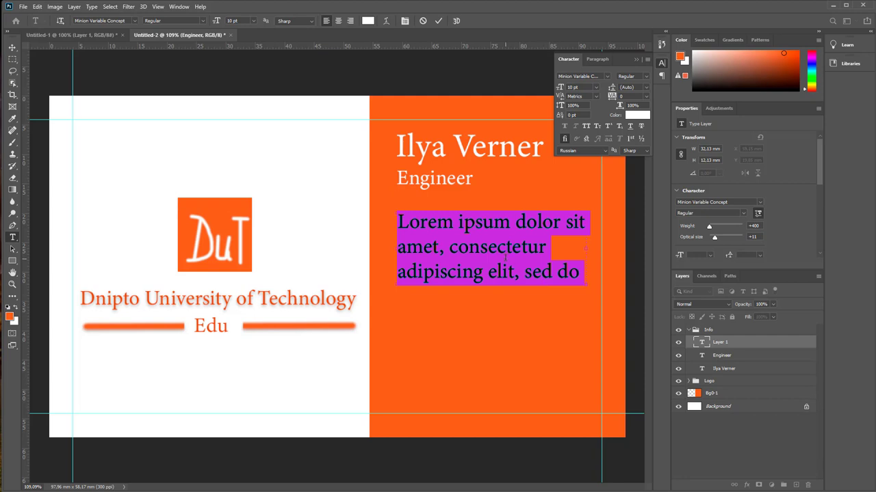
click(68, 35)
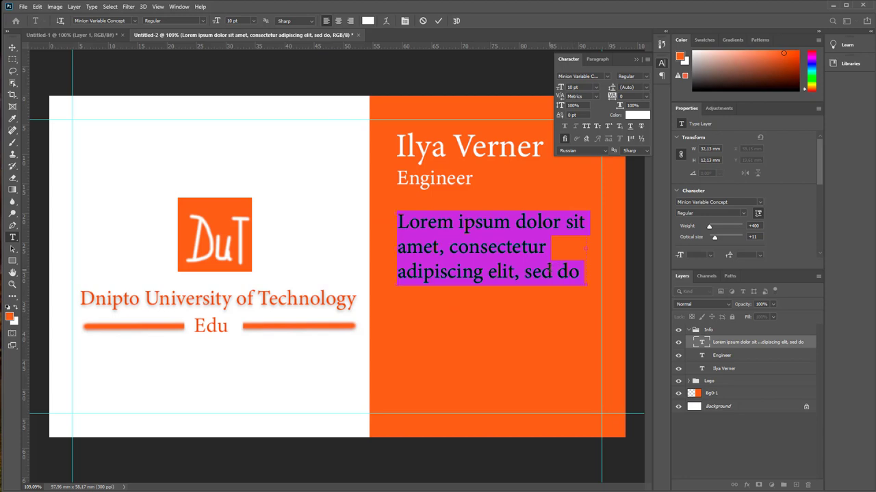
text(4900)
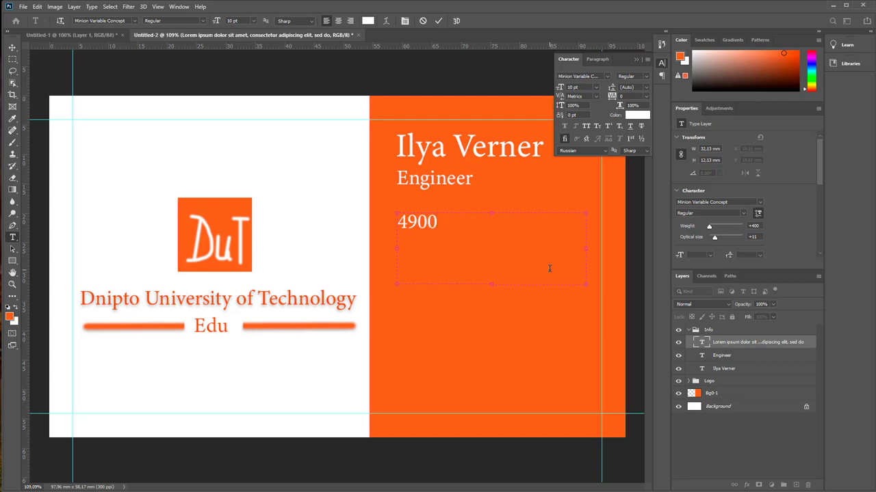
text(5,)
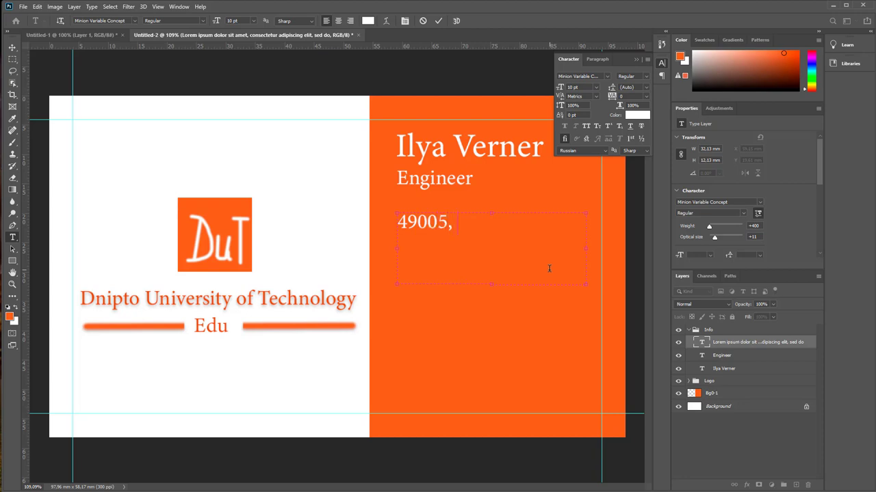
text(Ukraine)
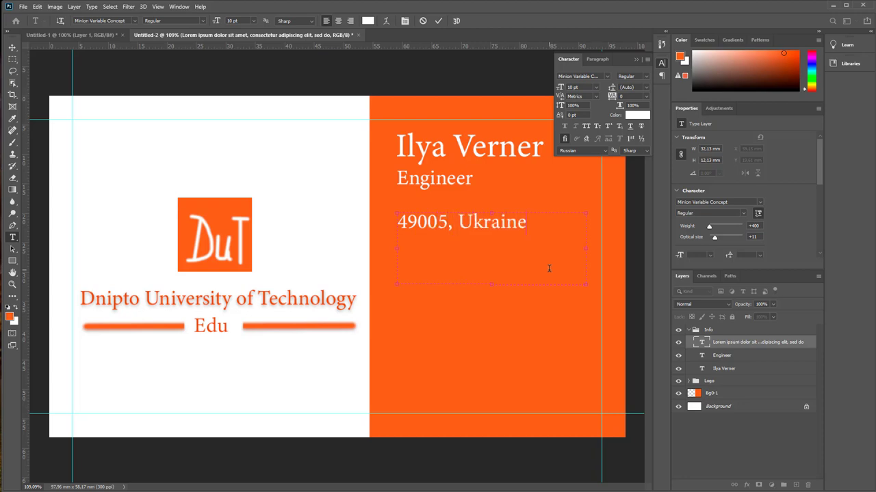
text(, Dnipro)
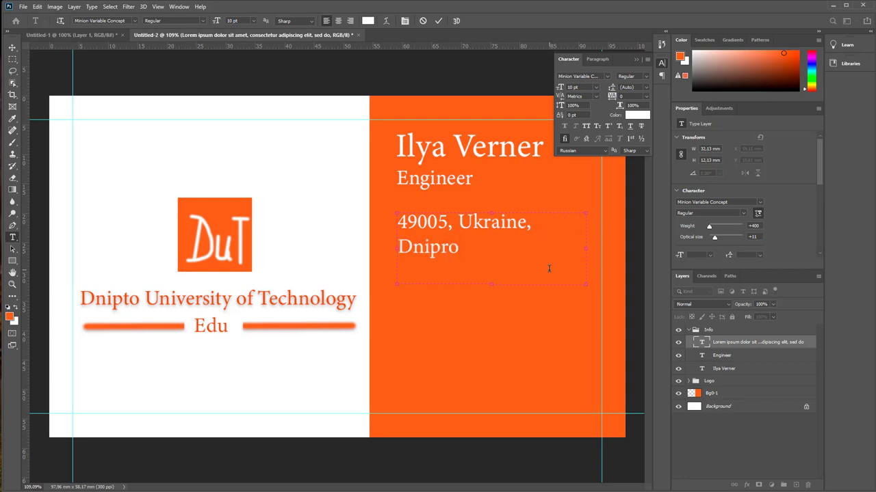
text(,)
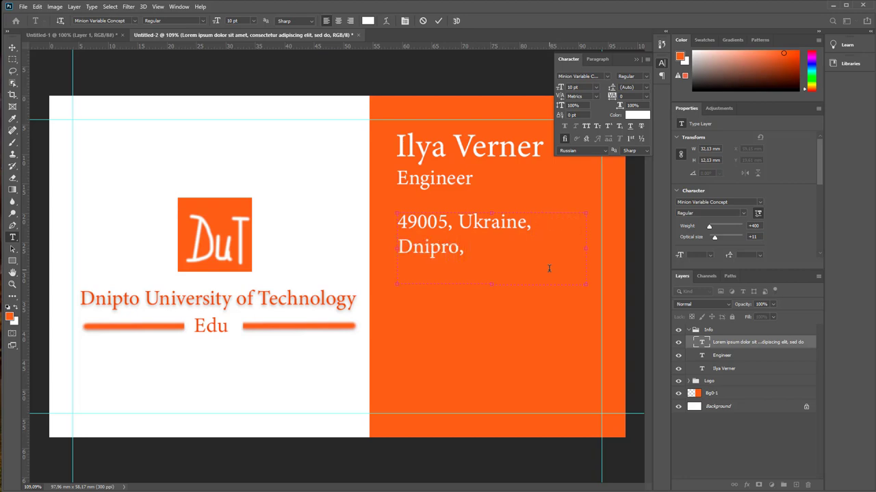
text(D. Y)
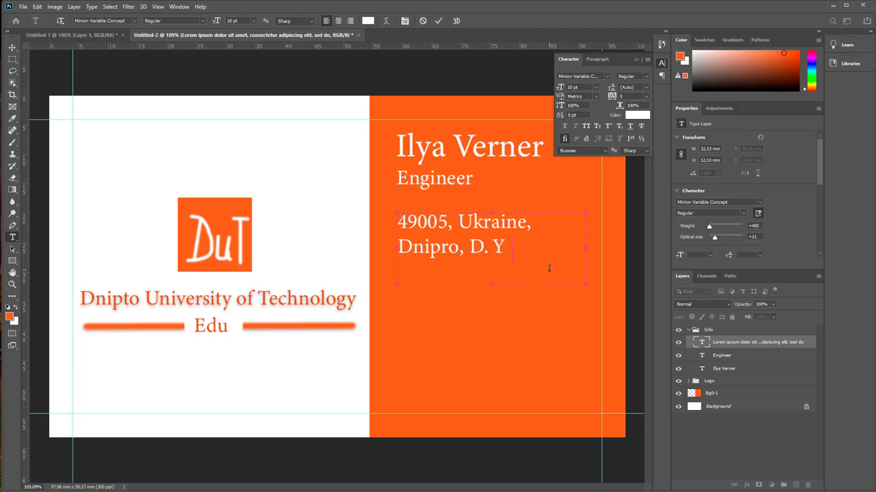
text(avorni)
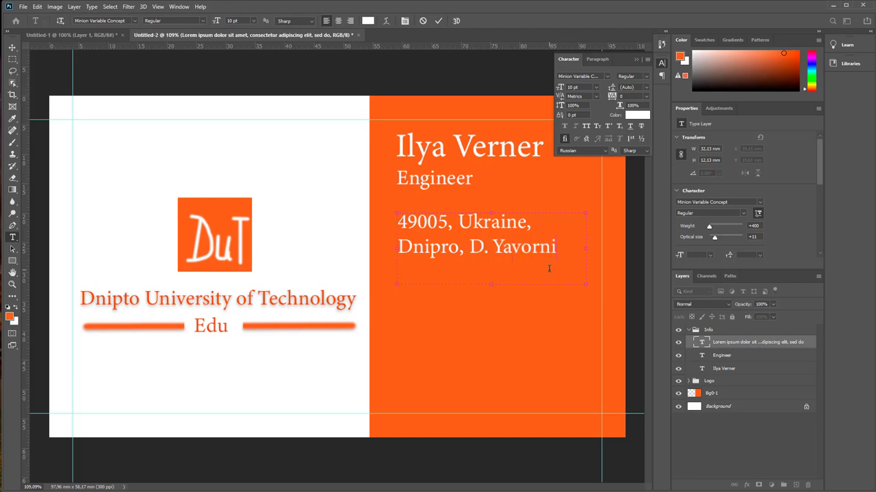
text(tsky)
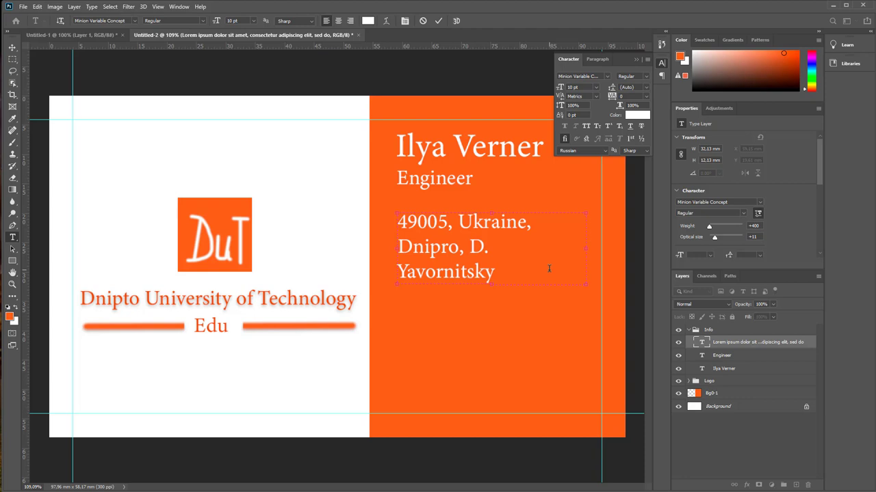
text(, 19)
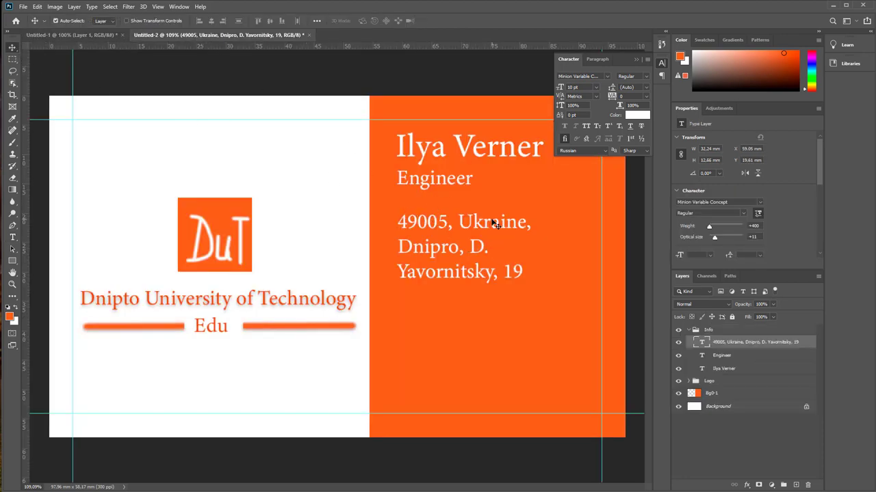
Commit the address as two lines and move the block lower on the orange half.
click(594, 88)
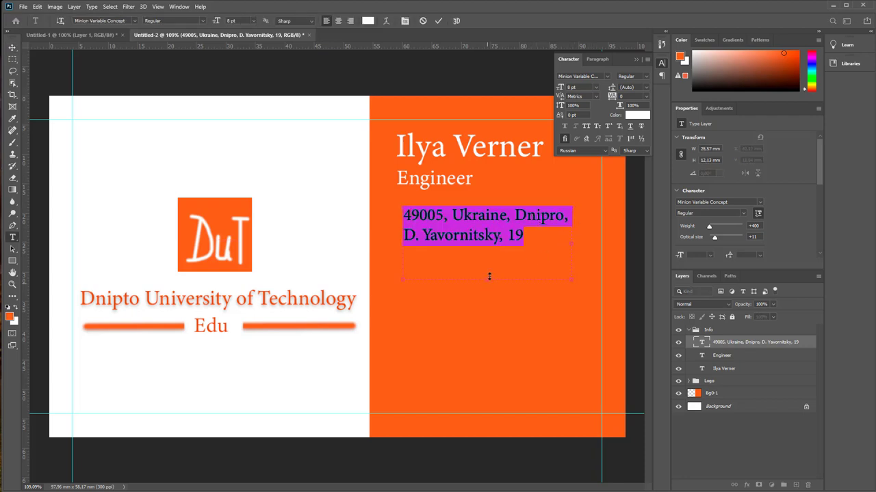
click(246, 188)
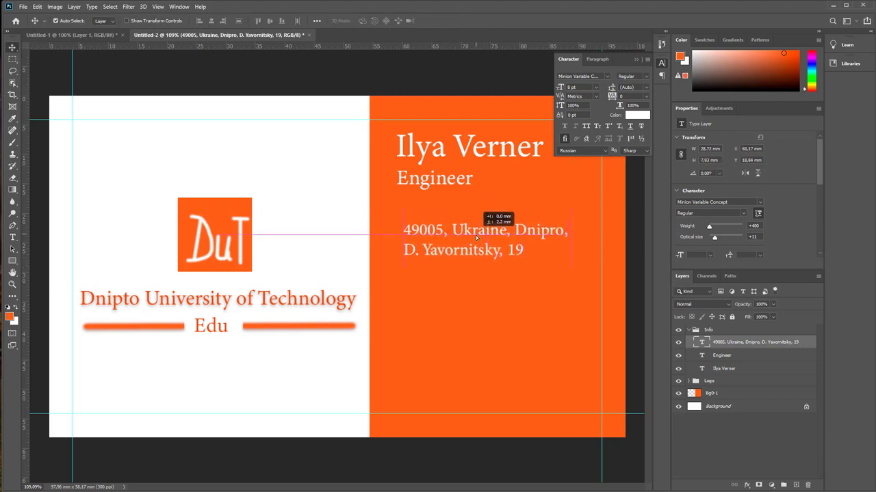
drag(479, 239, 479, 246)
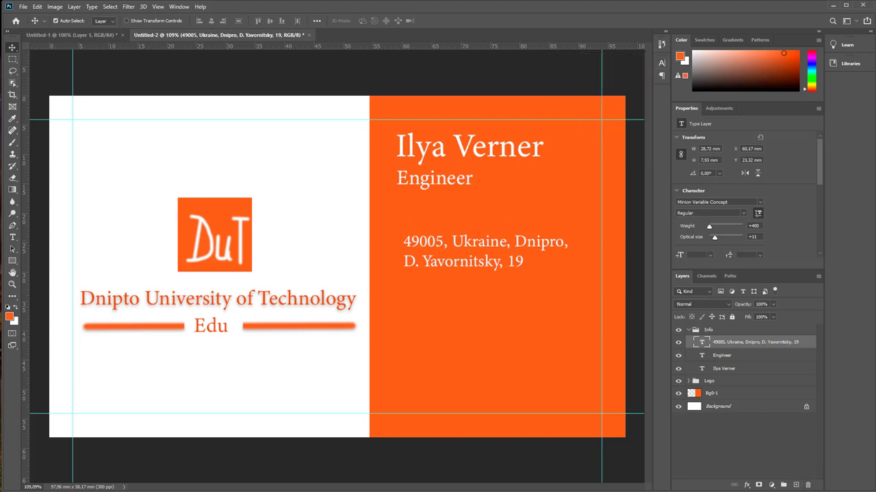
mouse_move(39, 72)
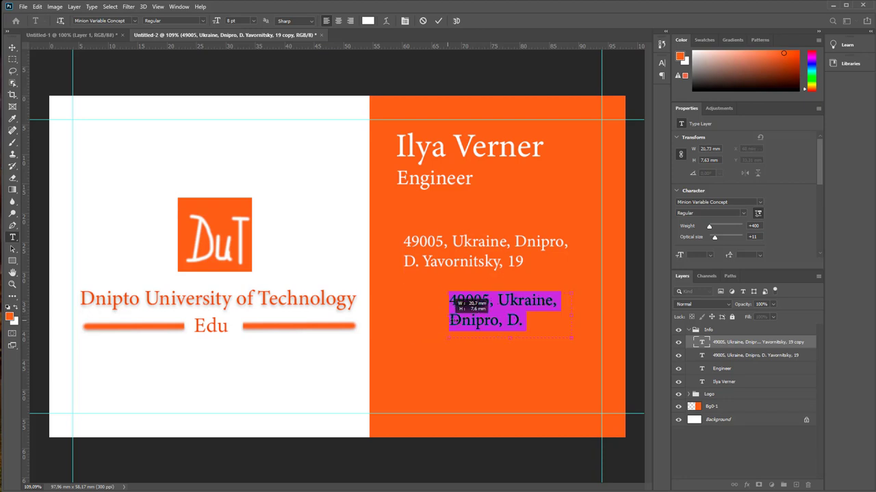
Replace the duplicated address text with the phone number '+38-xxx-xx-xx'.
drag(562, 336, 580, 356)
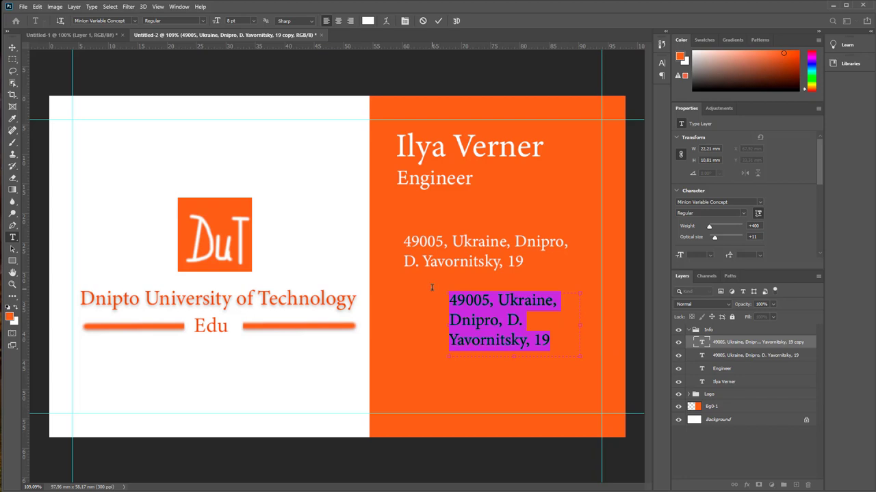
text(+380)
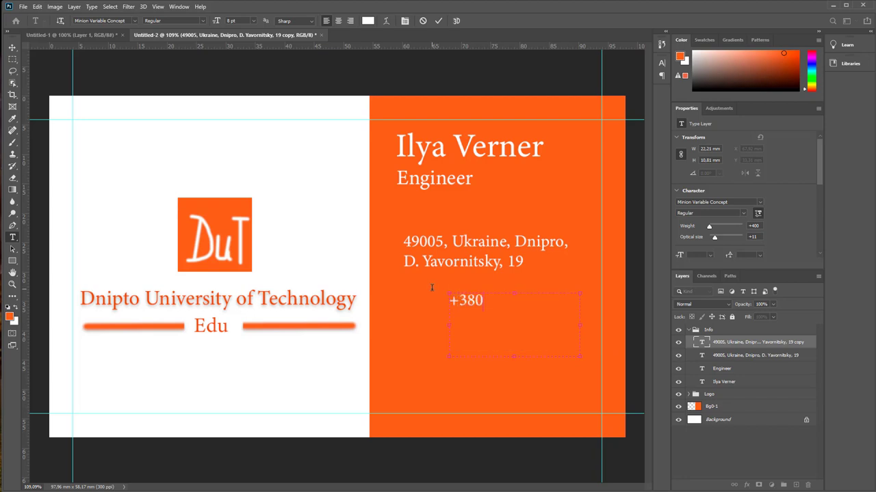
text(-)
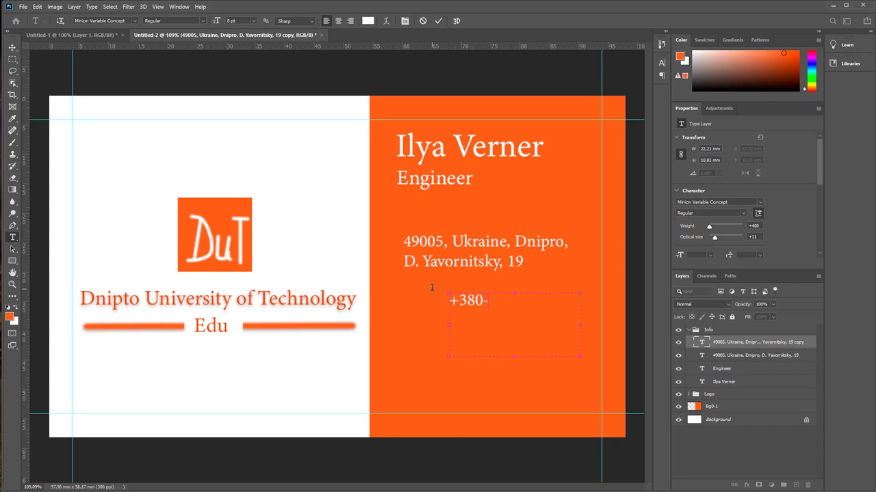
text(xxx)
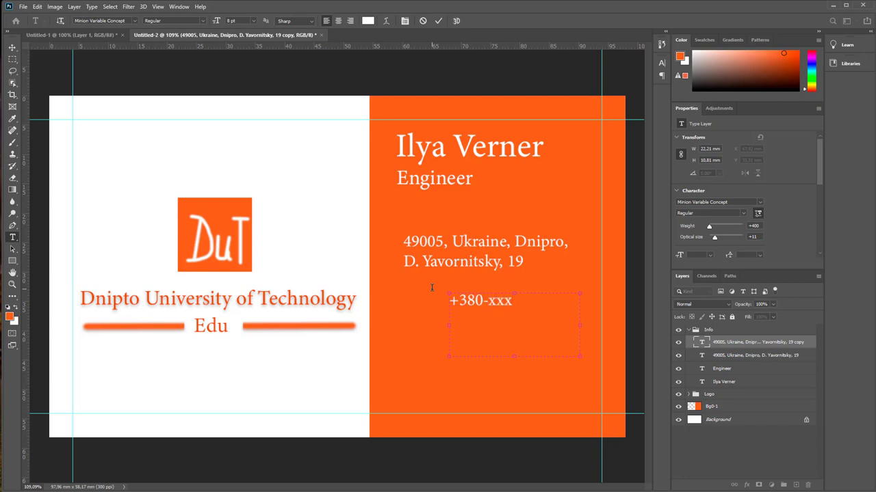
text(-xx-xx)
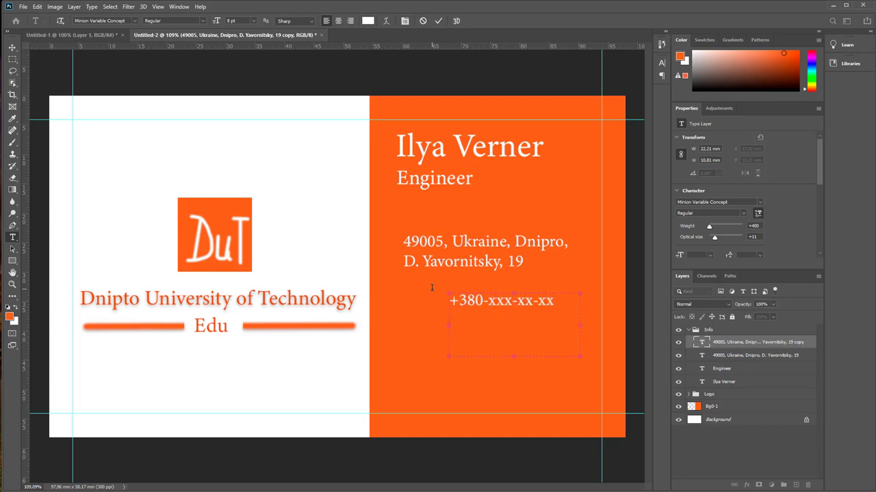
click(69, 36)
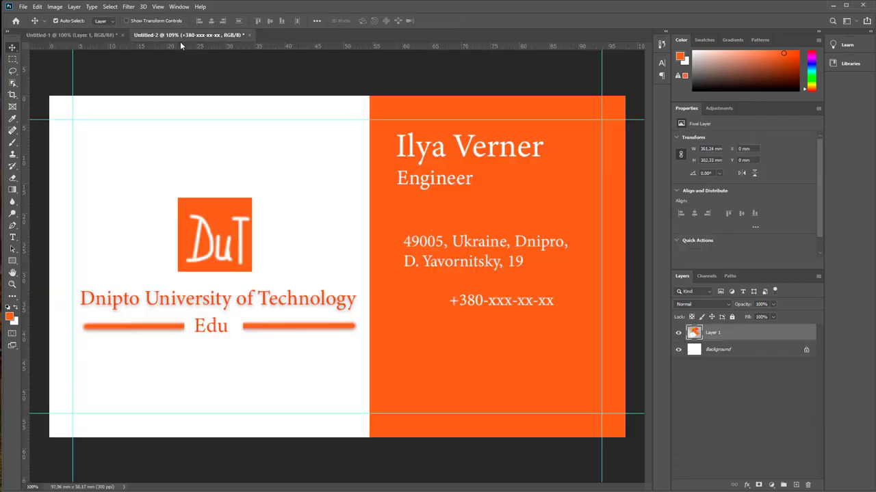
click(501, 301)
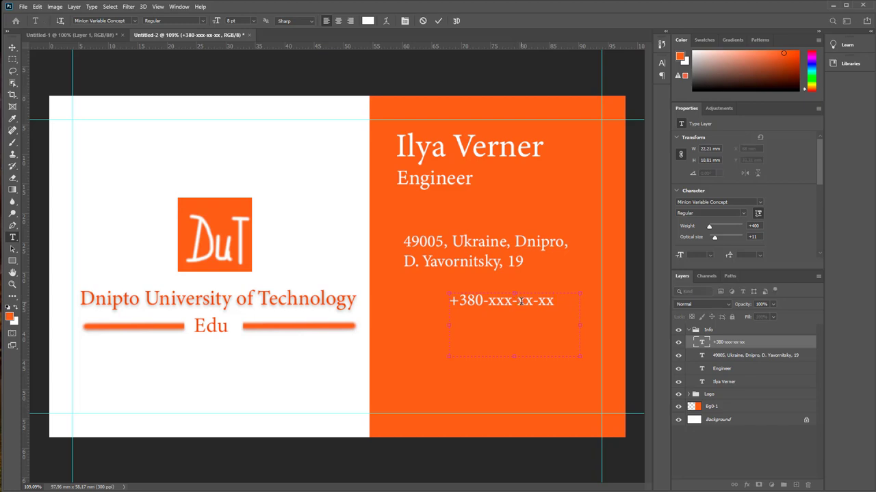
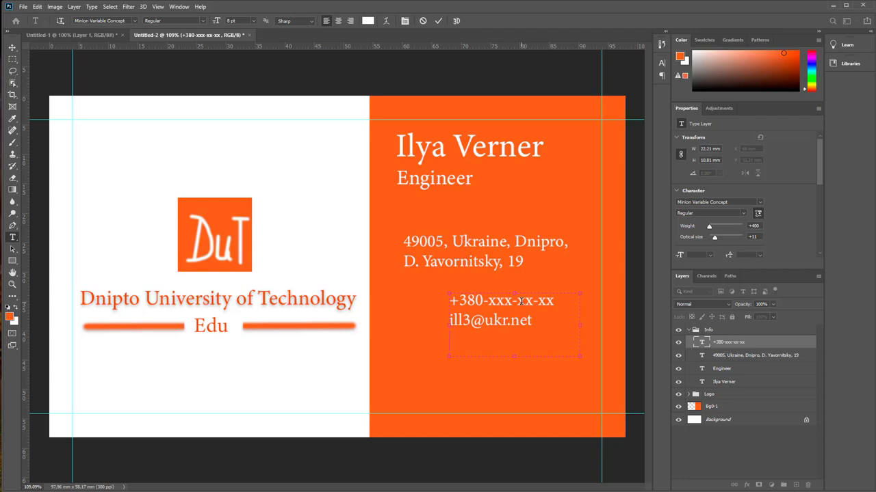
click(69, 35)
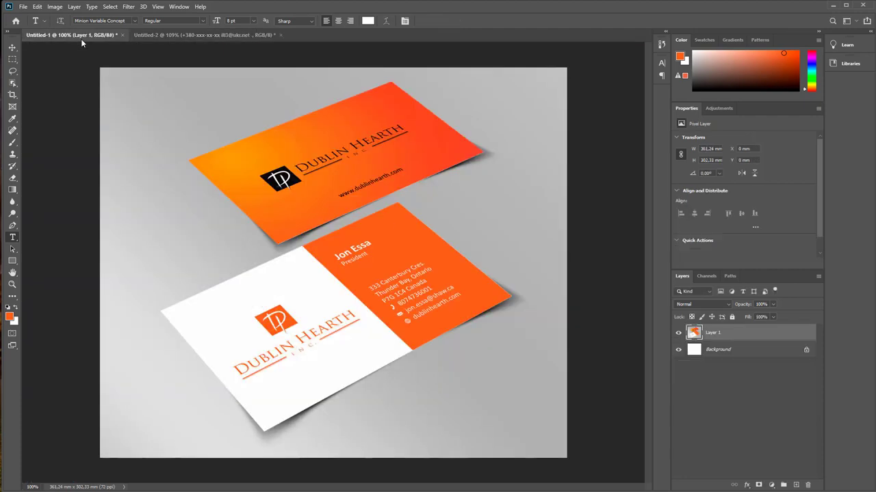
click(205, 35)
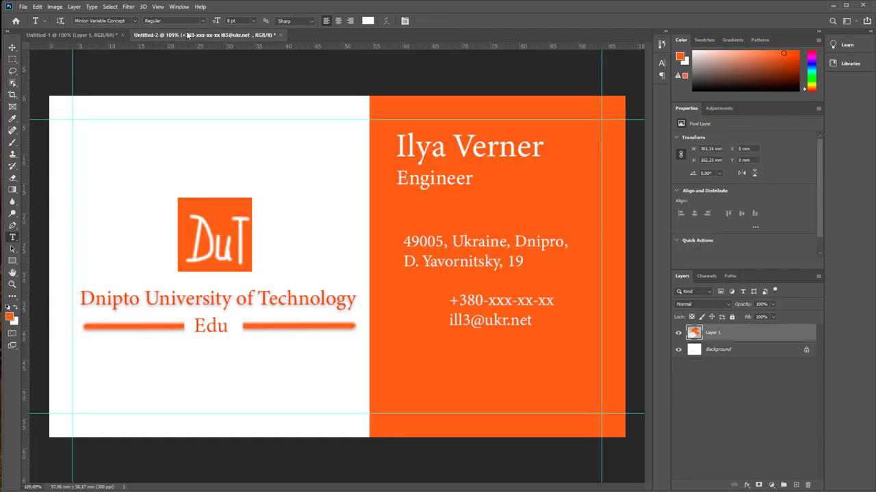
Add the website 'darkness.com.ua' as the third contact line.
click(501, 309)
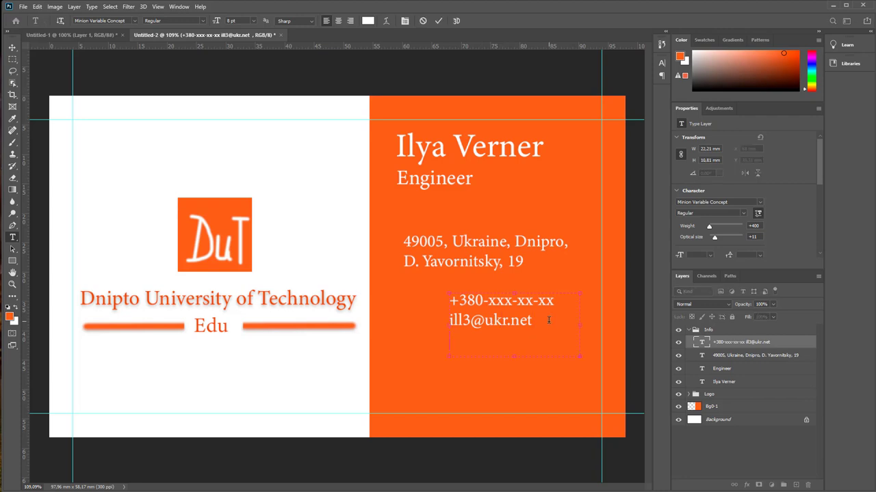
mouse_move(539, 320)
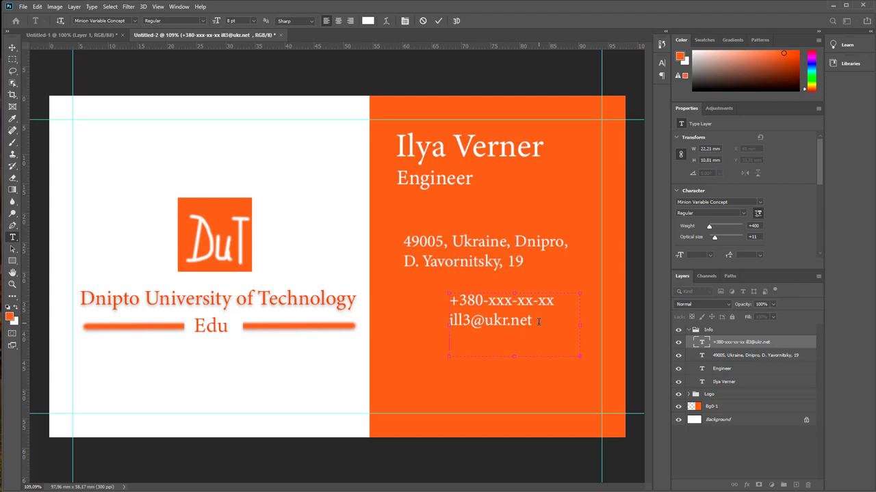
text(dkhost.org)
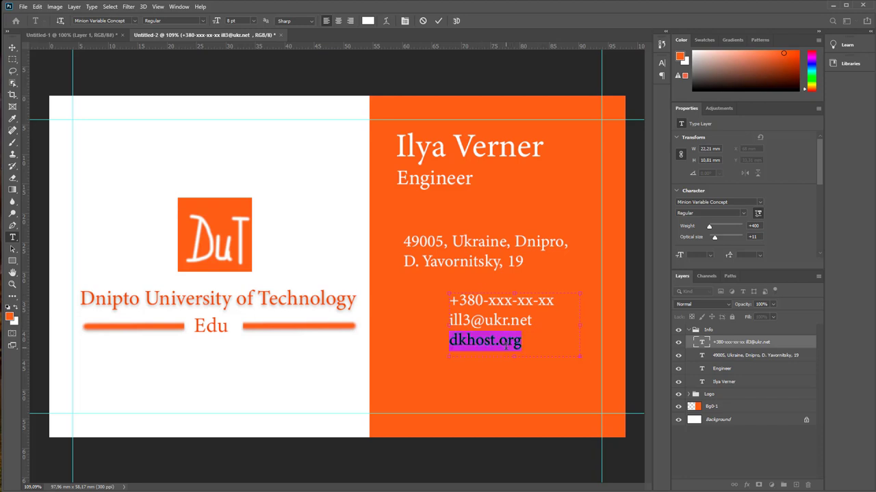
text(darkness)
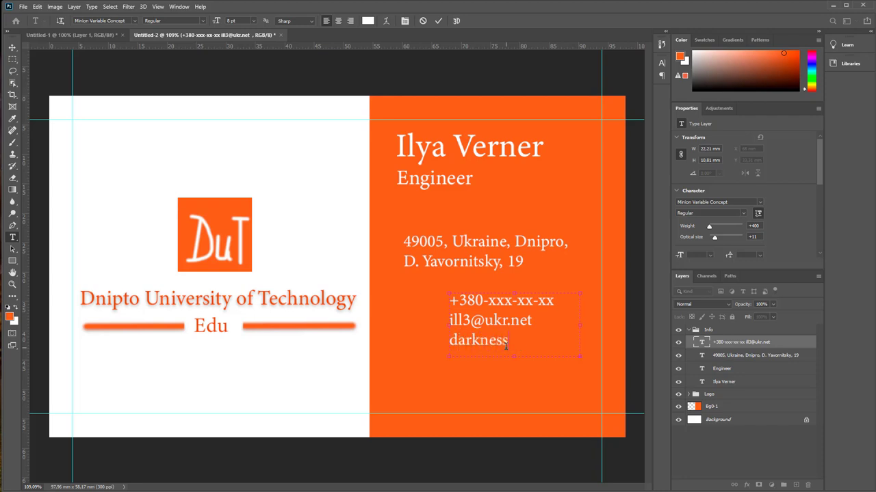
text(.com.ua)
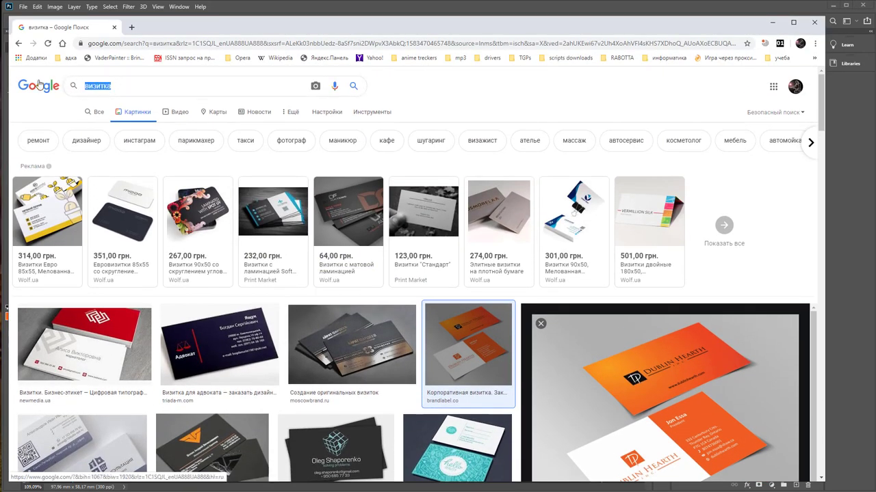
text(icons)
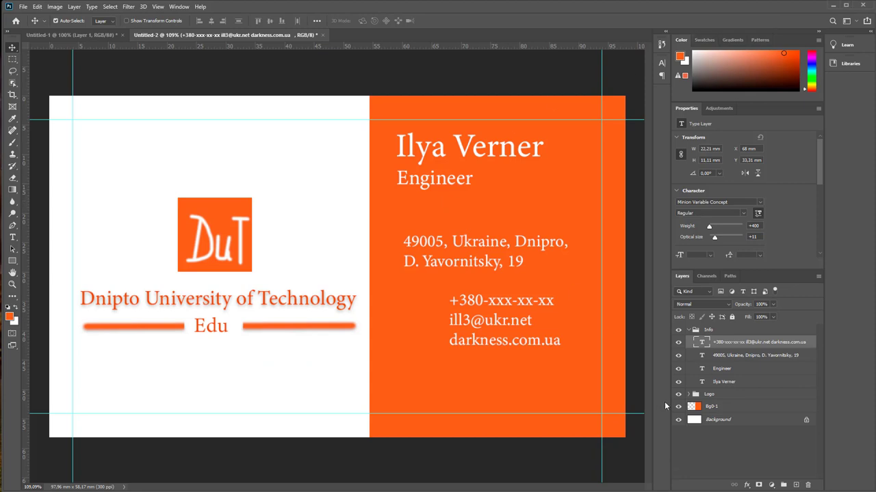
Browse the Glyphs panel for a telephone symbol in a symbol font.
click(178, 5)
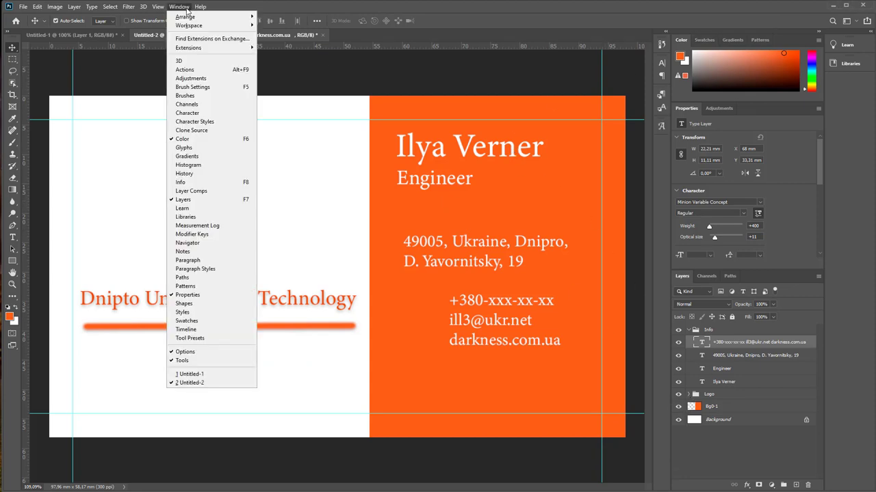
mouse_move(183, 148)
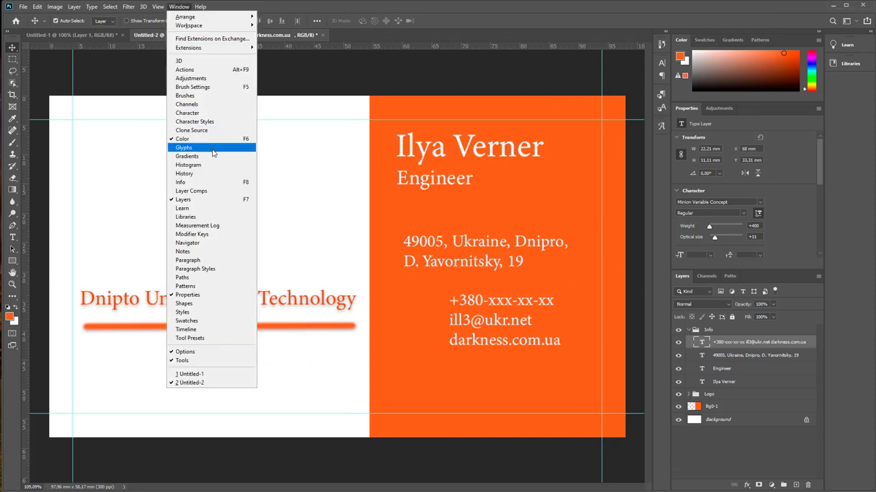
click(183, 148)
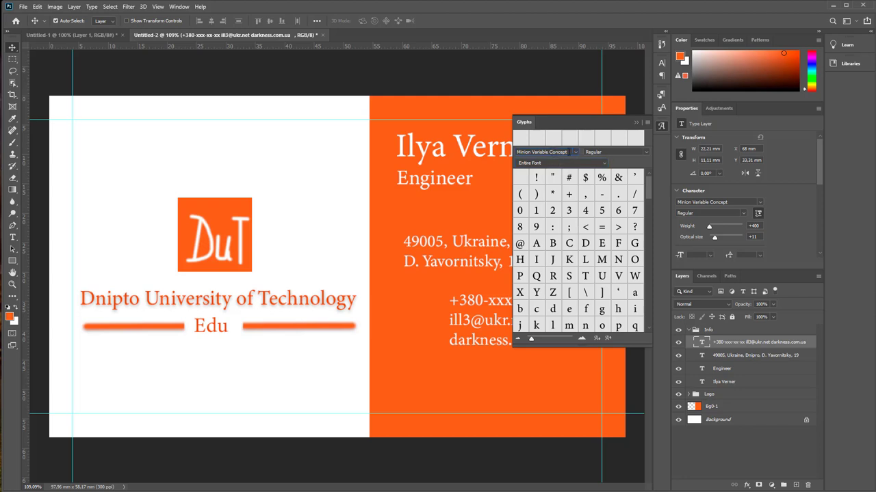
click(574, 152)
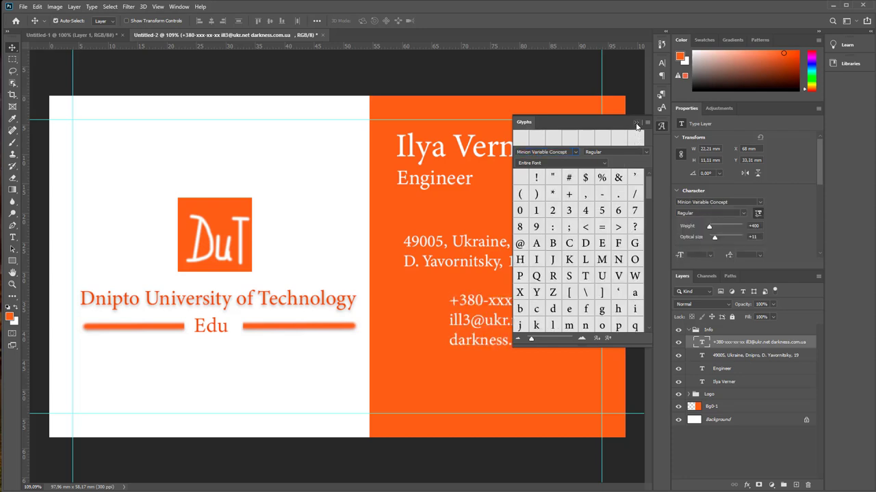
click(637, 123)
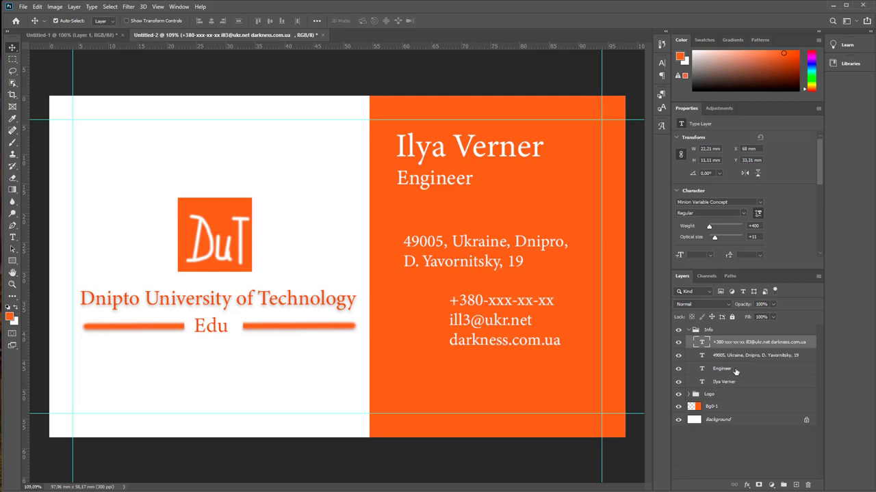
Place the white telephone symbol on a new type layer beside the phone number.
click(659, 126)
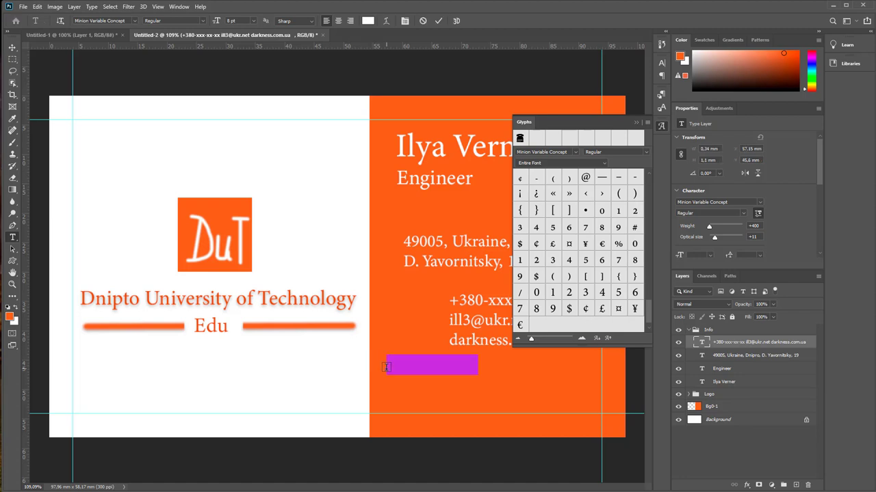
text(Lorem Ipsum)
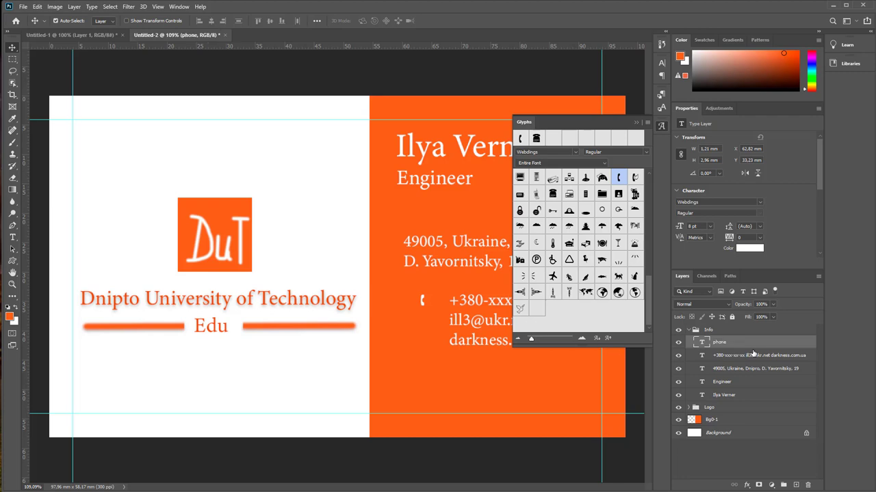
click(662, 109)
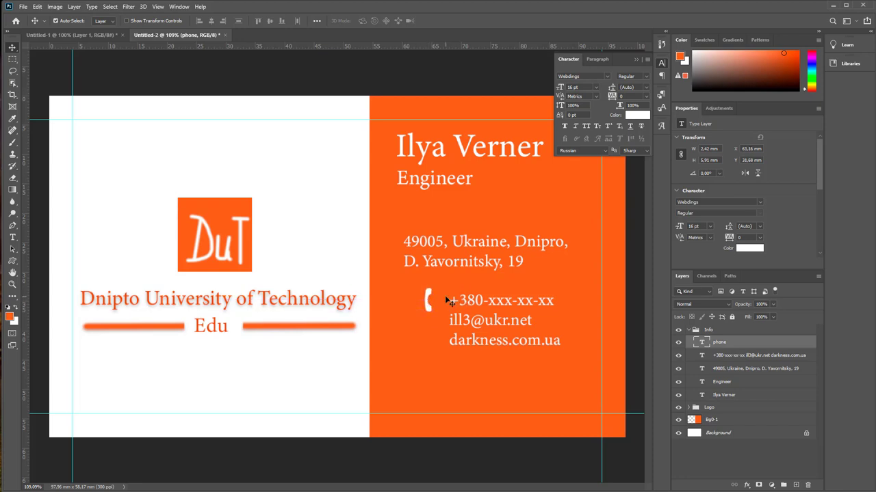
click(596, 88)
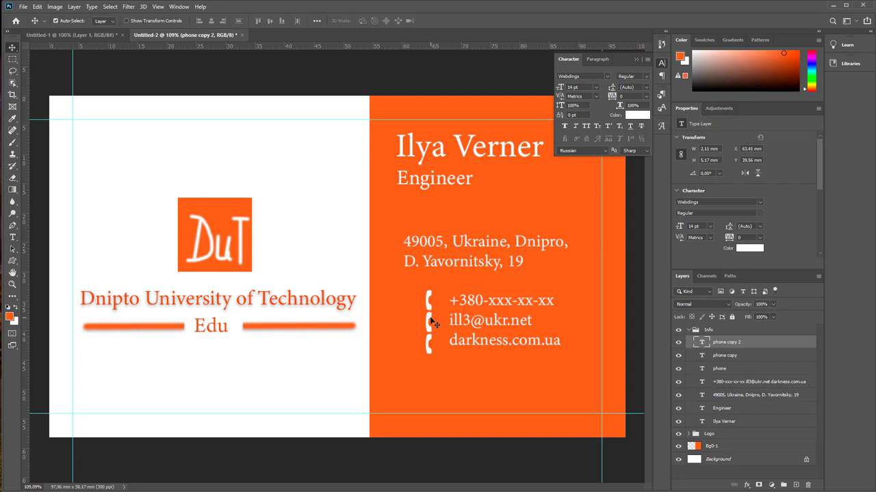
Swap the middle telephone symbol for a Wingdings envelope beside the email line.
right_click(435, 322)
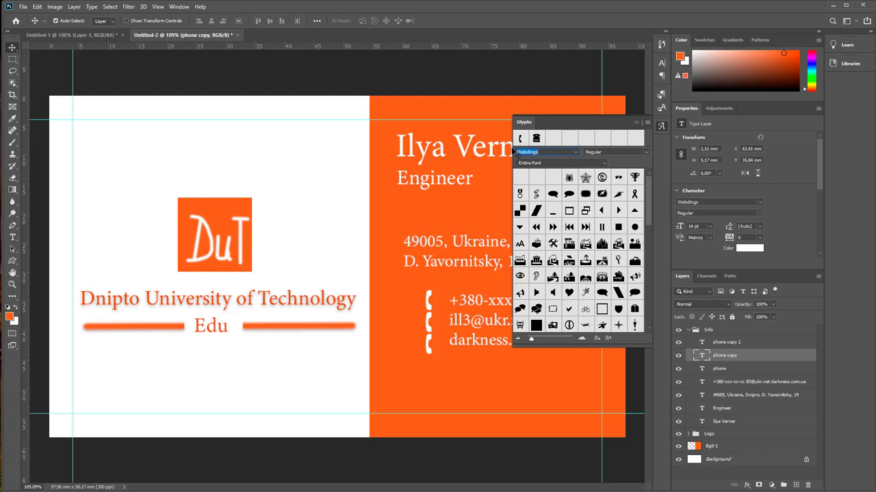
scroll(down, 3)
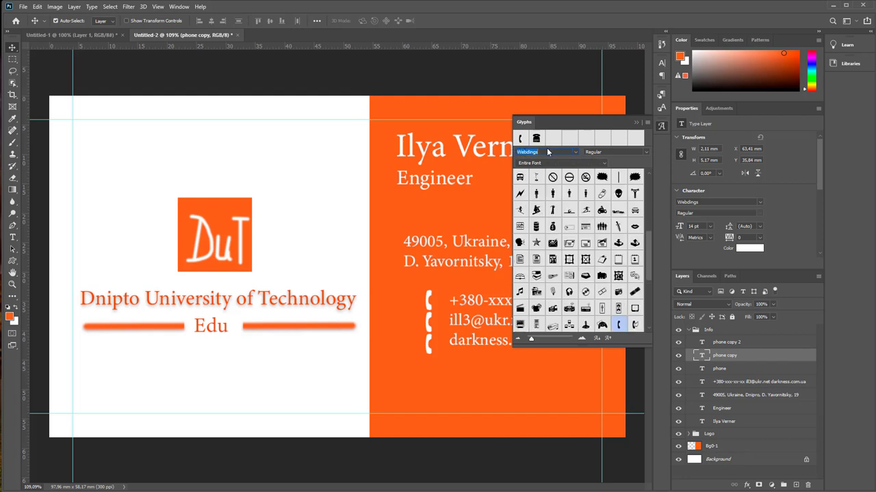
click(574, 151)
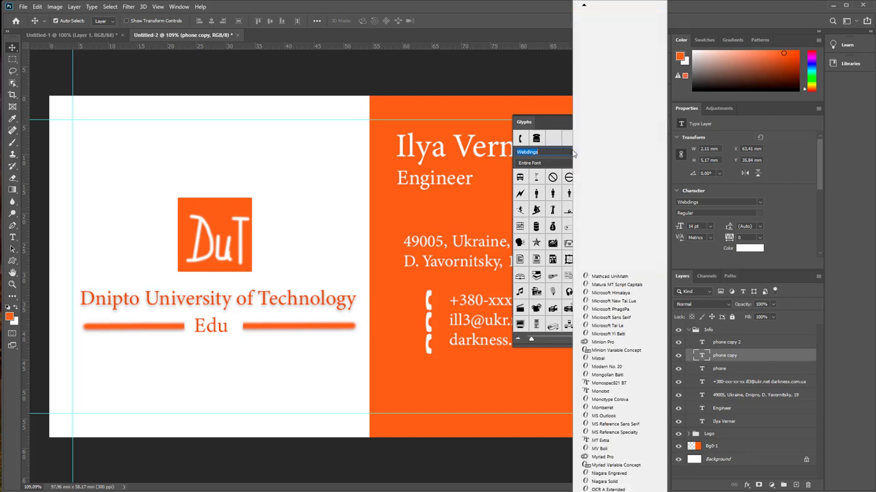
scroll(down, 3)
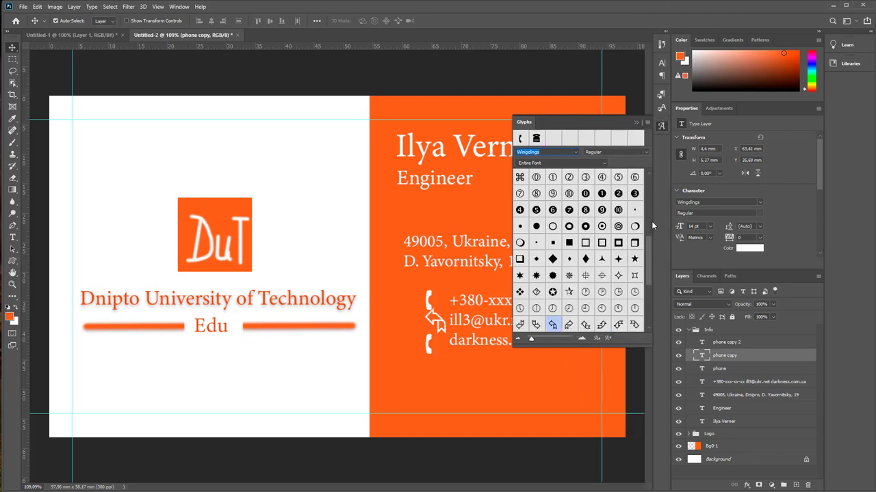
mouse_move(650, 254)
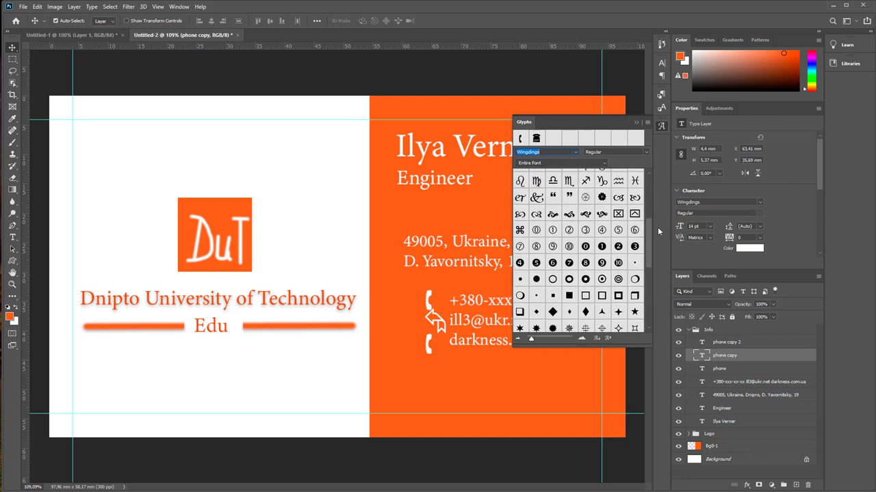
scroll(down, 3)
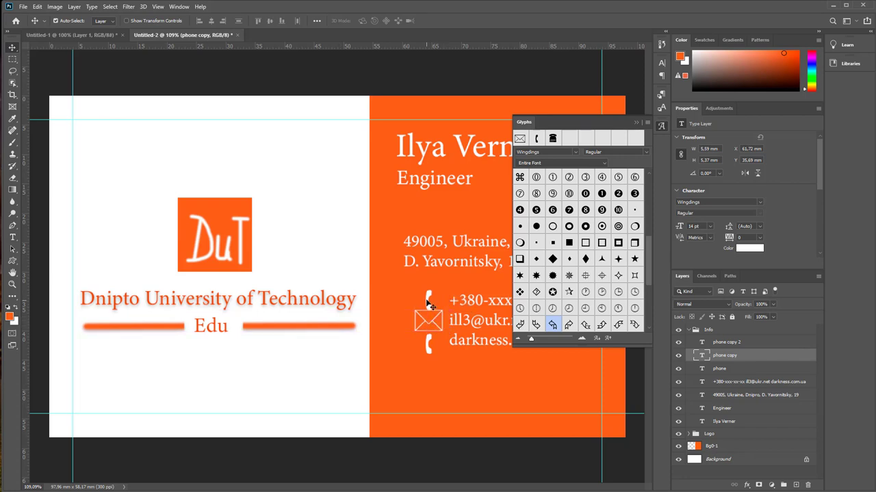
mouse_move(604, 135)
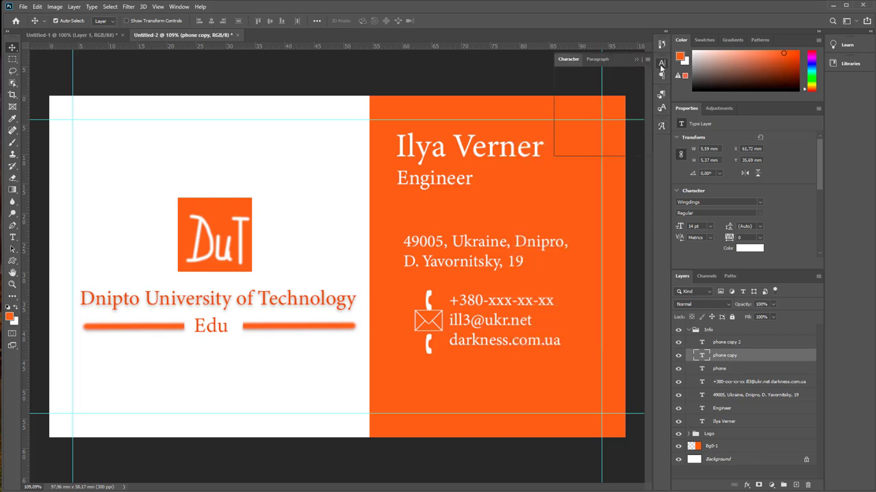
Replace the bottom icon with a Webdings globe symbol beside the website line.
click(596, 87)
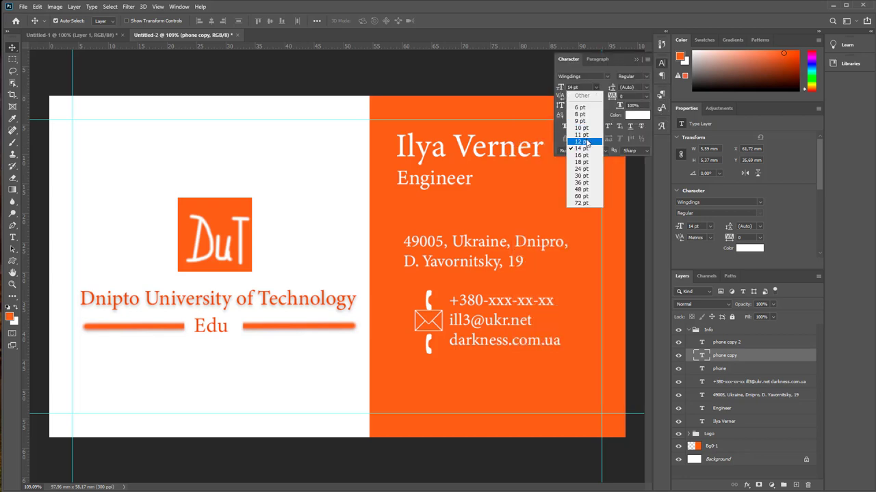
click(580, 141)
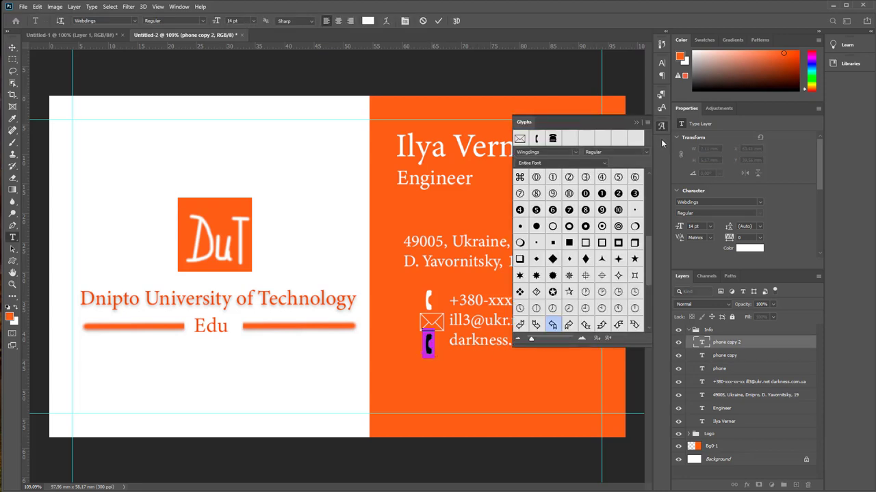
scroll(down, 3)
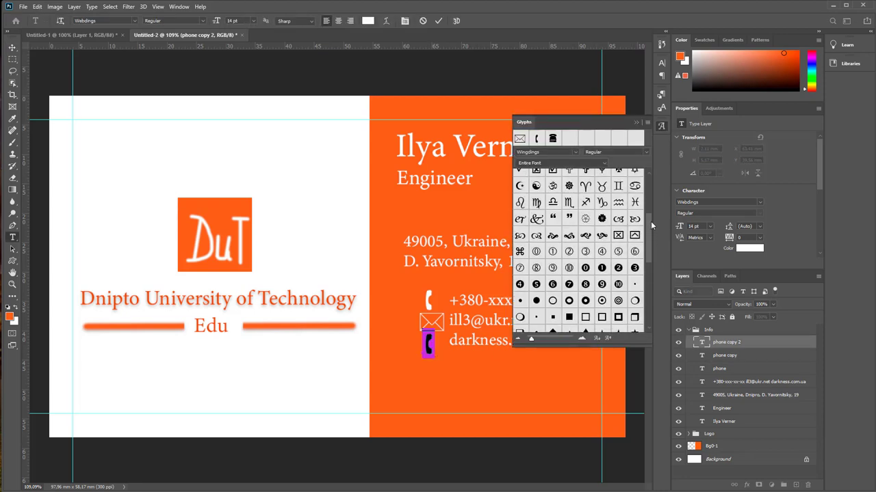
scroll(down, 3)
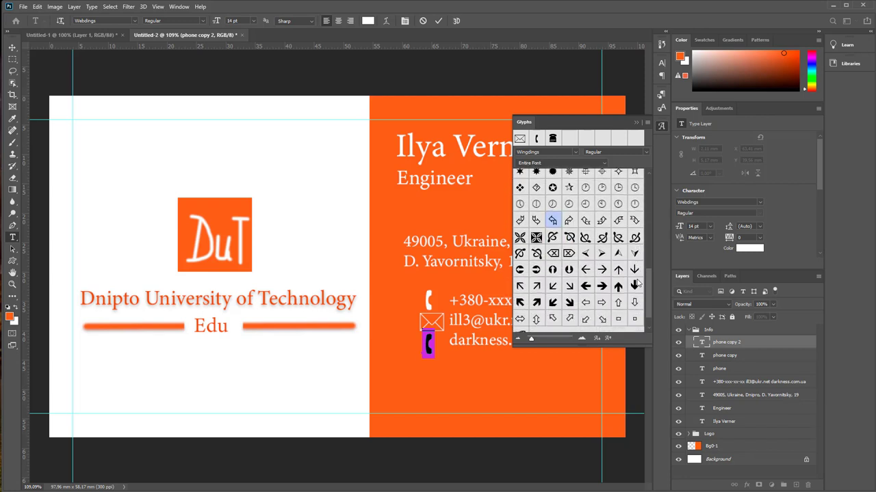
scroll(down, 3)
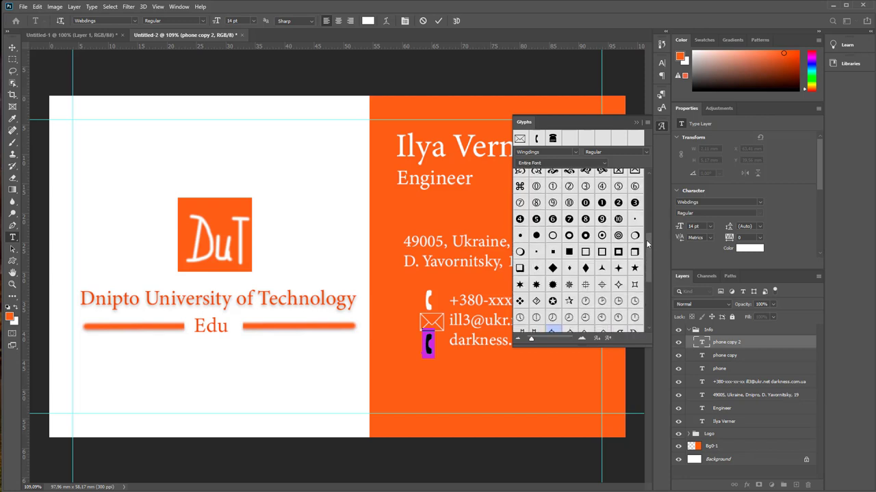
scroll(down, 3)
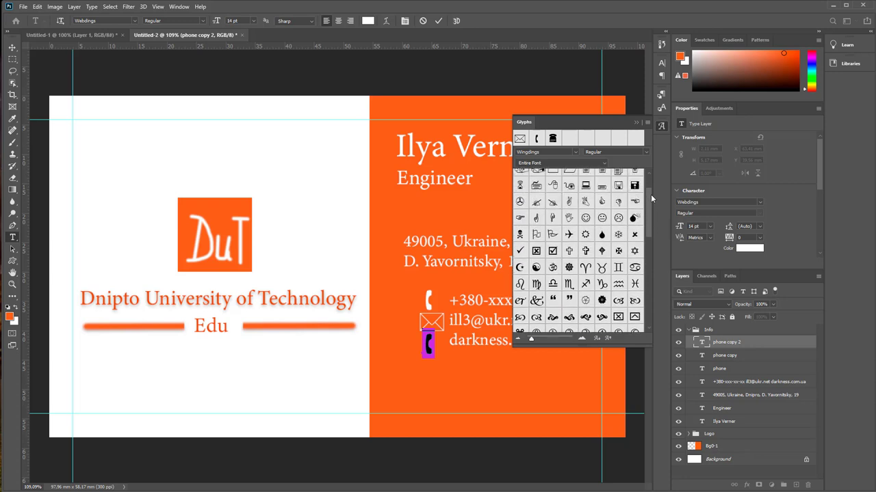
scroll(down, 3)
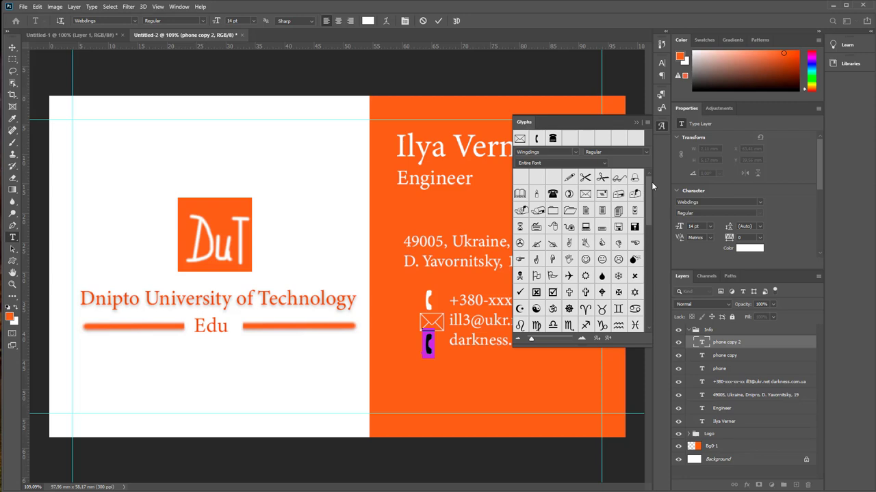
mouse_move(651, 186)
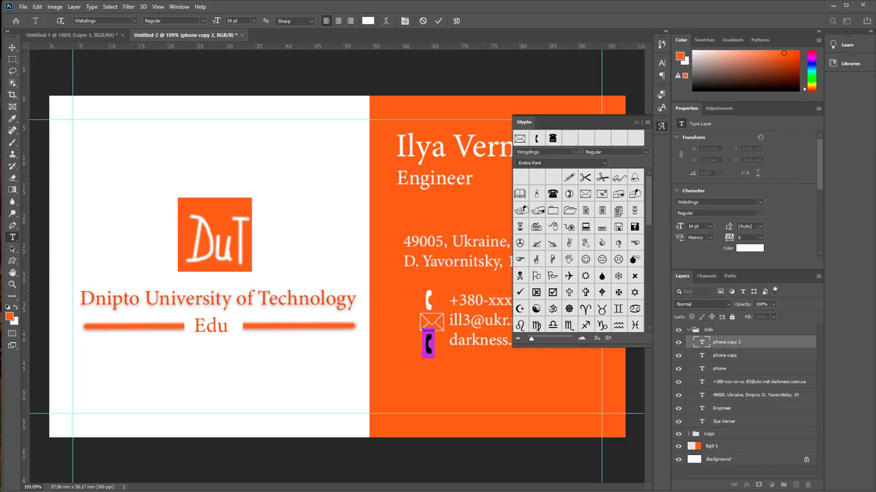
mouse_move(630, 225)
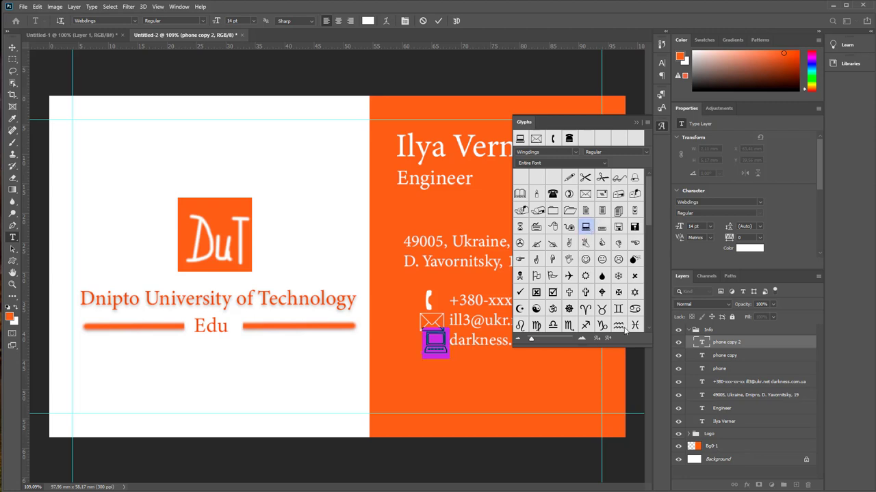
scroll(down, 3)
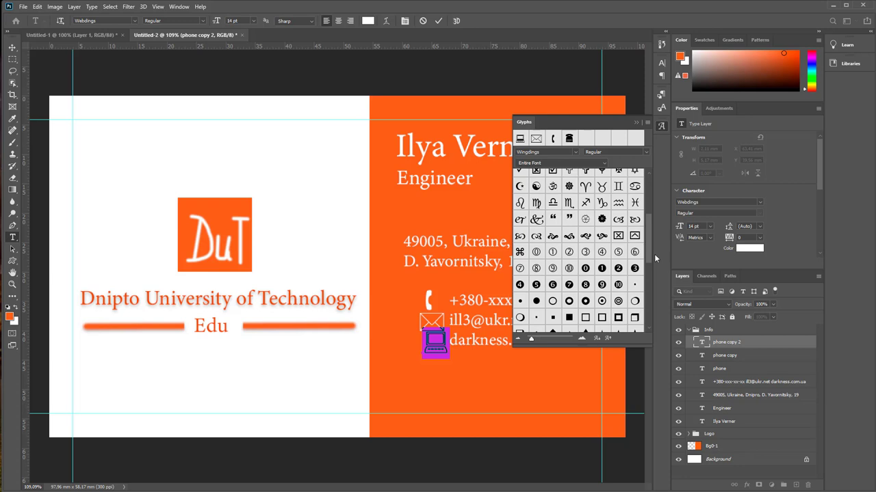
scroll(down, 3)
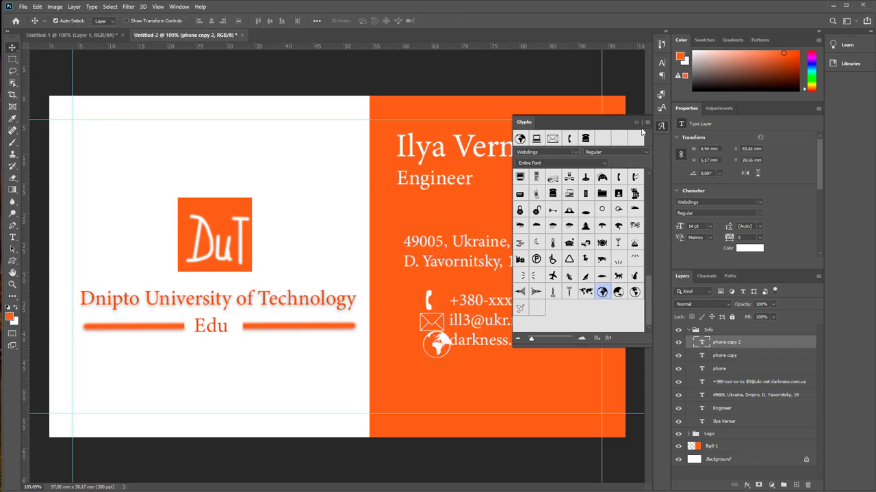
click(636, 122)
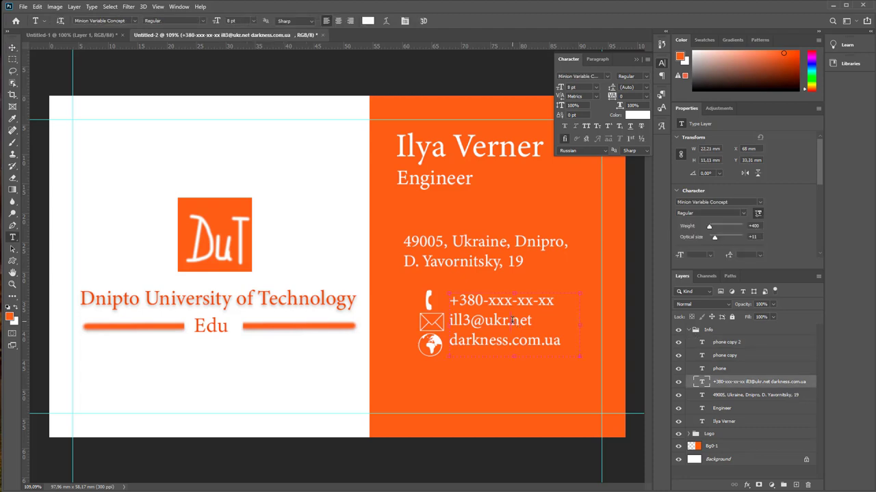
Give the contact text larger leading so each line aligns with its icon.
double_click(521, 320)
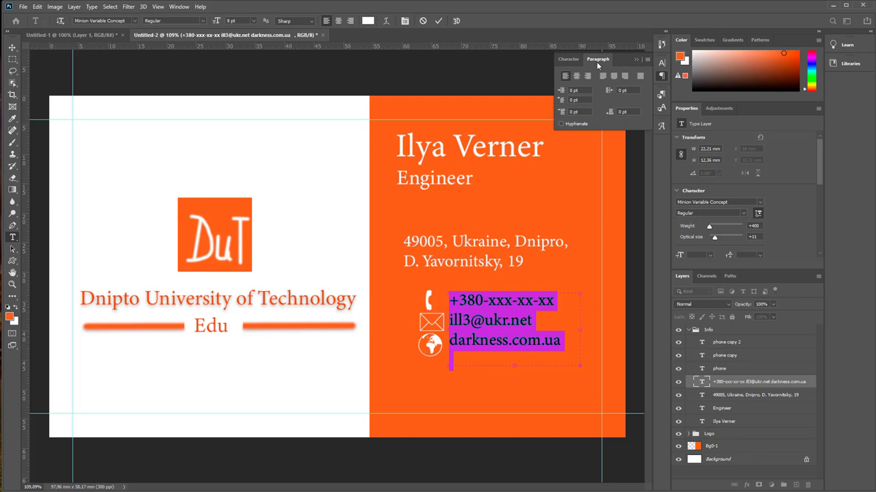
mouse_move(632, 62)
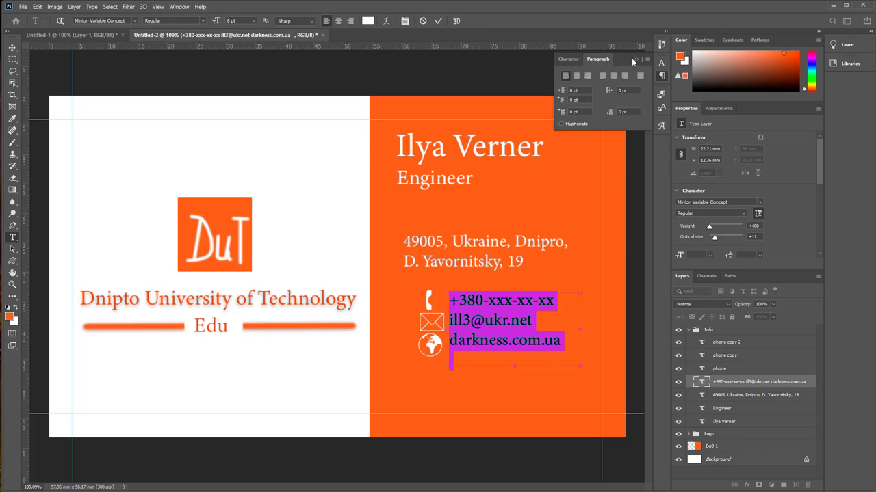
click(568, 59)
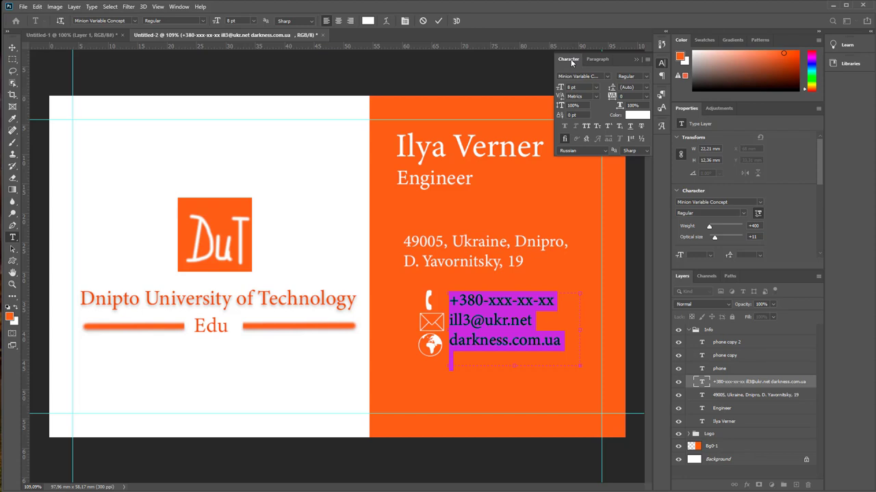
mouse_move(649, 93)
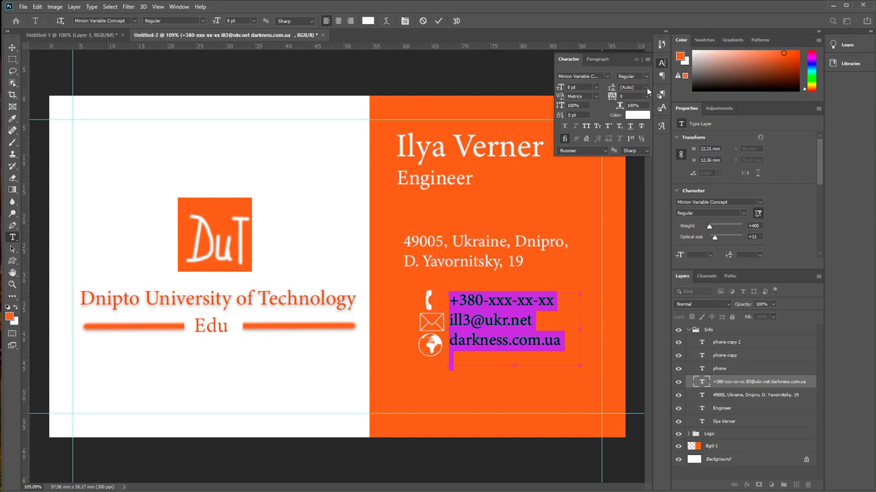
click(646, 87)
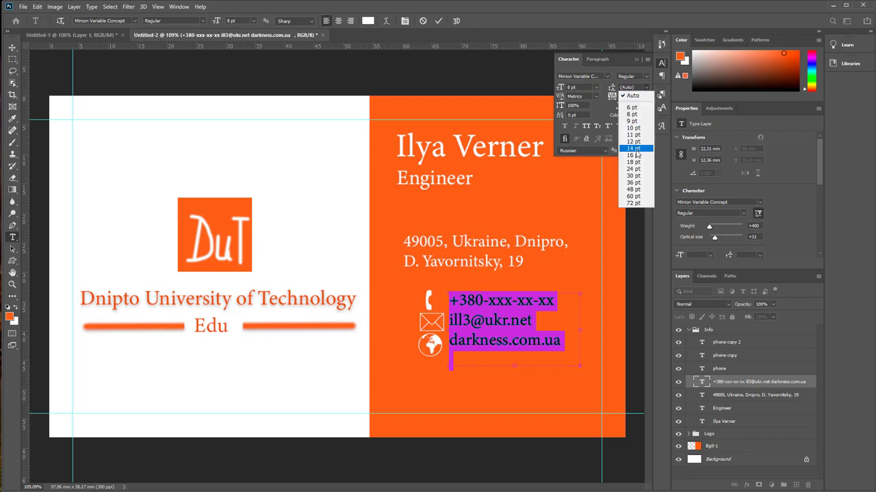
click(634, 148)
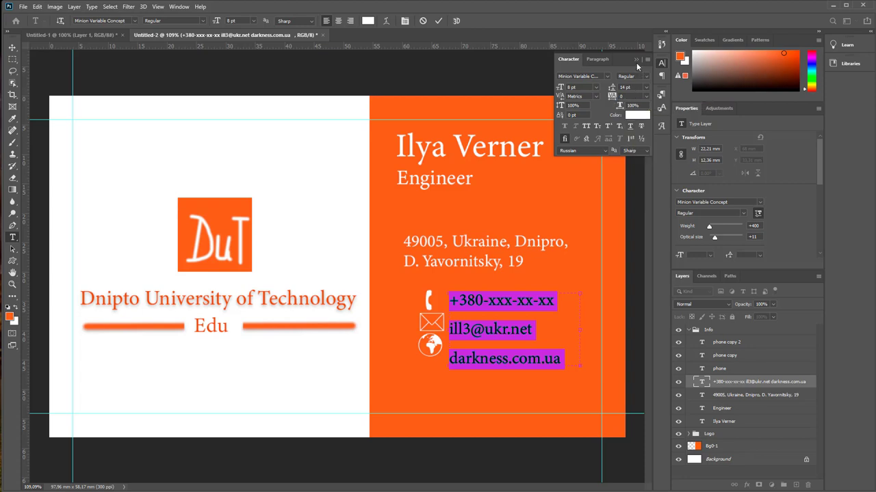
click(634, 59)
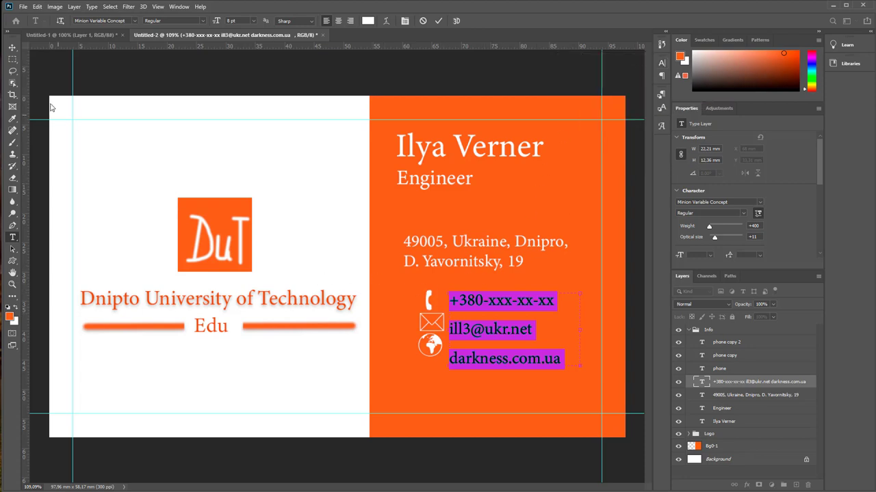
Select the icon layers in the Info group to give them descriptive names.
right_click(429, 344)
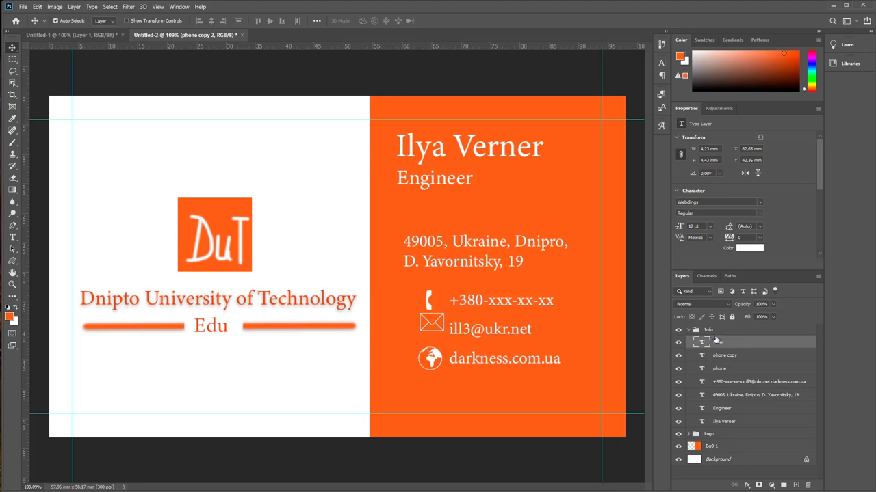
right_click(431, 321)
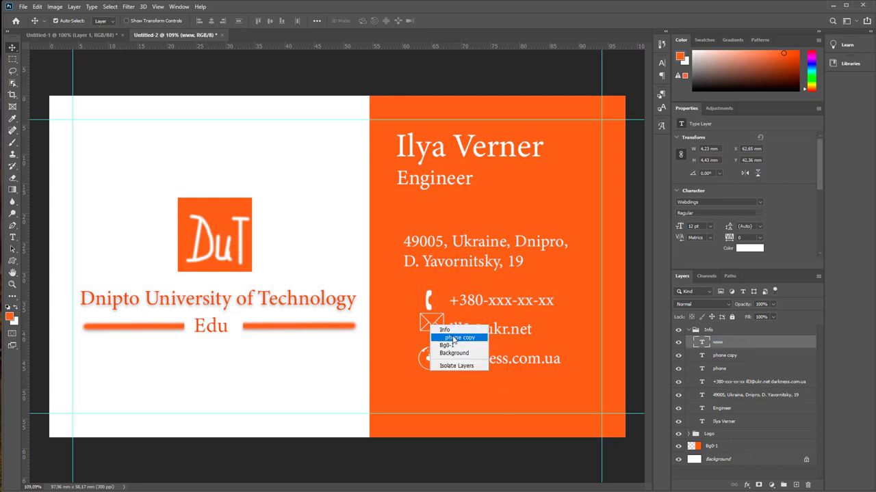
click(460, 336)
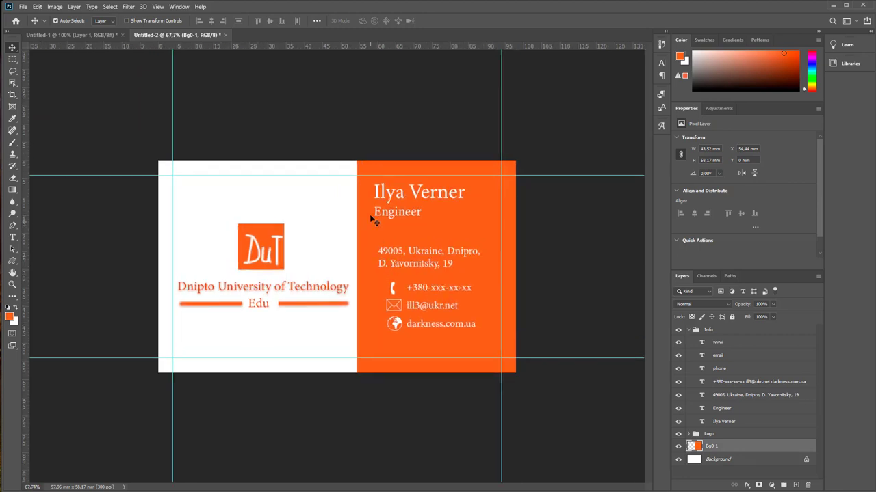
Compare the card with the reference mockup and return to the card document.
click(71, 35)
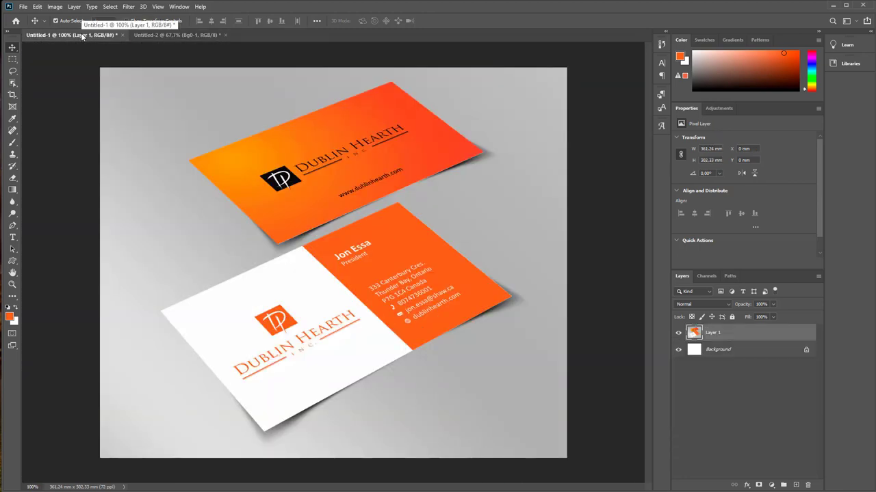
click(176, 36)
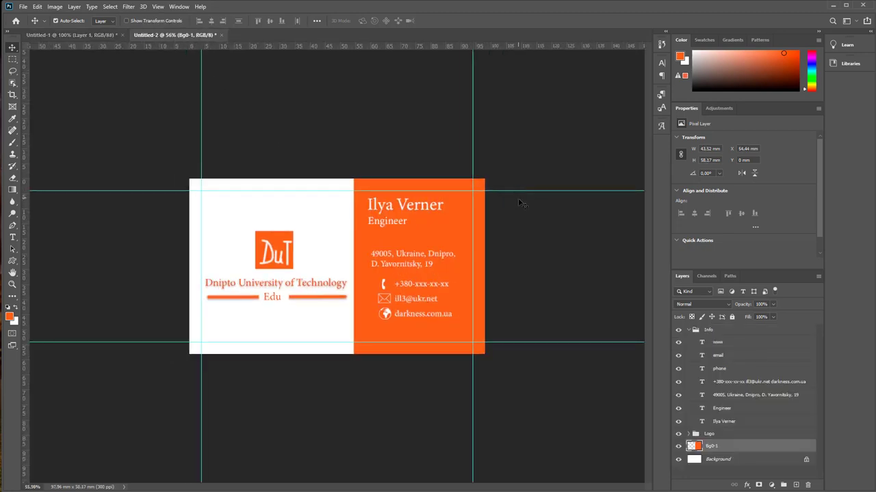
mouse_move(276, 156)
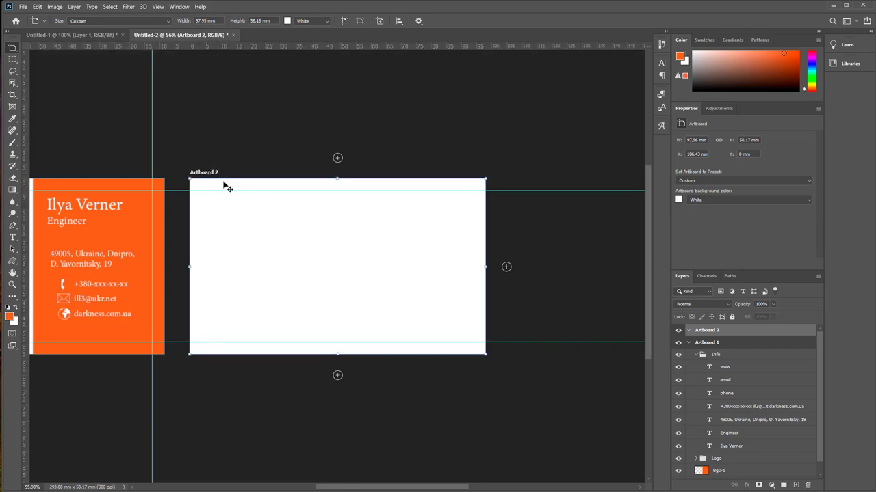
Name the artboards side1 and side2 and name side2's orange fill layer 'BG'.
double_click(706, 330)
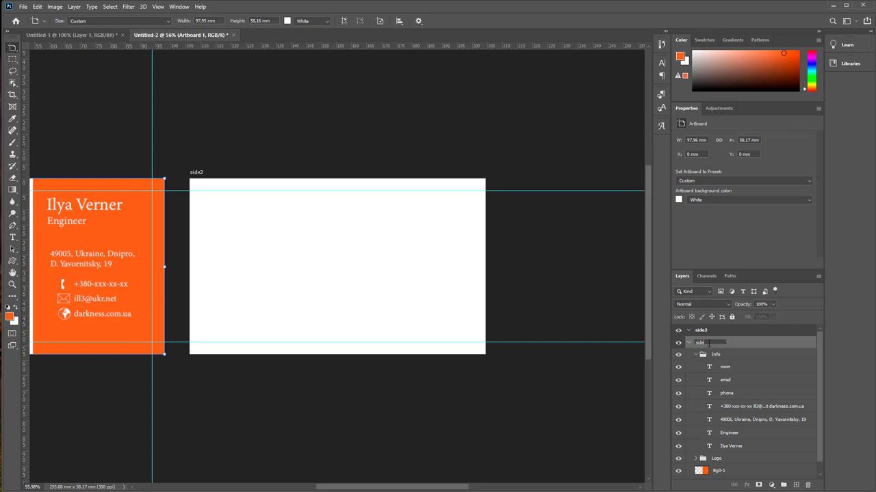
double_click(700, 342)
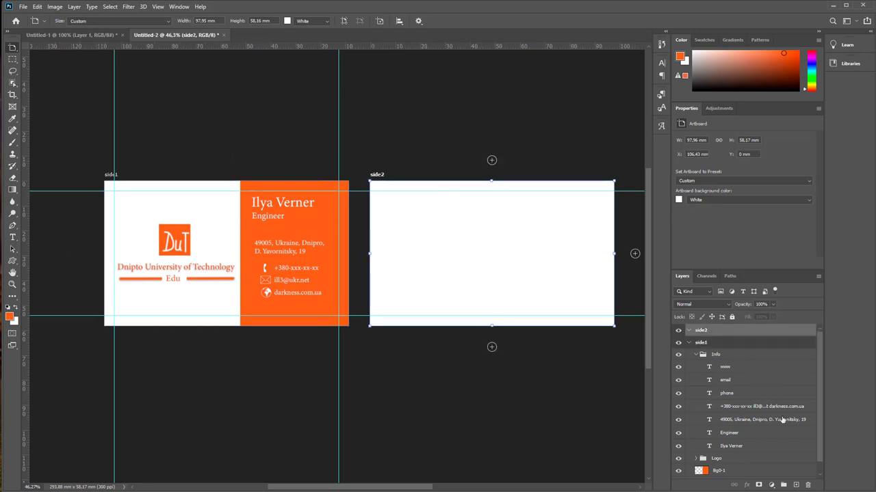
double_click(719, 342)
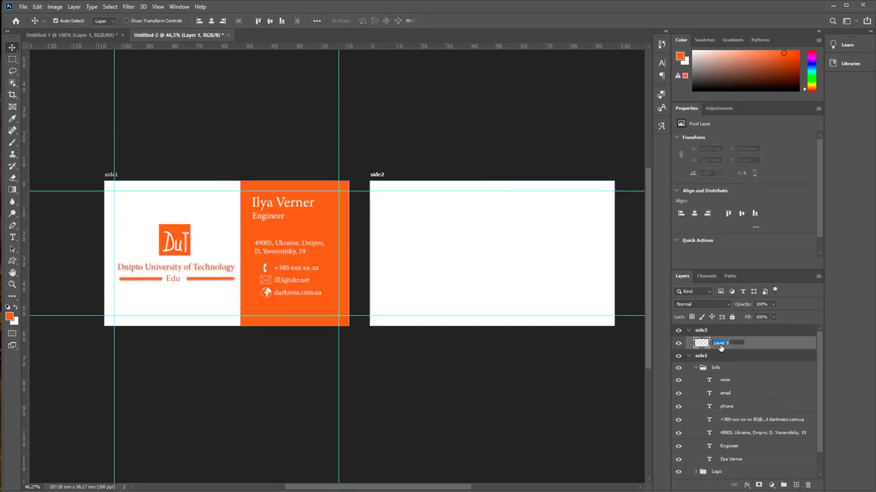
text(BG)
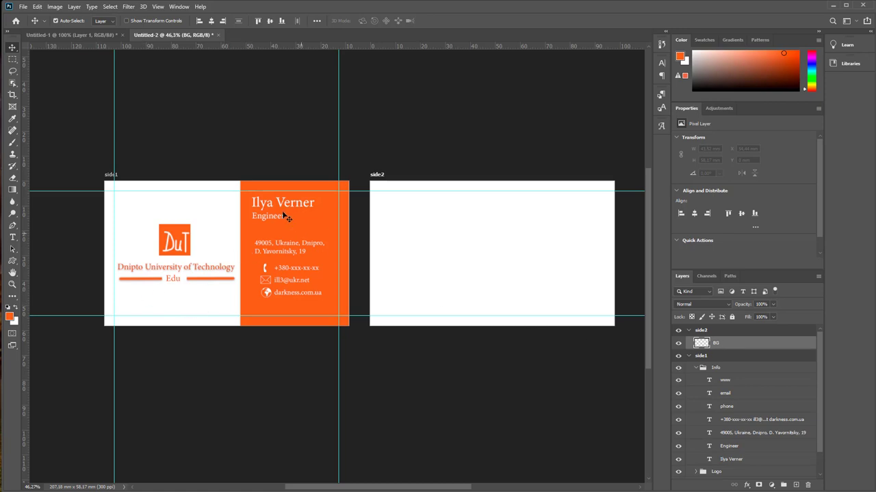
mouse_move(416, 277)
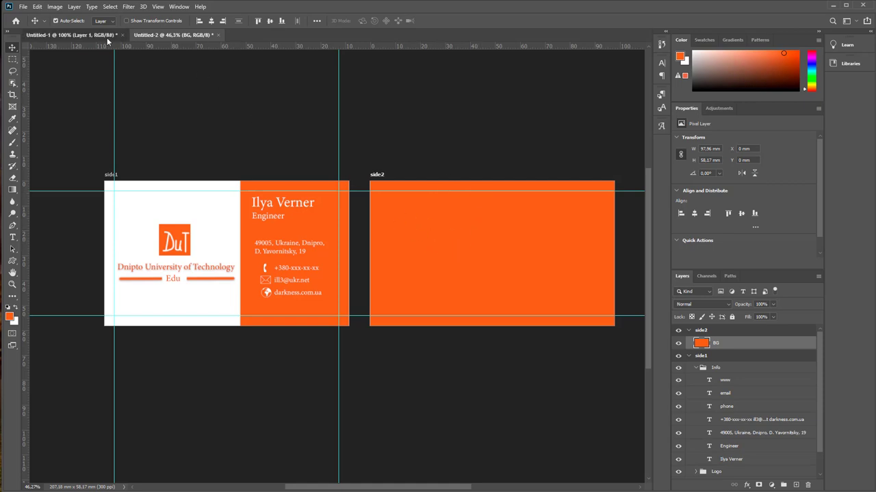
click(171, 36)
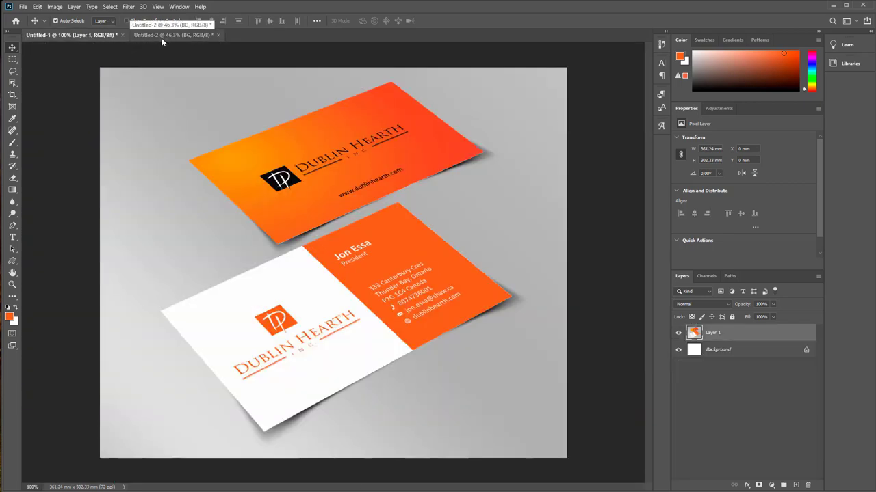
click(172, 35)
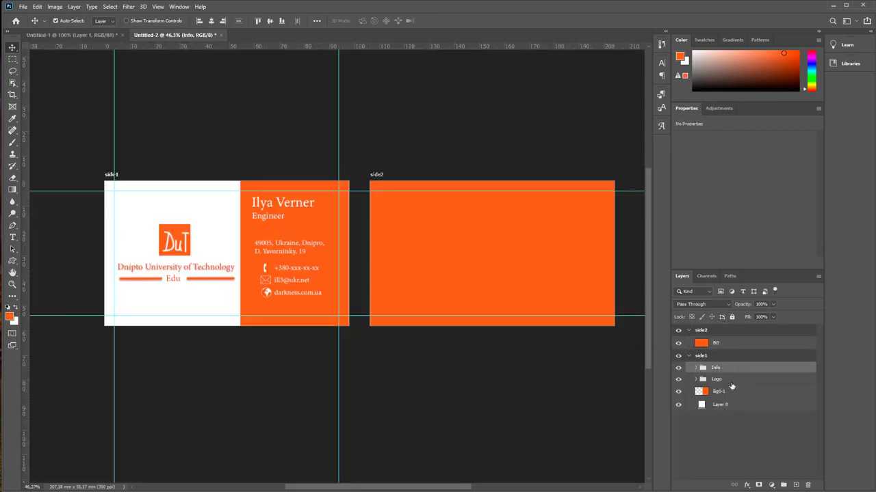
Duplicate the Logo group and move the copy into the side2 back artboard.
right_click(716, 379)
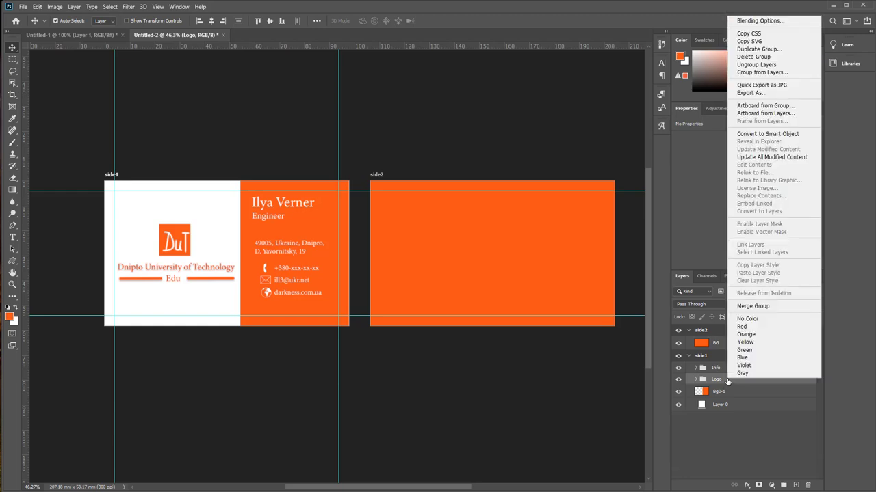
click(725, 379)
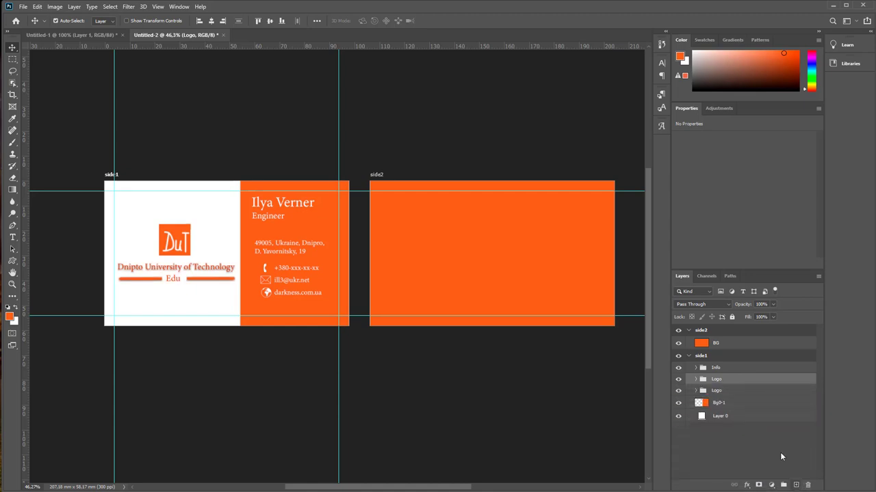
click(715, 342)
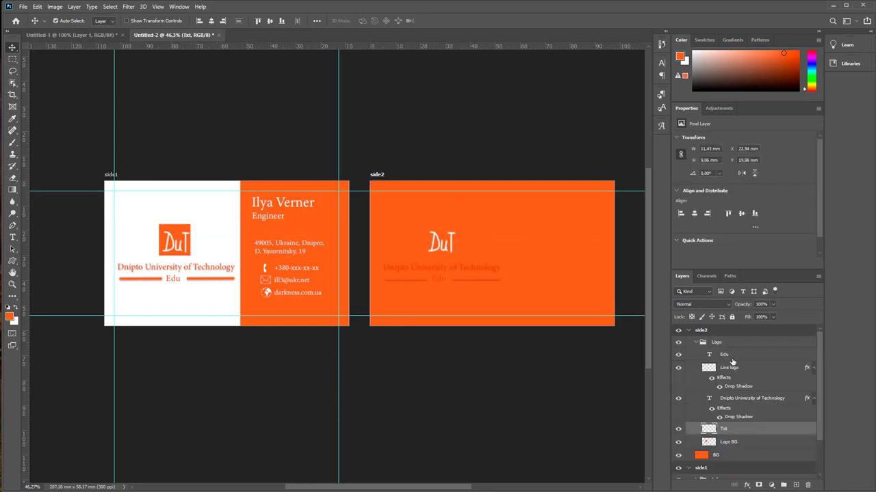
mouse_move(725, 343)
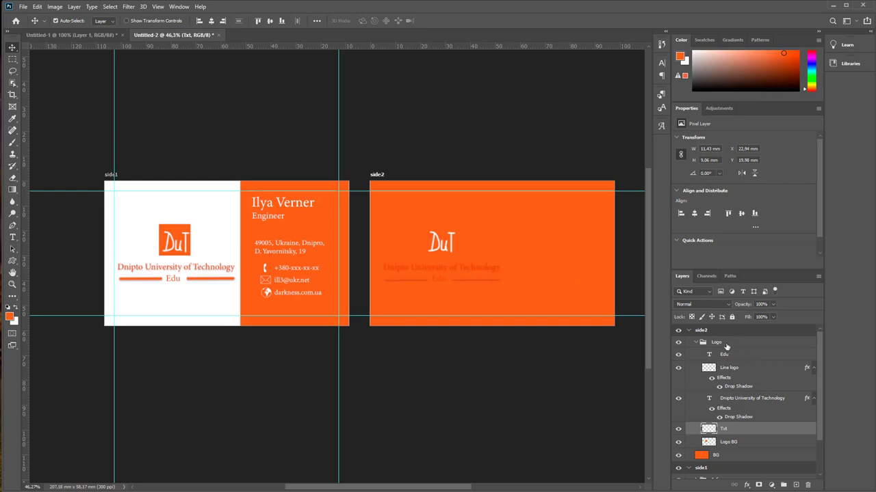
Select the copied logo's square background area on side2 for recolouring.
click(723, 354)
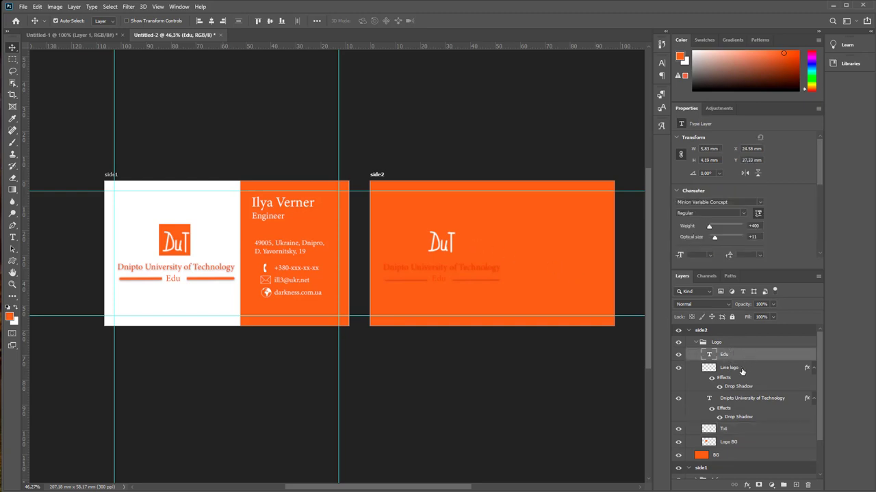
click(729, 366)
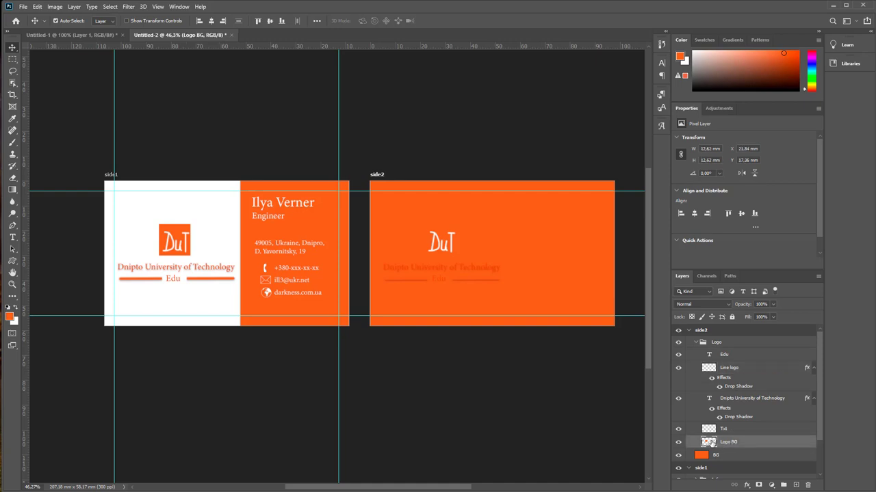
click(440, 241)
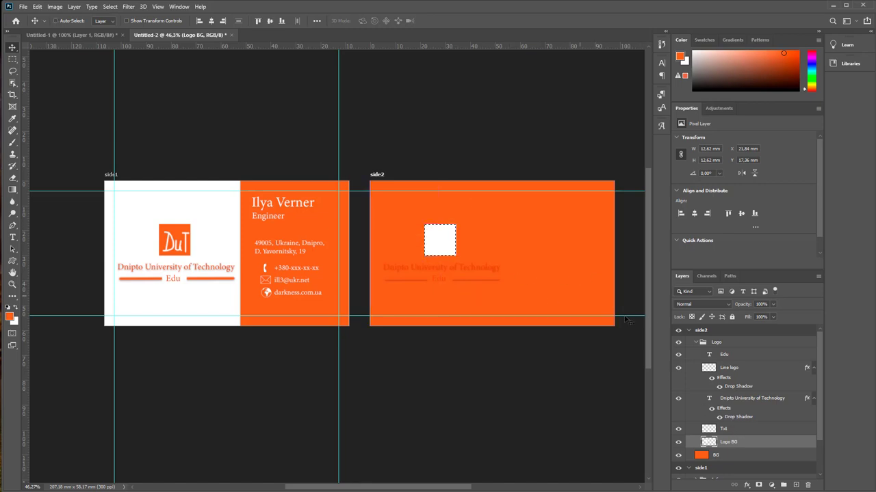
Fill the back logo's square with white and recolour the university name text white.
click(724, 430)
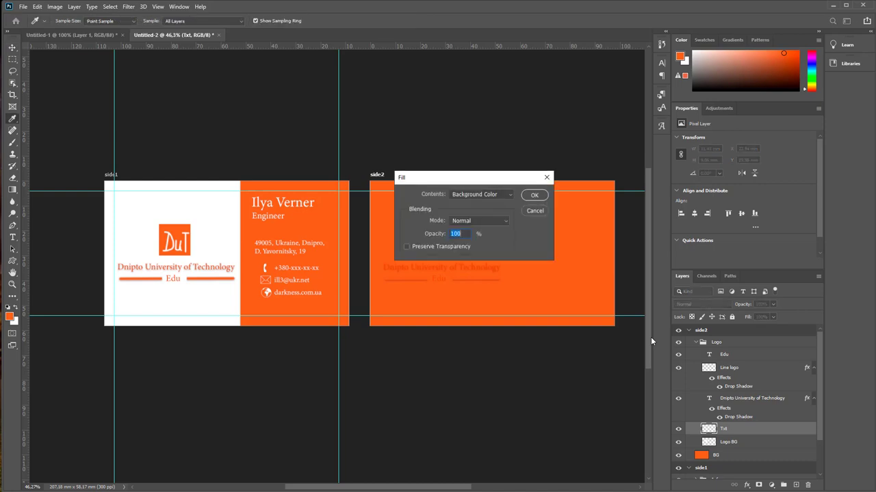
click(534, 194)
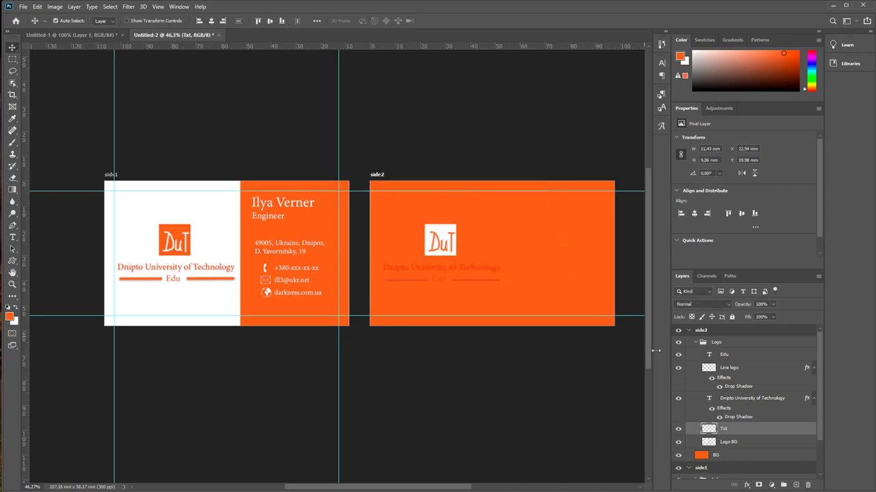
click(751, 398)
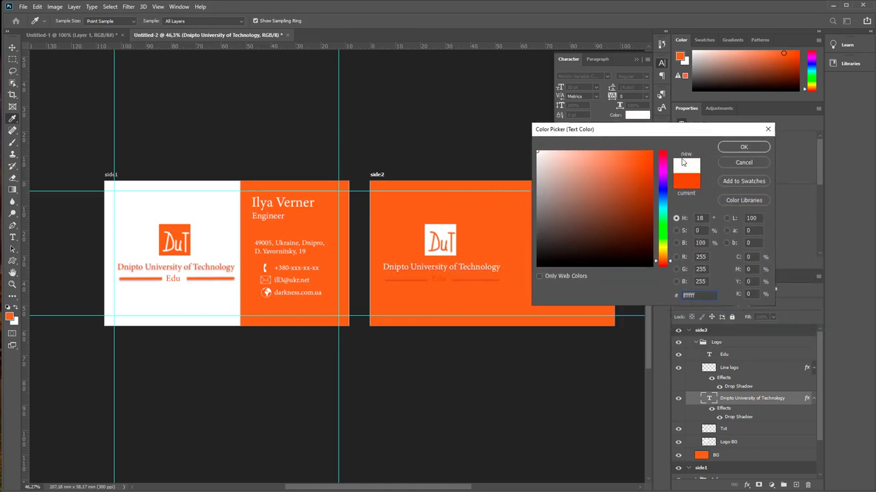
click(744, 146)
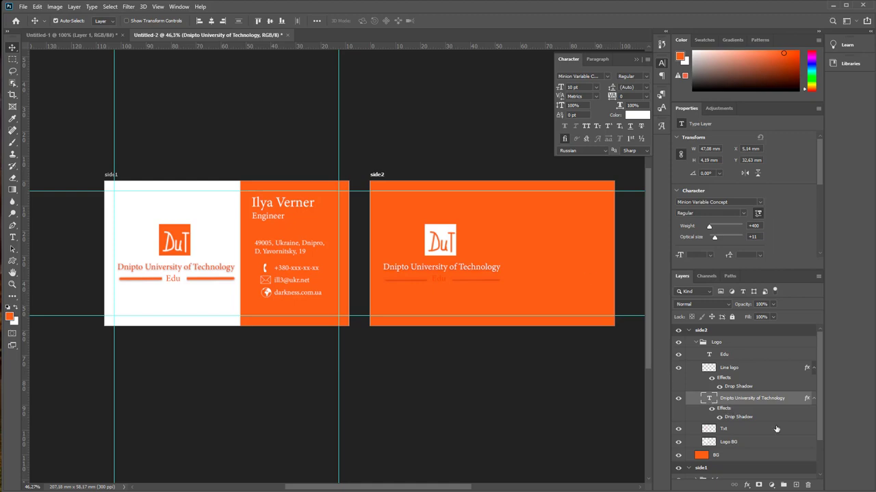
mouse_move(675, 326)
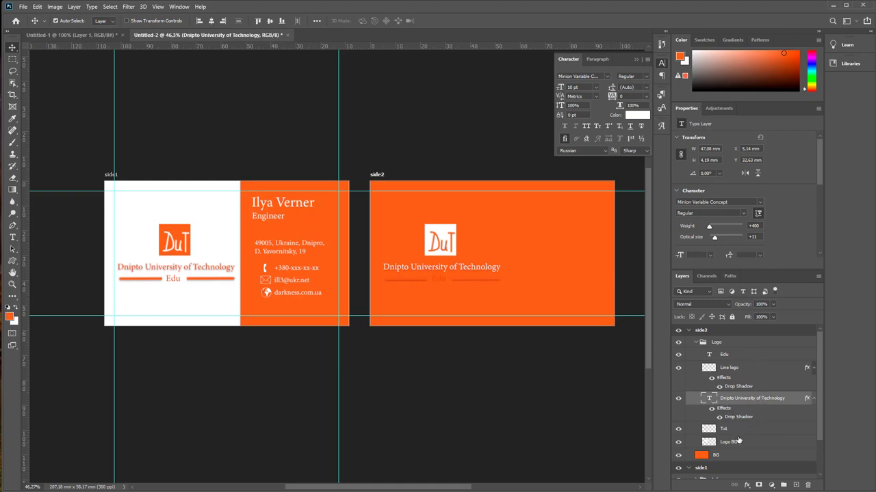
Fill the underline bars with white and make the Edu text white, showing the mockup.
click(728, 366)
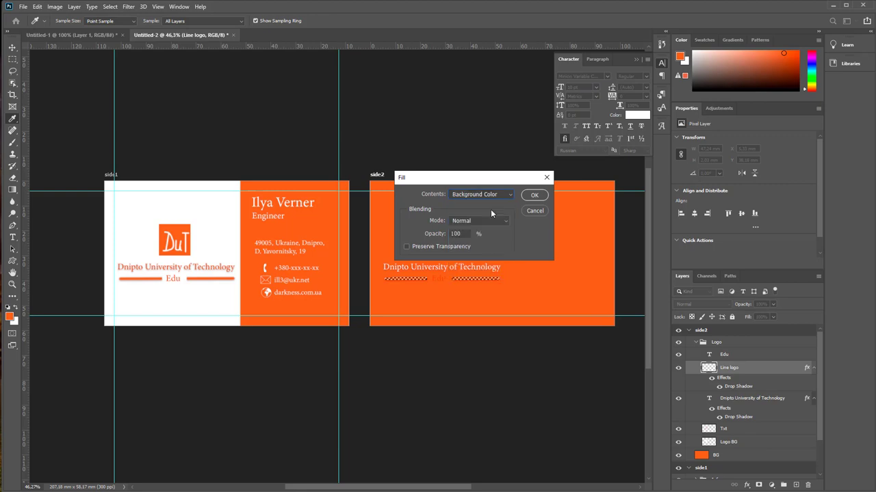
click(533, 194)
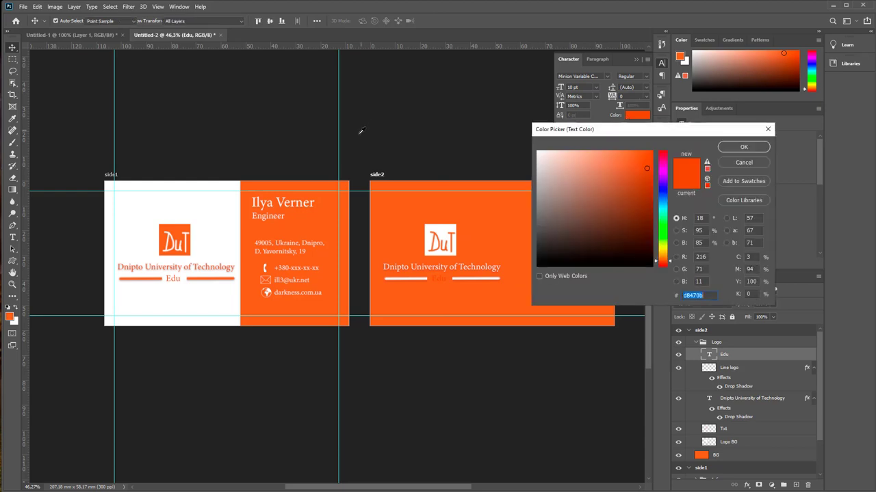
click(744, 146)
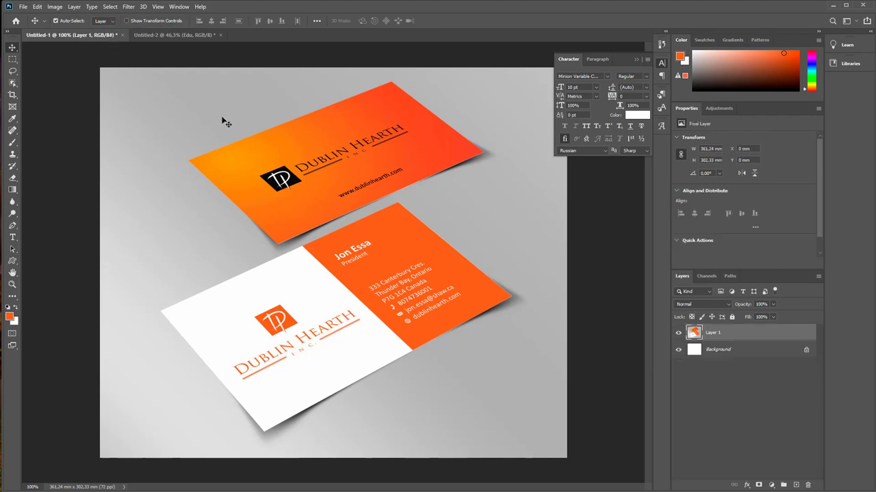
mouse_move(478, 88)
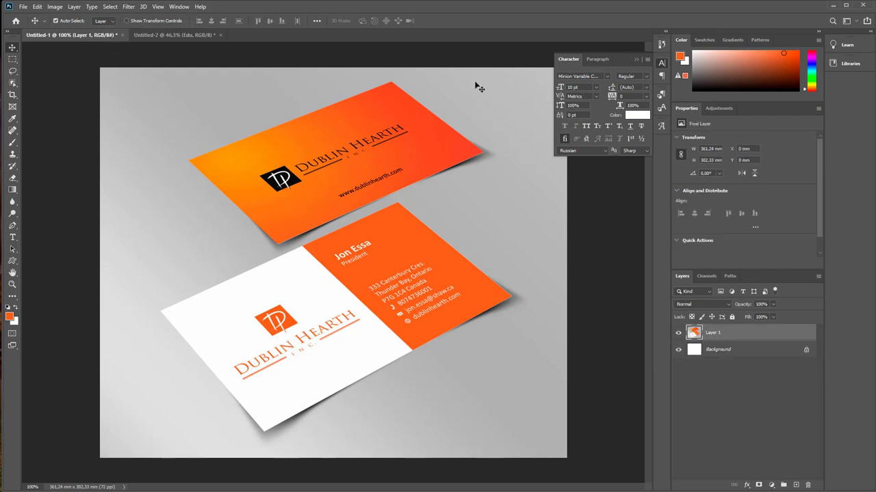
Return to the card document and drag the white logo to the centre of side2.
click(171, 35)
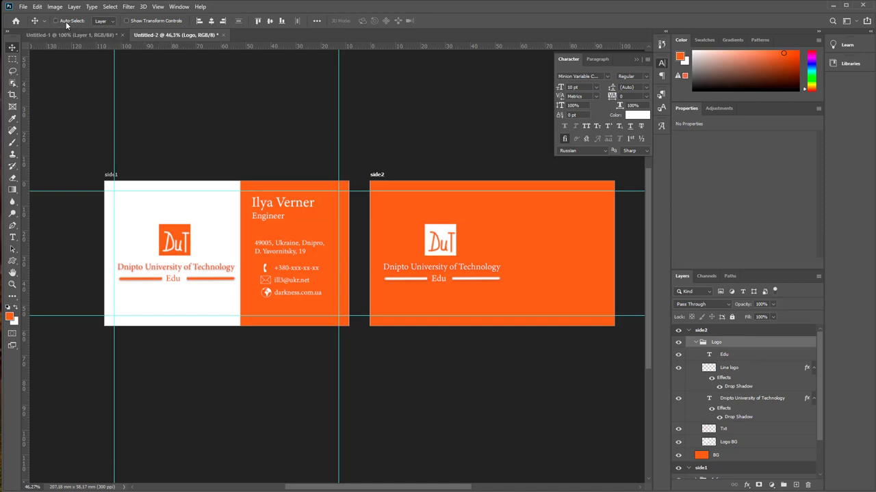
drag(441, 241, 490, 230)
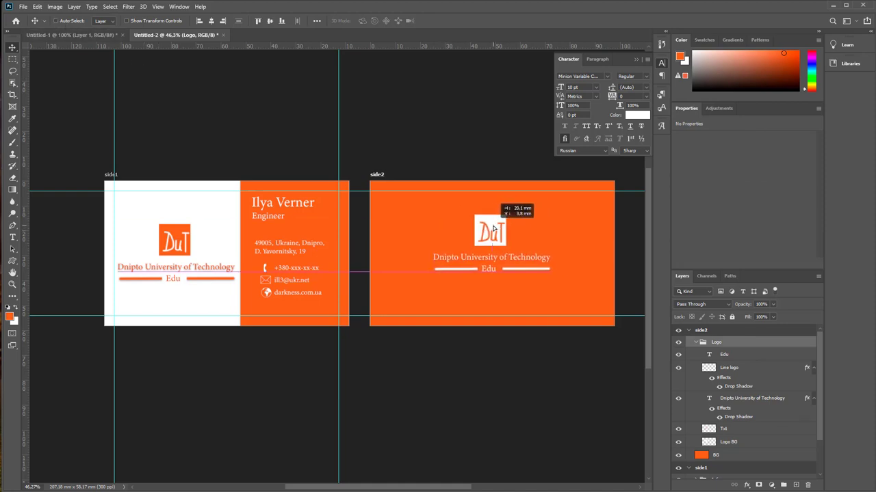